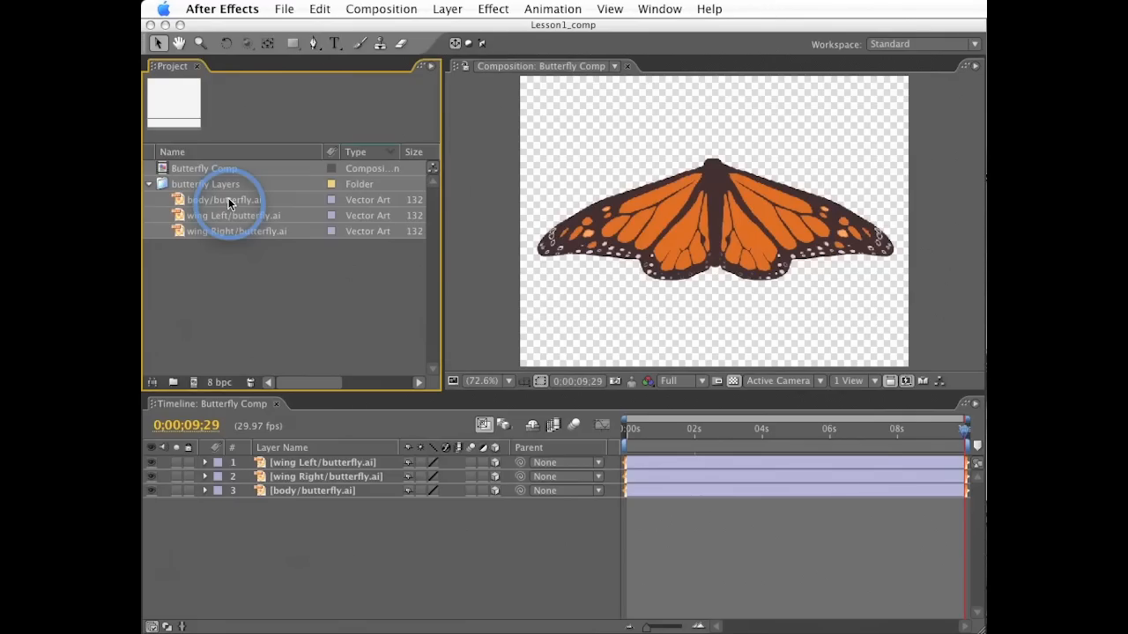
Preview the body and right wing artwork files in the Project panel
{"action": "left_click", "coordinate": [222, 199]}
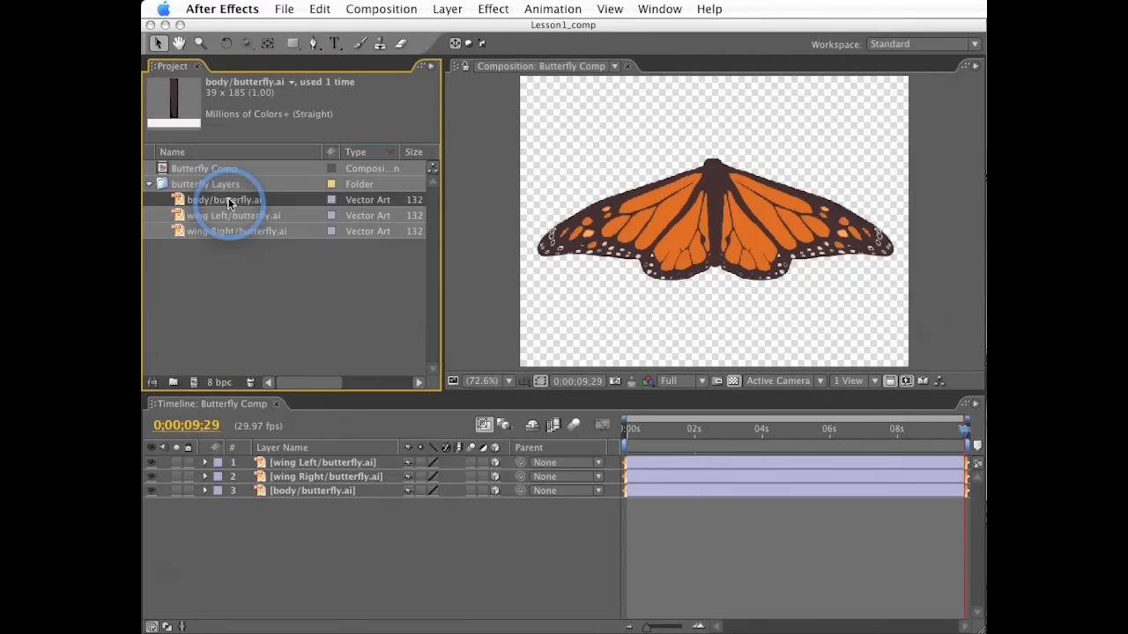
{"action": "left_click", "coordinate": [236, 231]}
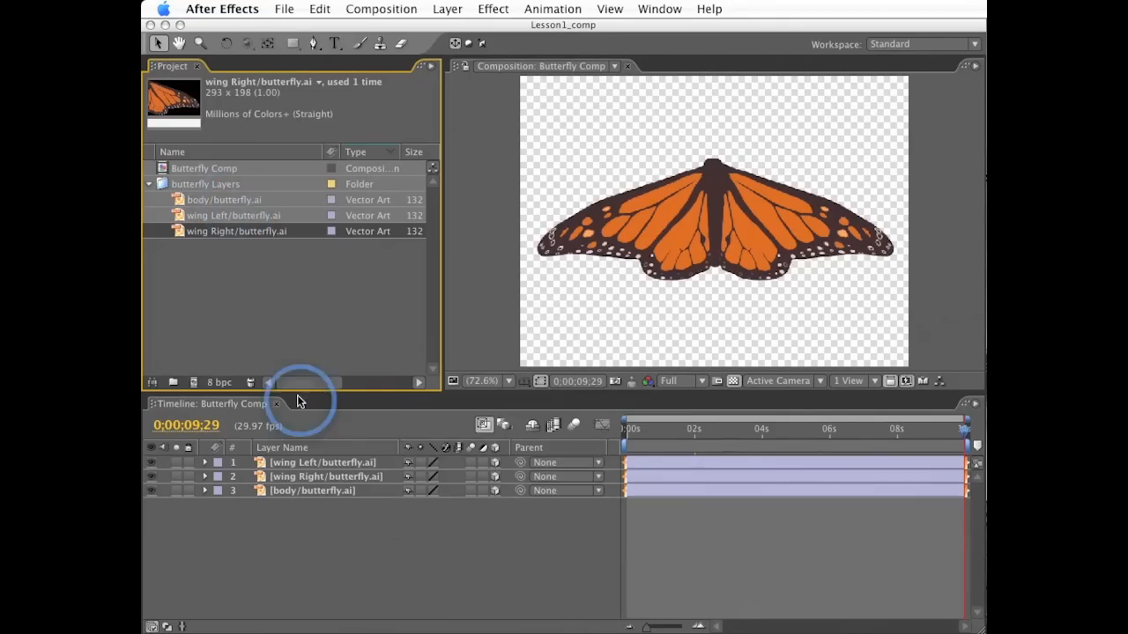
{"action": "mouse_move", "coordinate": [344, 444]}
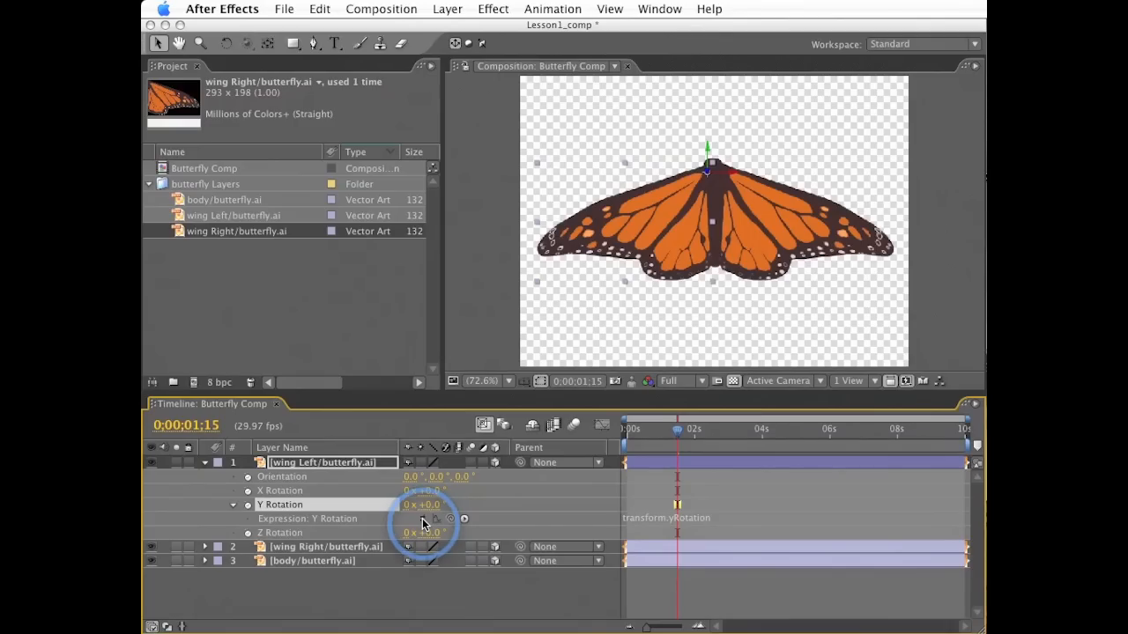
{"action": "mouse_move", "coordinate": [423, 519]}
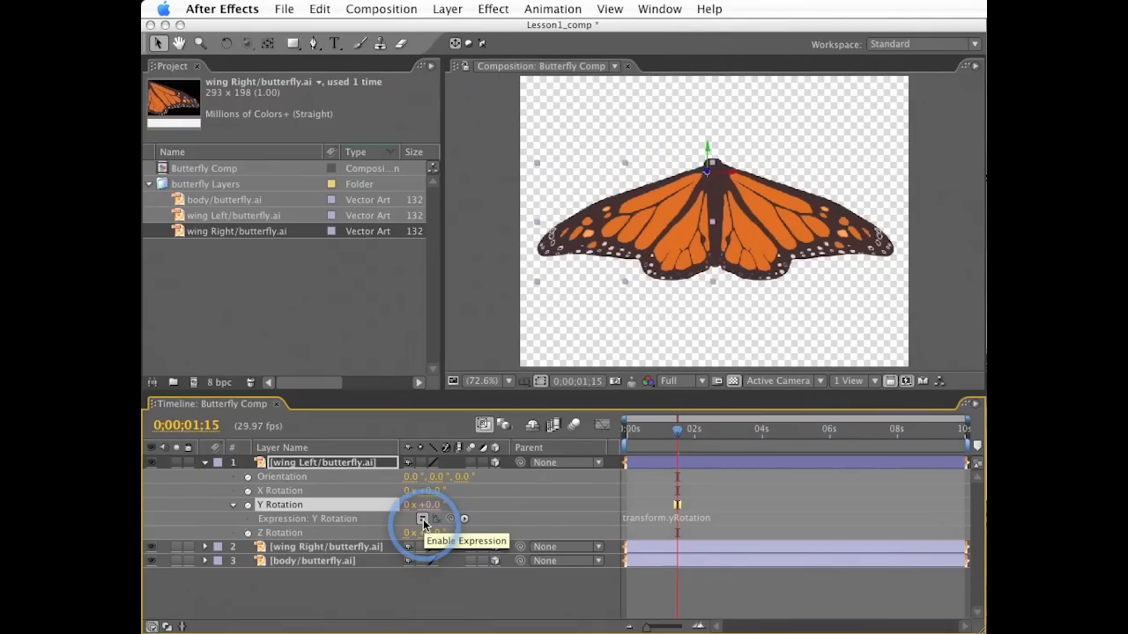
{"action": "mouse_move", "coordinate": [555, 472]}
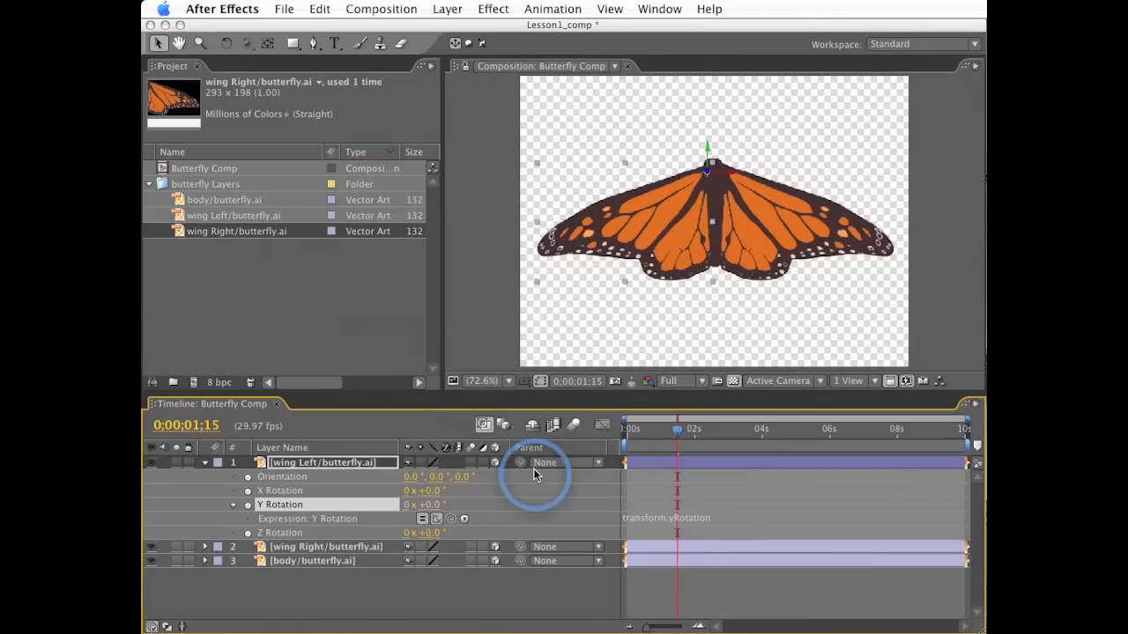
Add an expression to wing Left's Y Rotation and browse the expression language menu
{"action": "left_click", "coordinate": [282, 490]}
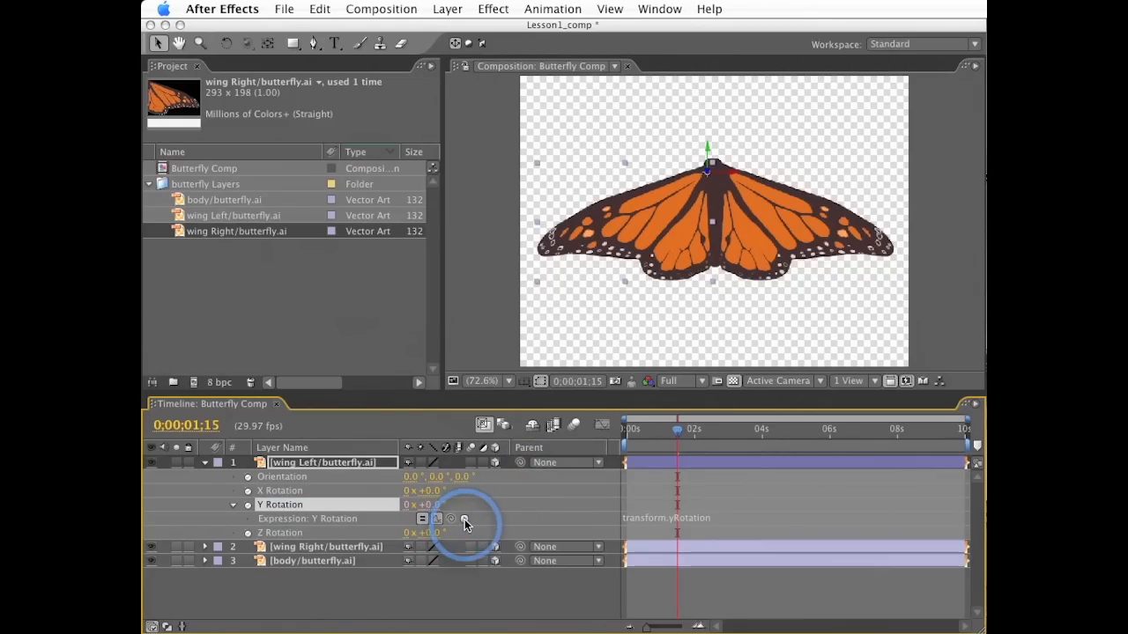
{"action": "left_click", "coordinate": [465, 519]}
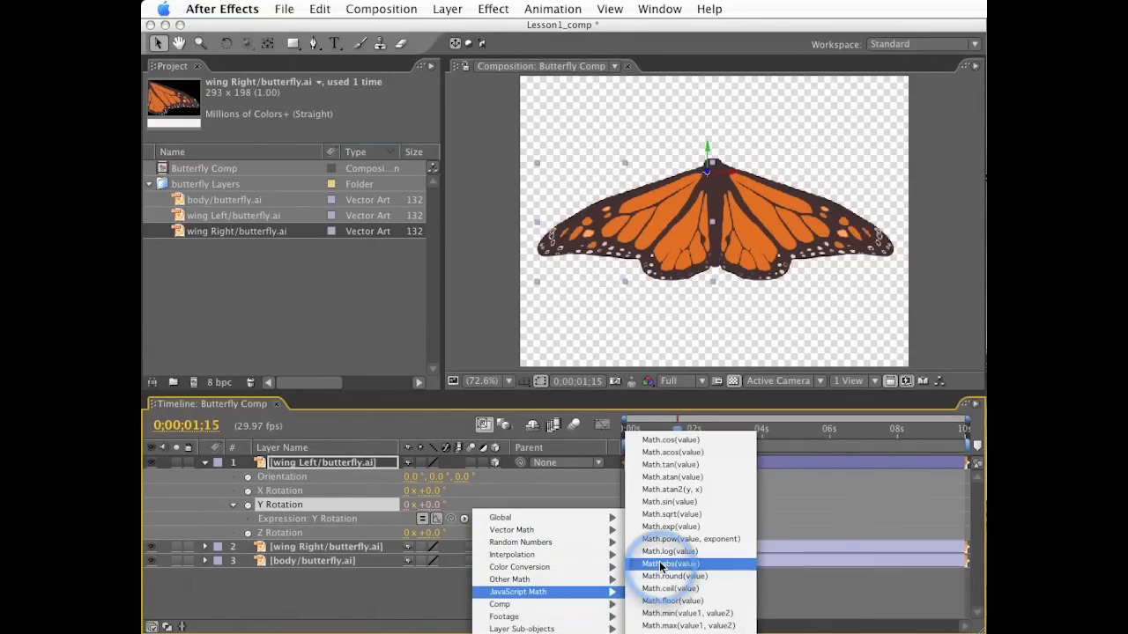
{"action": "mouse_move", "coordinate": [666, 475]}
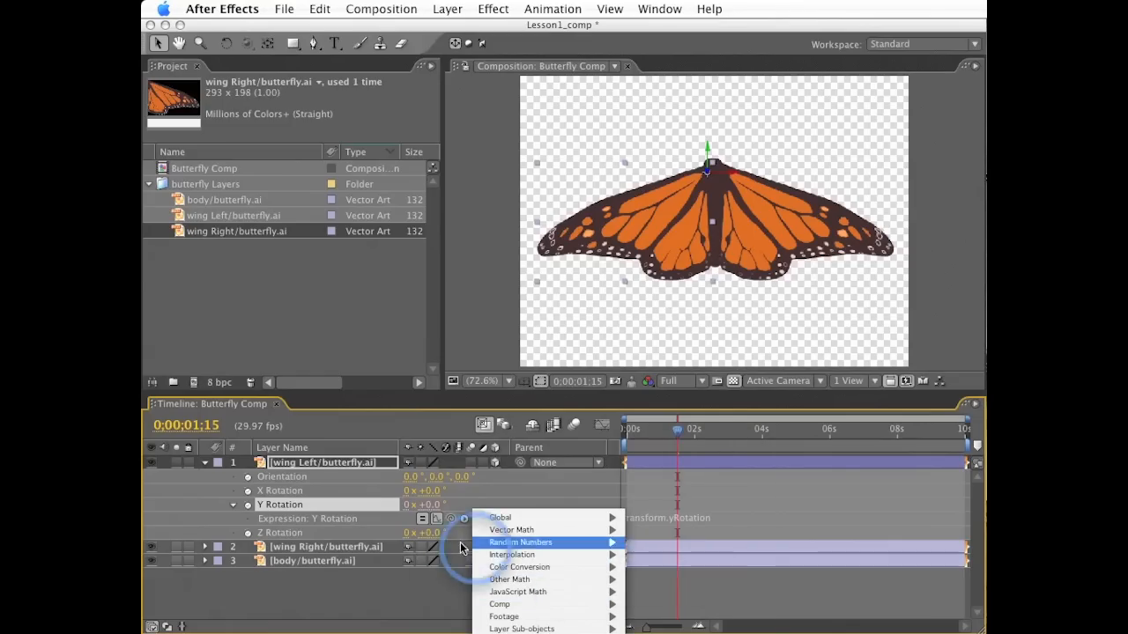
{"action": "left_click", "coordinate": [572, 490]}
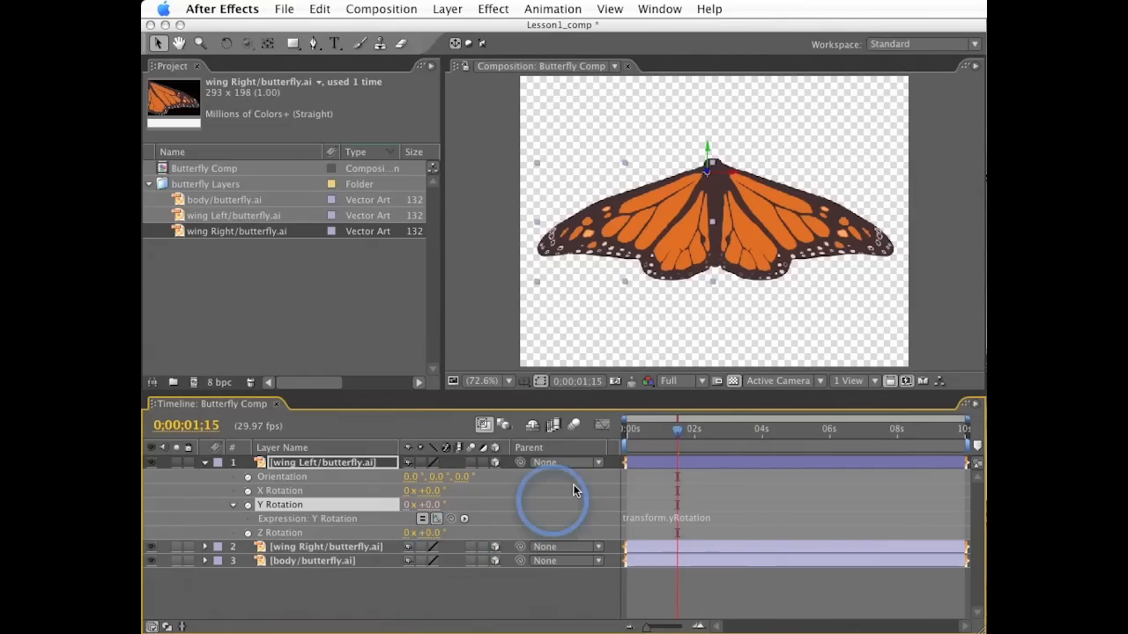
{"action": "mouse_move", "coordinate": [719, 520]}
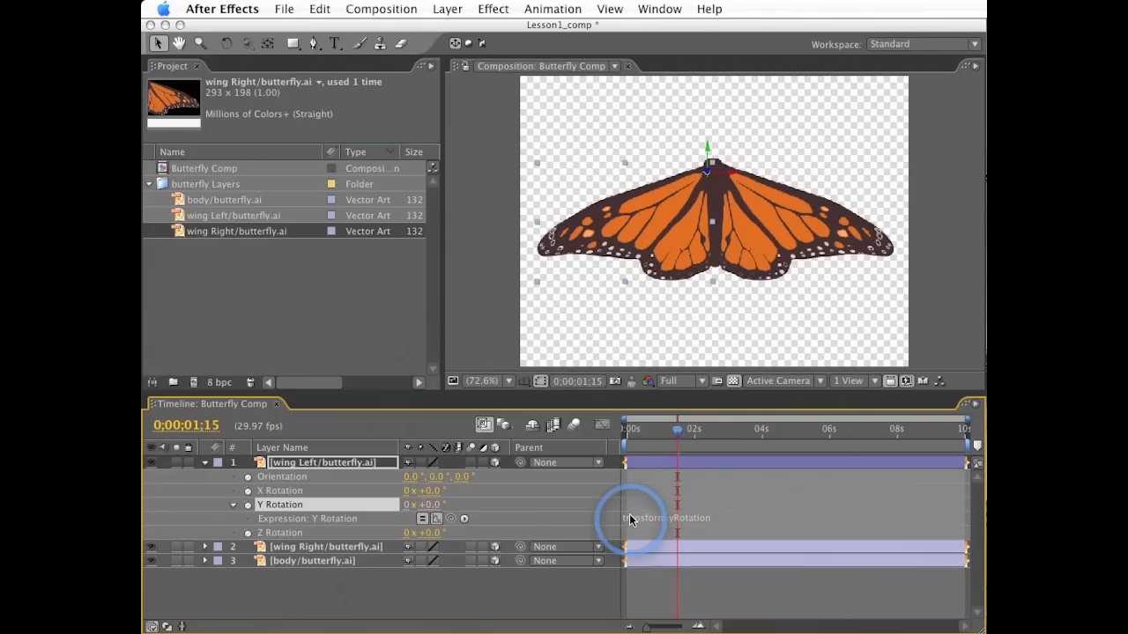
{"action": "mouse_move", "coordinate": [790, 511]}
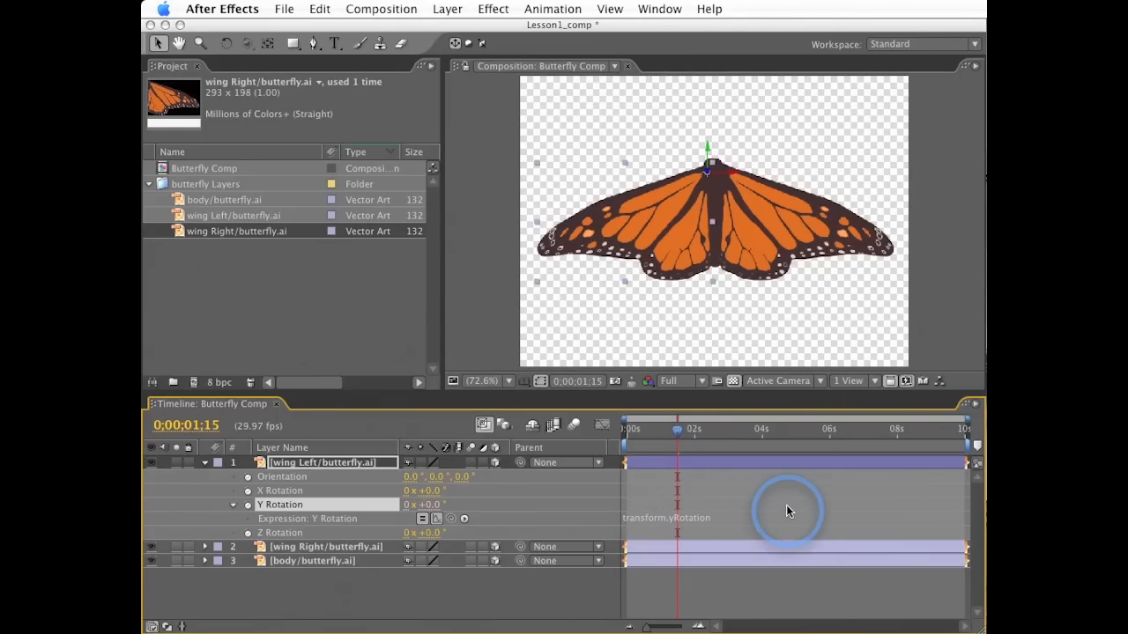
{"action": "mouse_move", "coordinate": [779, 519]}
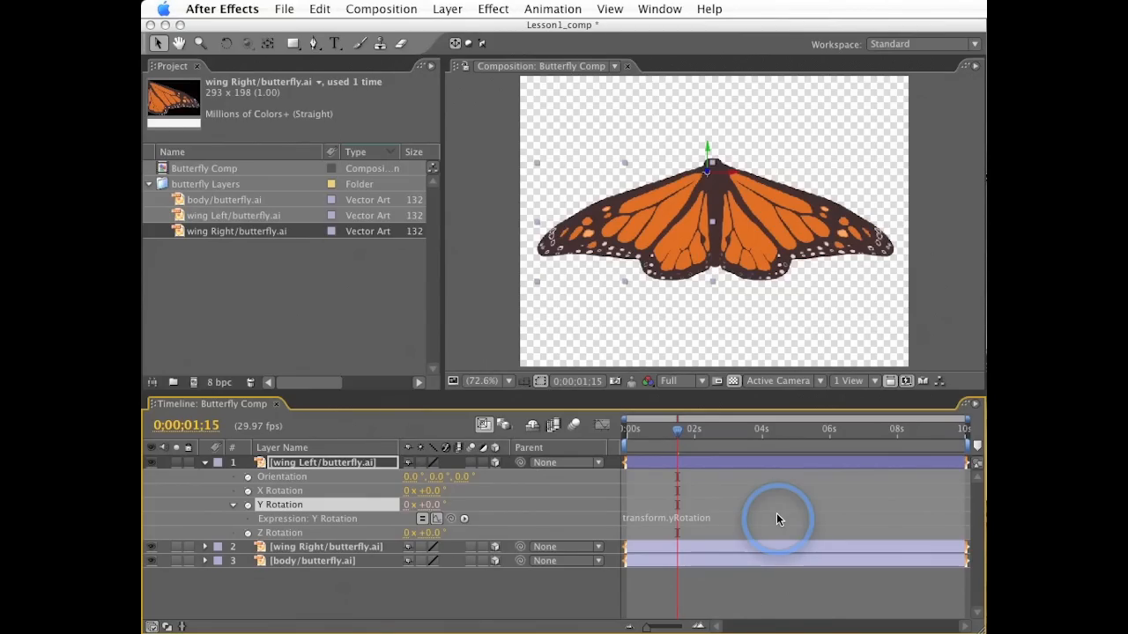
{"action": "mouse_move", "coordinate": [268, 511]}
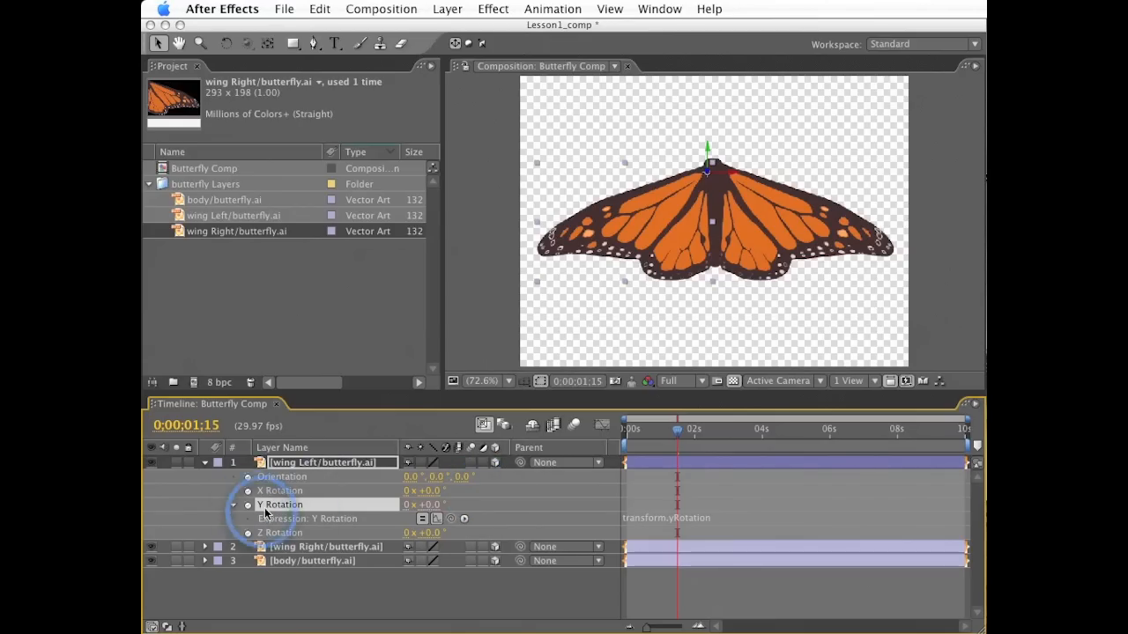
{"action": "left_click", "coordinate": [278, 504]}
{"action": "type", "text": "90 + 10"}
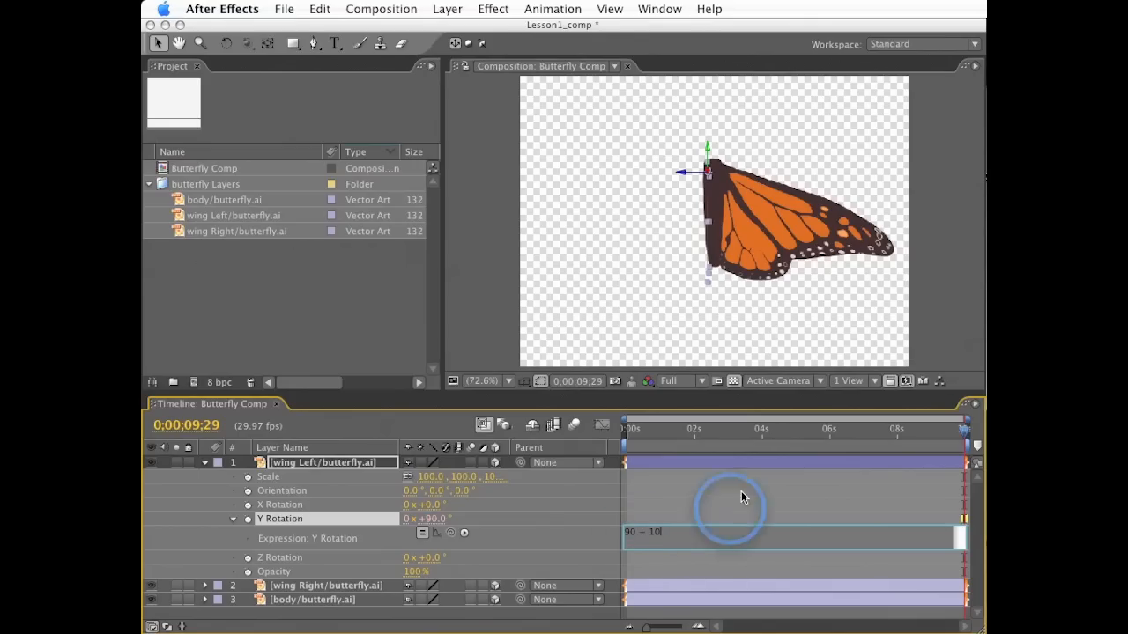
Rewrite the Y Rotation expression as plain arithmetic 100 - 40 * 2, evaluating to 20 degrees
{"action": "type", "text": "- 20 * 10 /"}
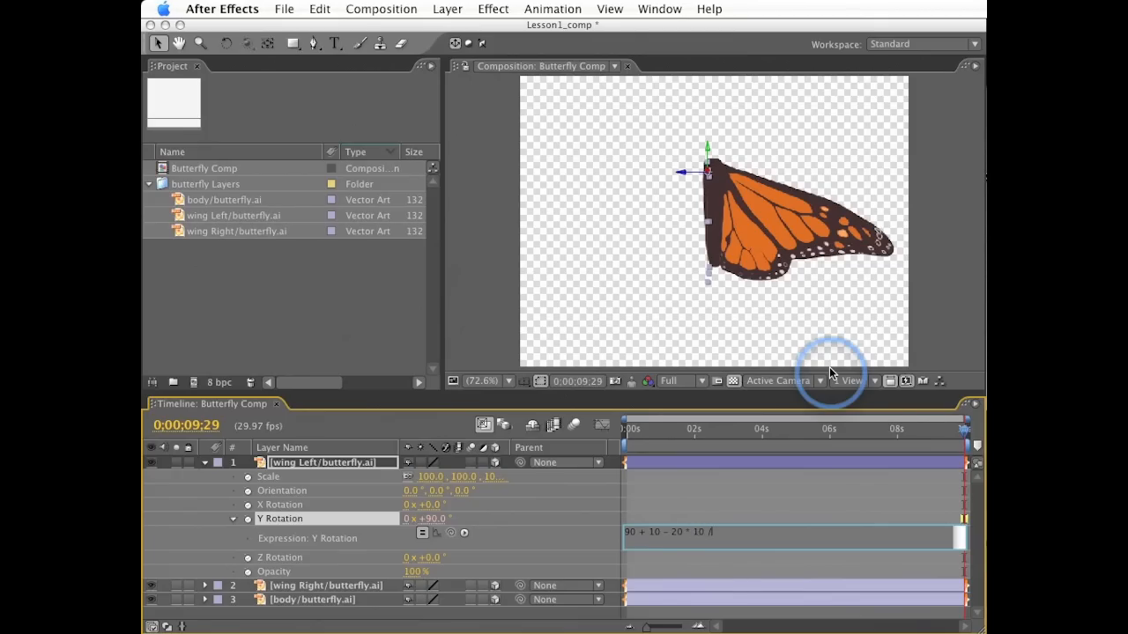
{"action": "type", "text": "5"}
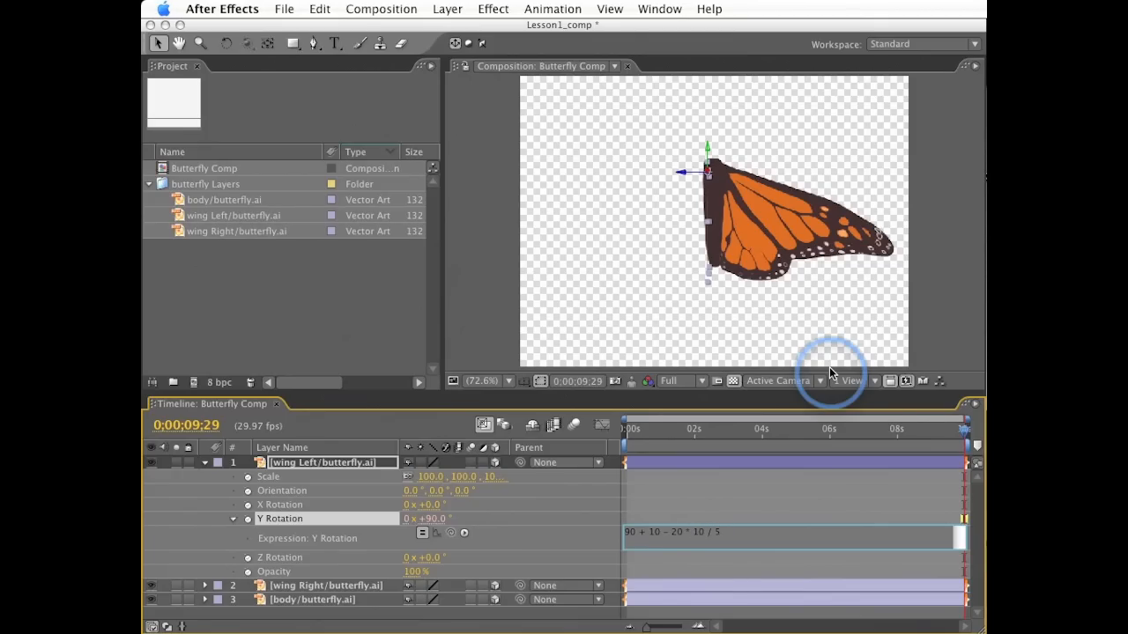
{"action": "left_click", "coordinate": [465, 532]}
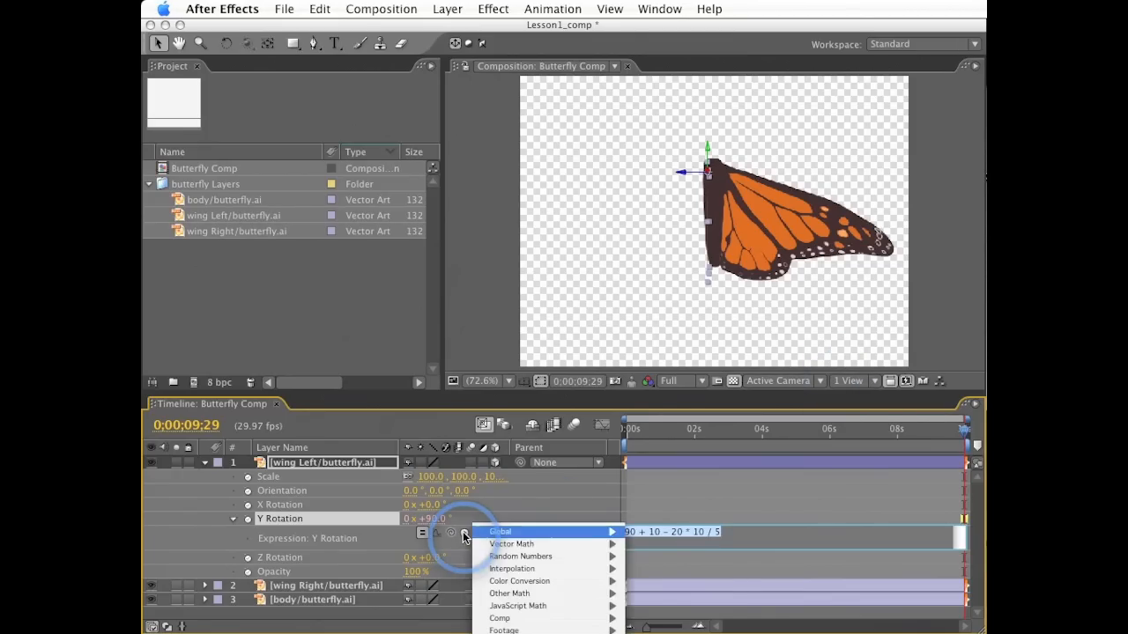
{"action": "mouse_move", "coordinate": [519, 607]}
{"action": "type", "text": "100 -"}
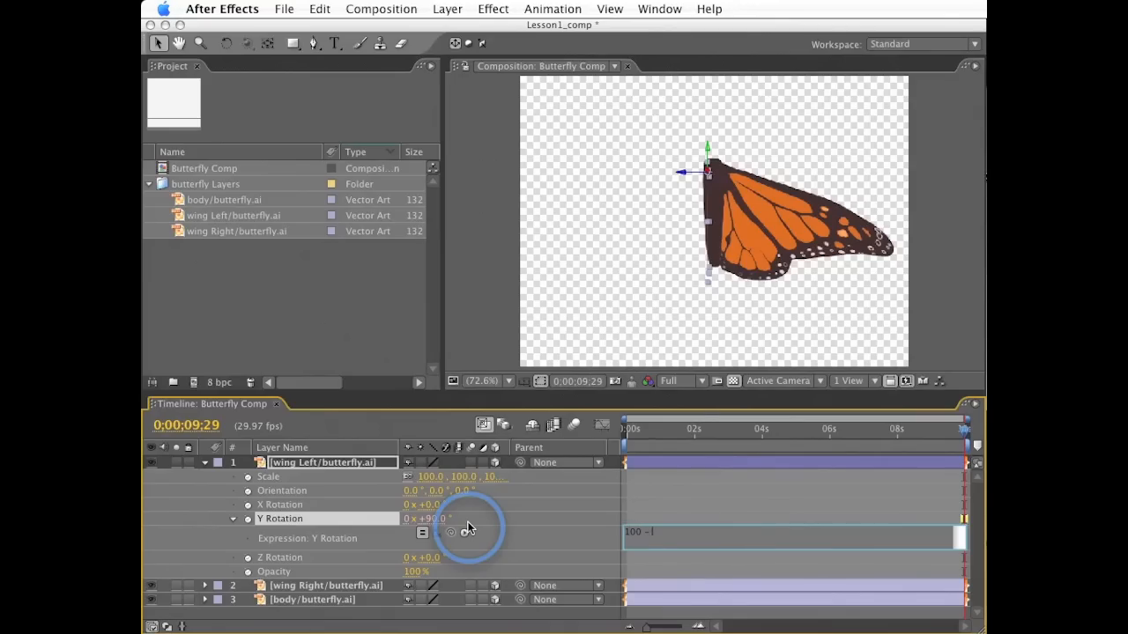
{"action": "type", "text": "40 * 2"}
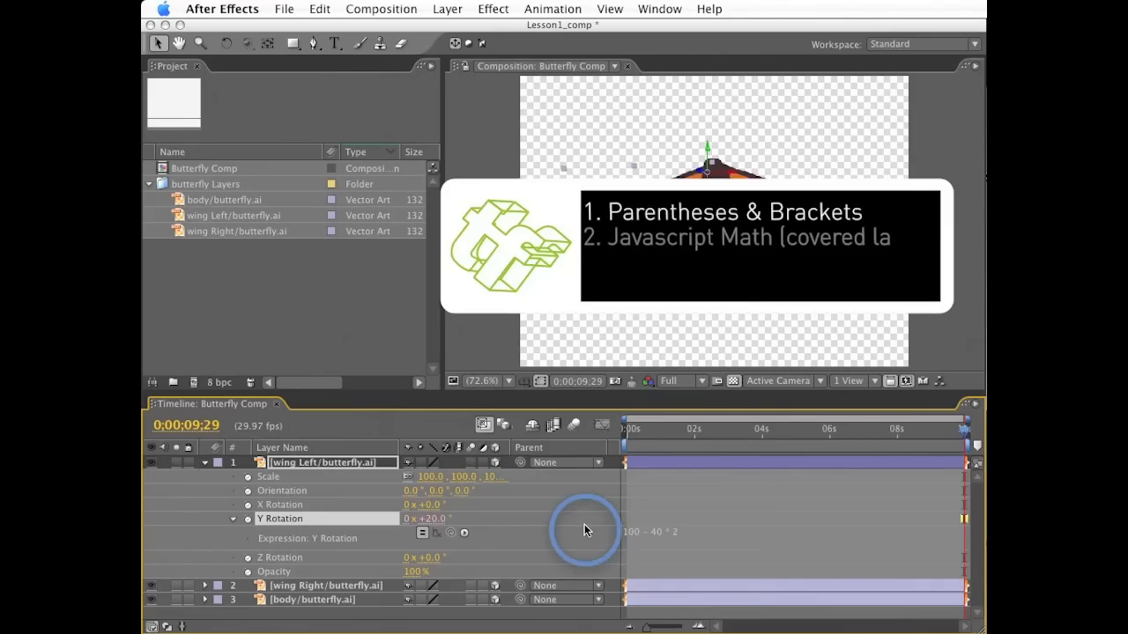
{"action": "mouse_move", "coordinate": [793, 528]}
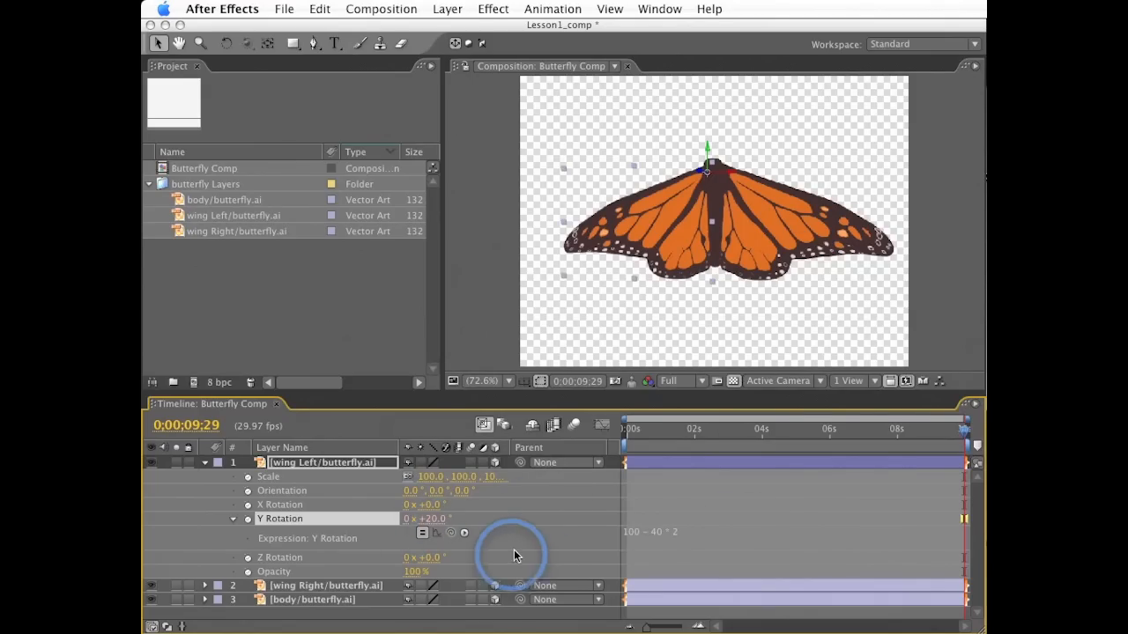
{"action": "mouse_move", "coordinate": [550, 559]}
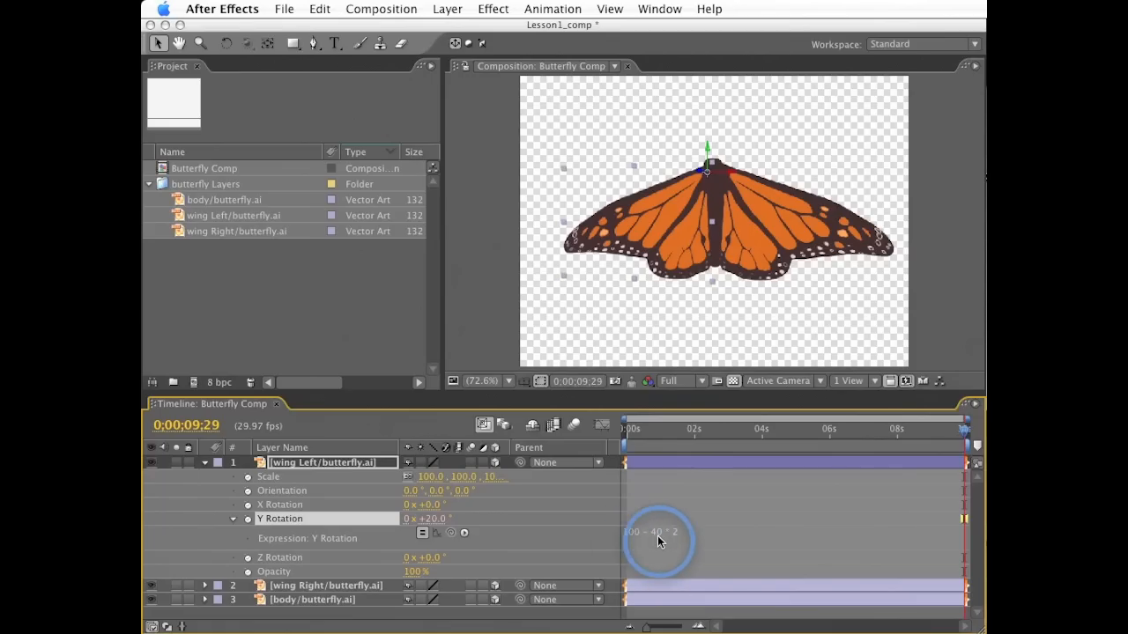
{"action": "mouse_move", "coordinate": [802, 532]}
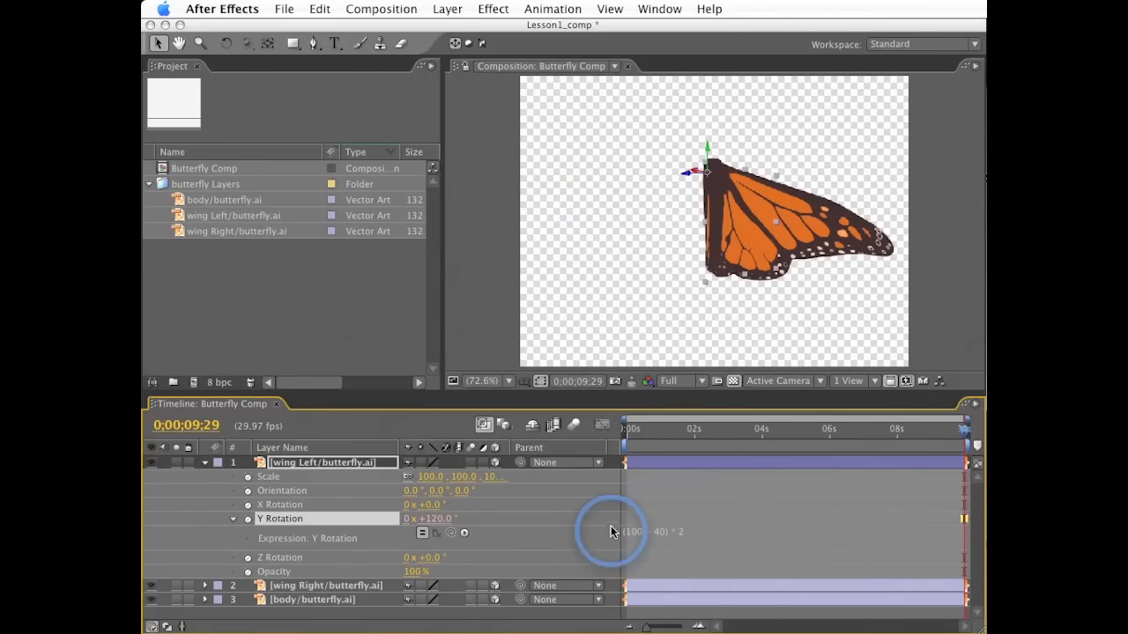
{"action": "mouse_move", "coordinate": [455, 529]}
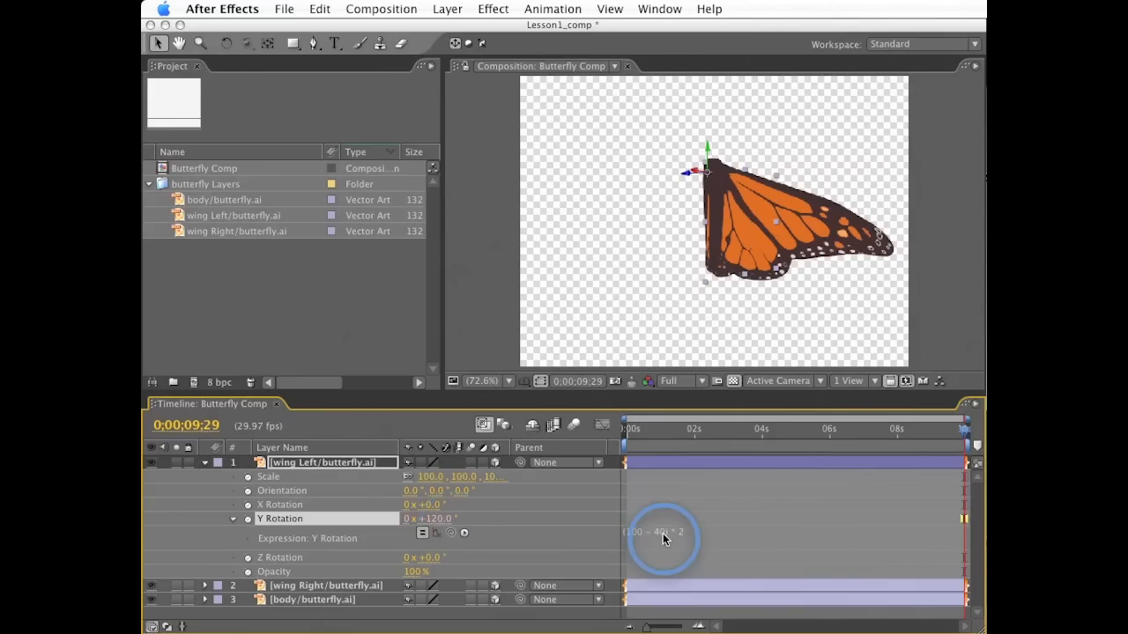
{"action": "mouse_move", "coordinate": [761, 532]}
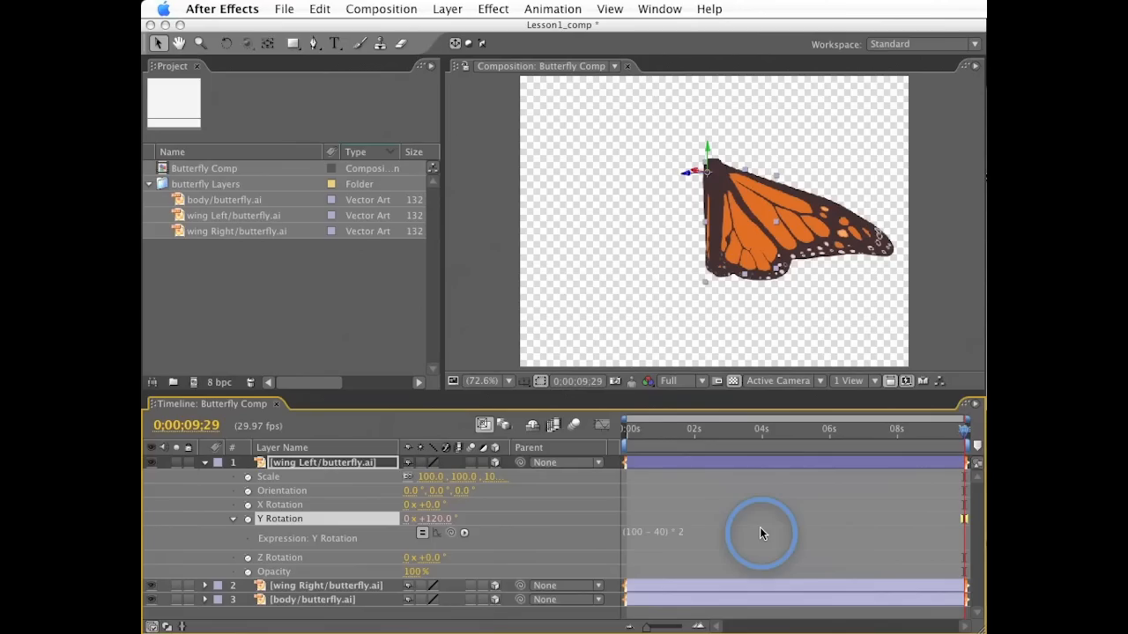
{"action": "mouse_move", "coordinate": [518, 506]}
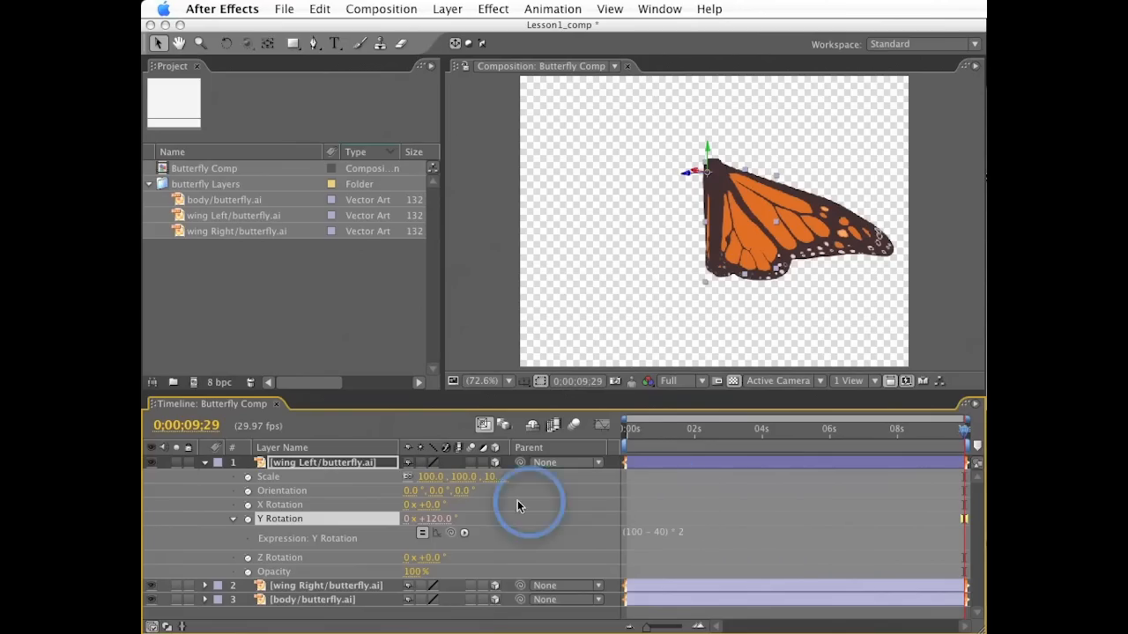
Pick-whip the left wing's Y Rotation expression to the right wing's Y Rotation property
{"action": "left_click", "coordinate": [465, 532]}
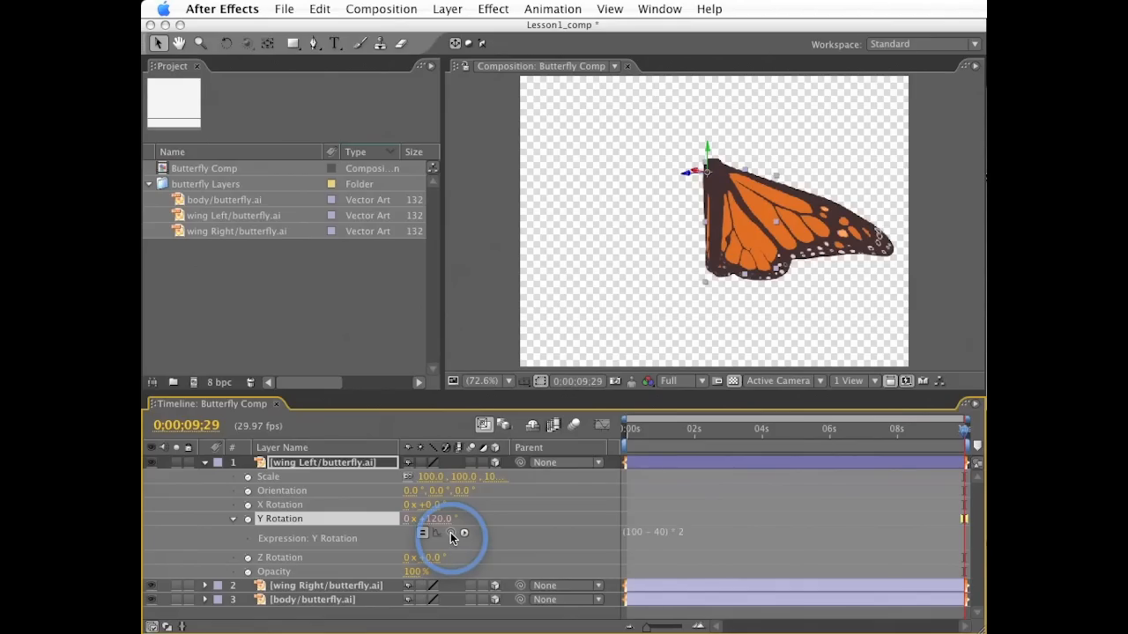
{"action": "left_click", "coordinate": [280, 504]}
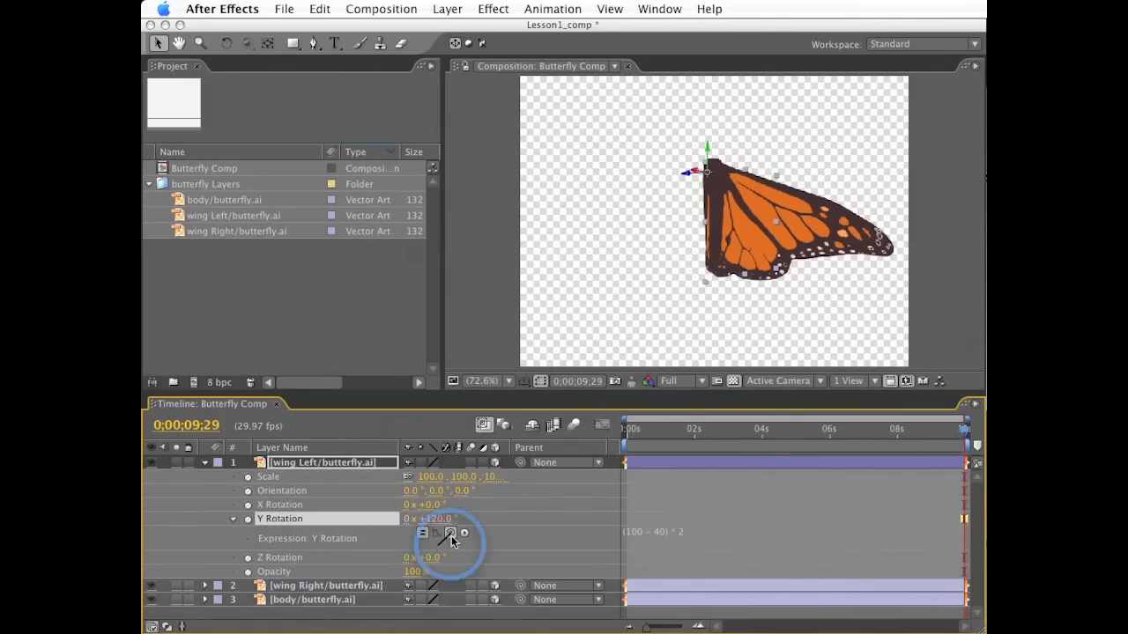
{"action": "left_click", "coordinate": [278, 557]}
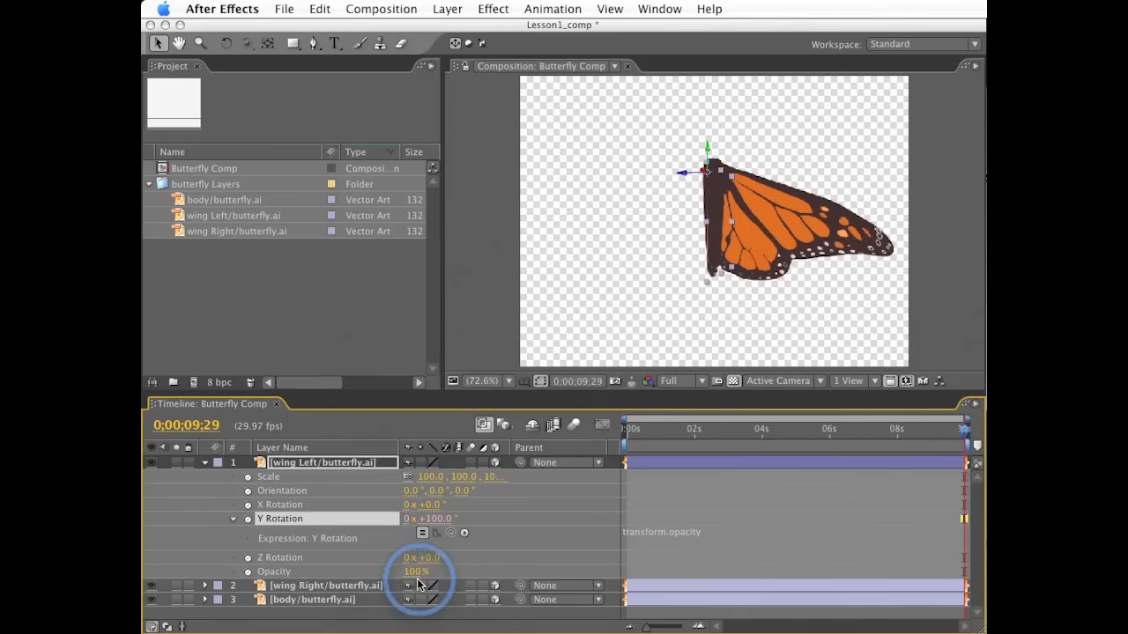
{"action": "left_click_drag", "start_coordinate": [432, 571], "coordinate": [412, 571]}
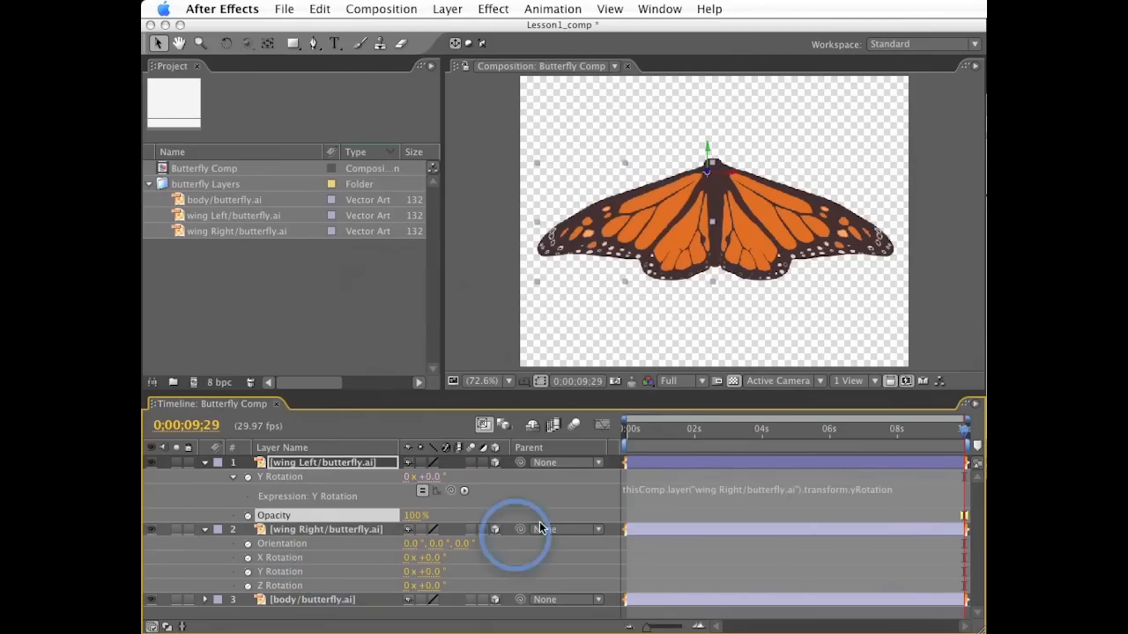
{"action": "mouse_move", "coordinate": [912, 500]}
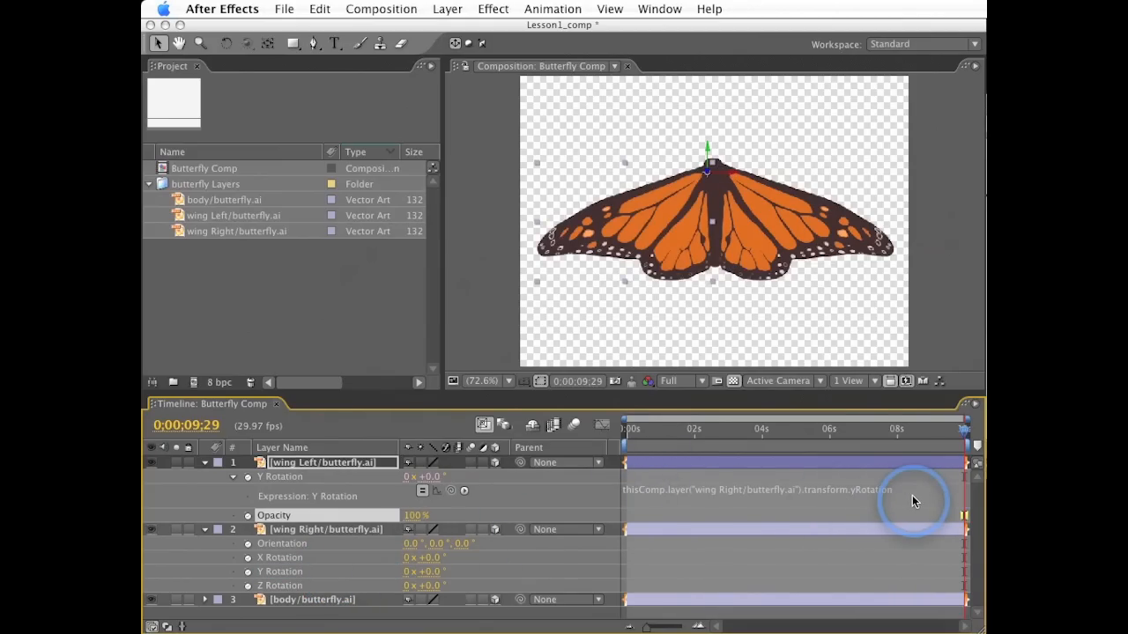
{"action": "mouse_move", "coordinate": [705, 583]}
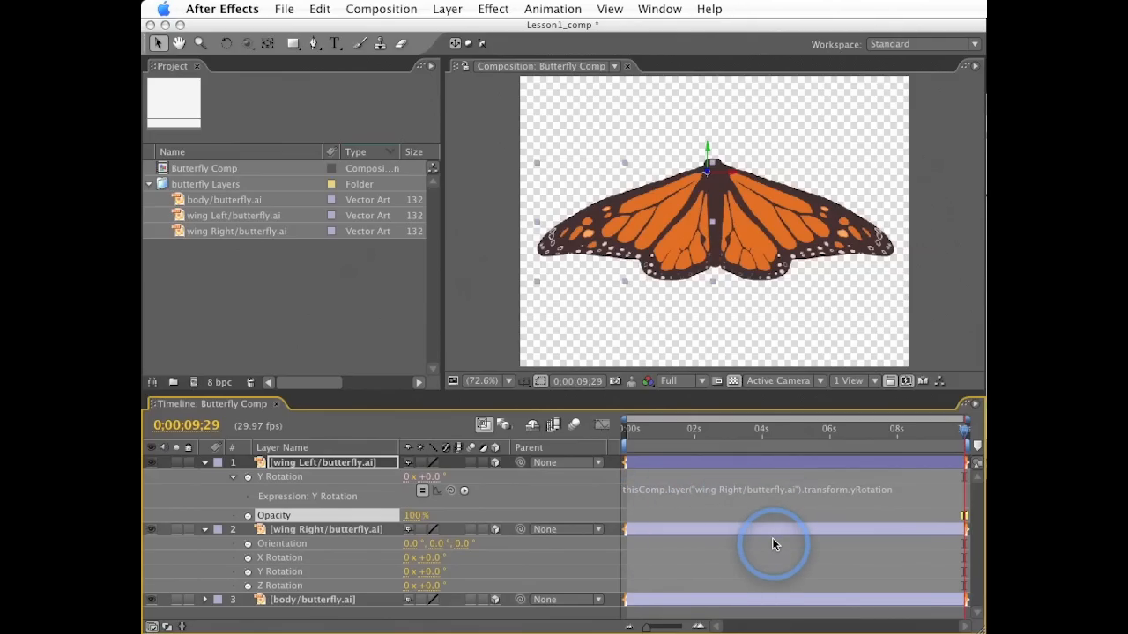
{"action": "mouse_move", "coordinate": [814, 518]}
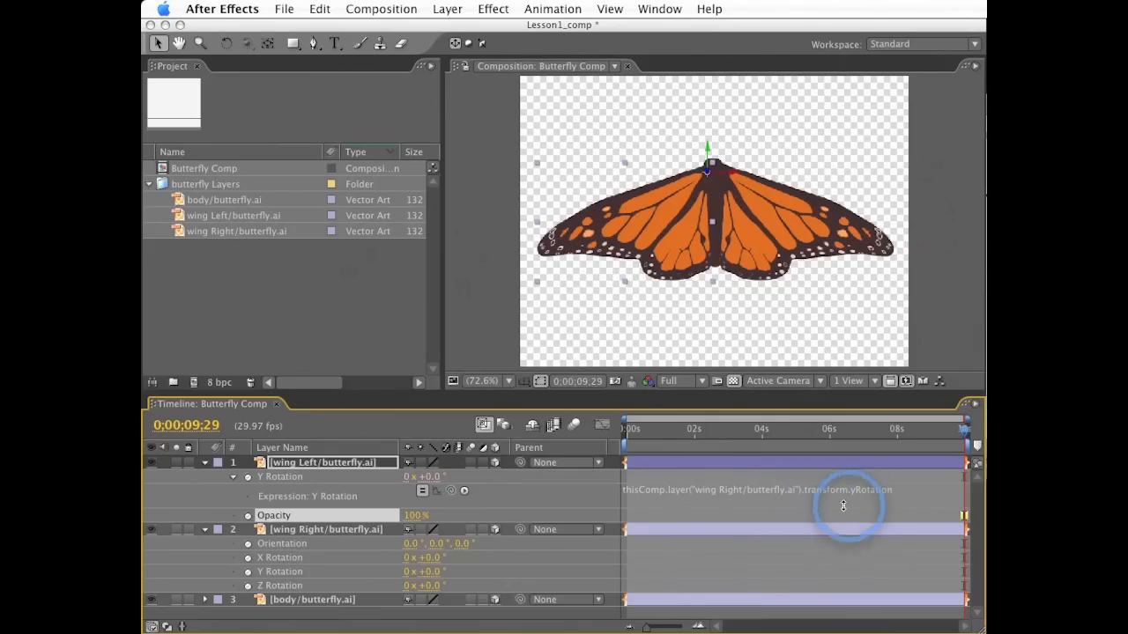
{"action": "mouse_move", "coordinate": [289, 573]}
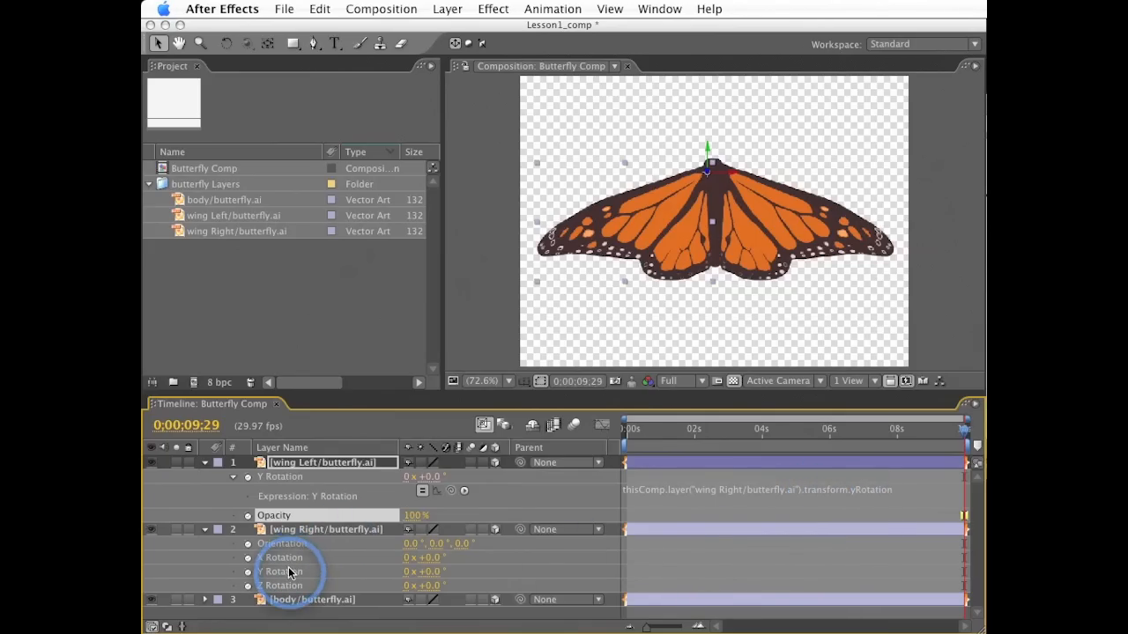
Scrub the right wing's Y Rotation to about 47° so both wings fold together
{"action": "left_click_drag", "start_coordinate": [414, 571], "coordinate": [457, 571]}
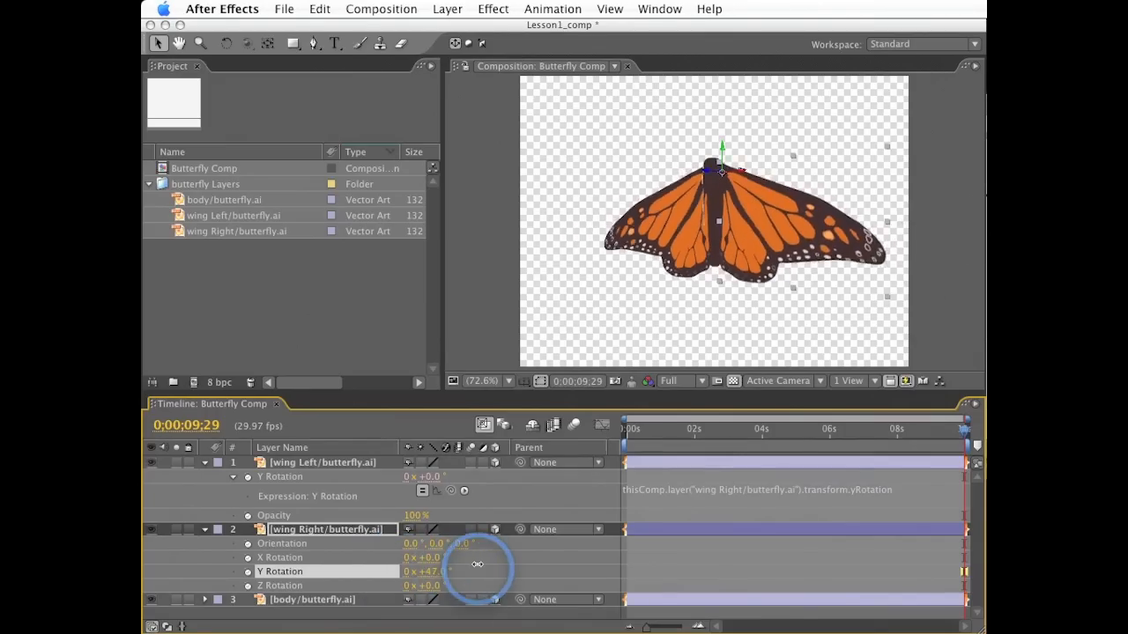
{"action": "left_click_drag", "start_coordinate": [476, 571], "coordinate": [432, 571]}
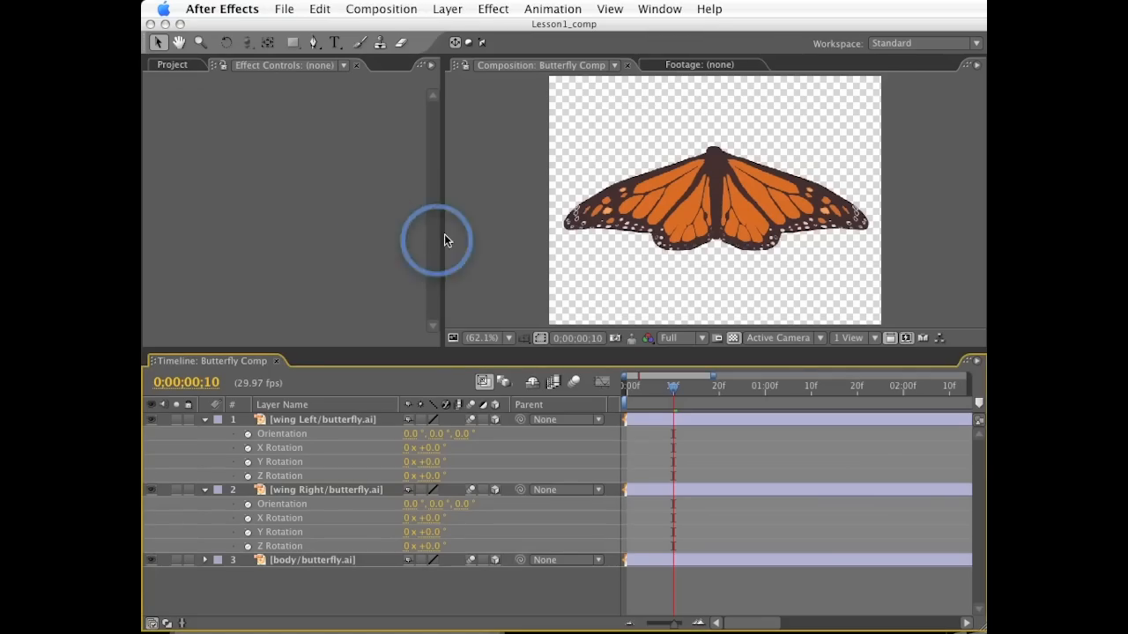
{"action": "mouse_move", "coordinate": [705, 192]}
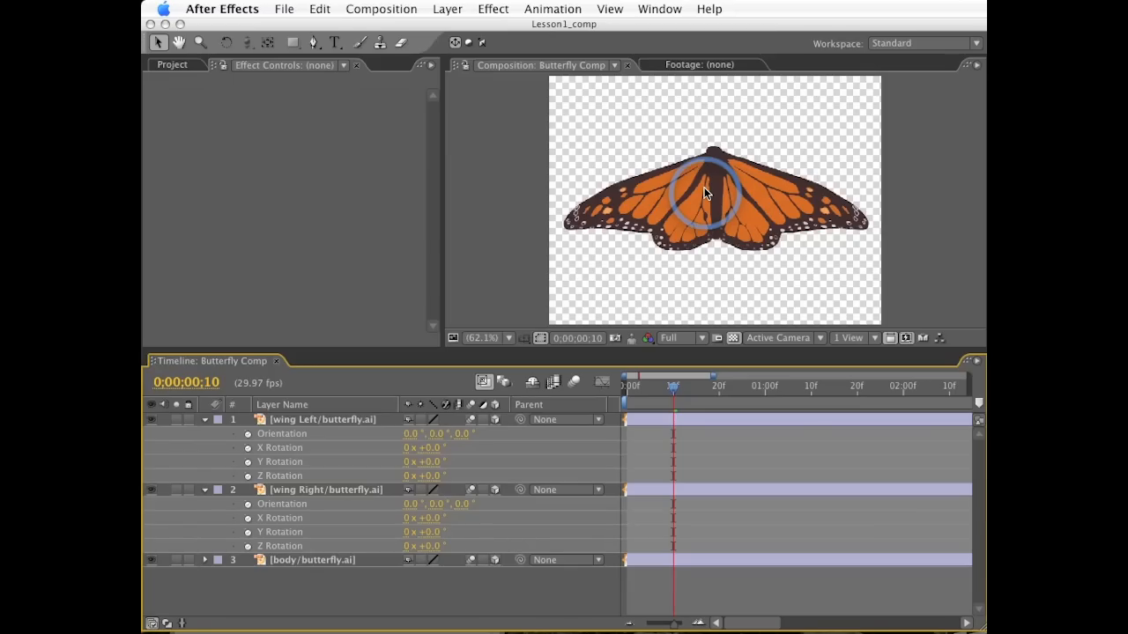
Add a new Null 4 layer to the comp carrying a Slider Control effect at 0.00
{"action": "left_click", "coordinate": [448, 9]}
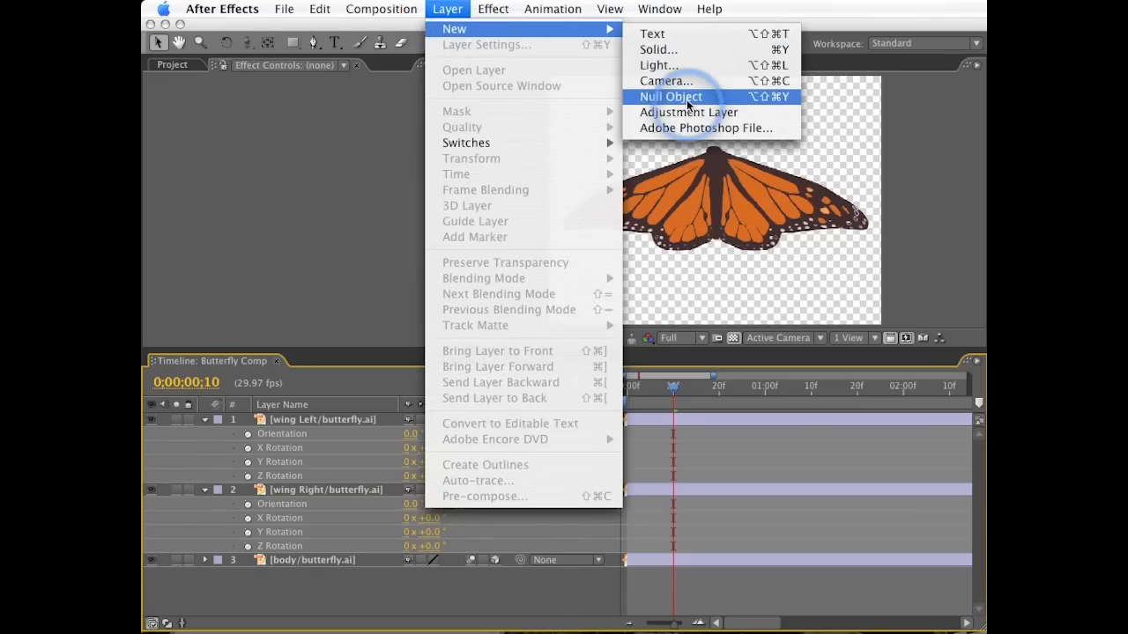
{"action": "left_click", "coordinate": [670, 96]}
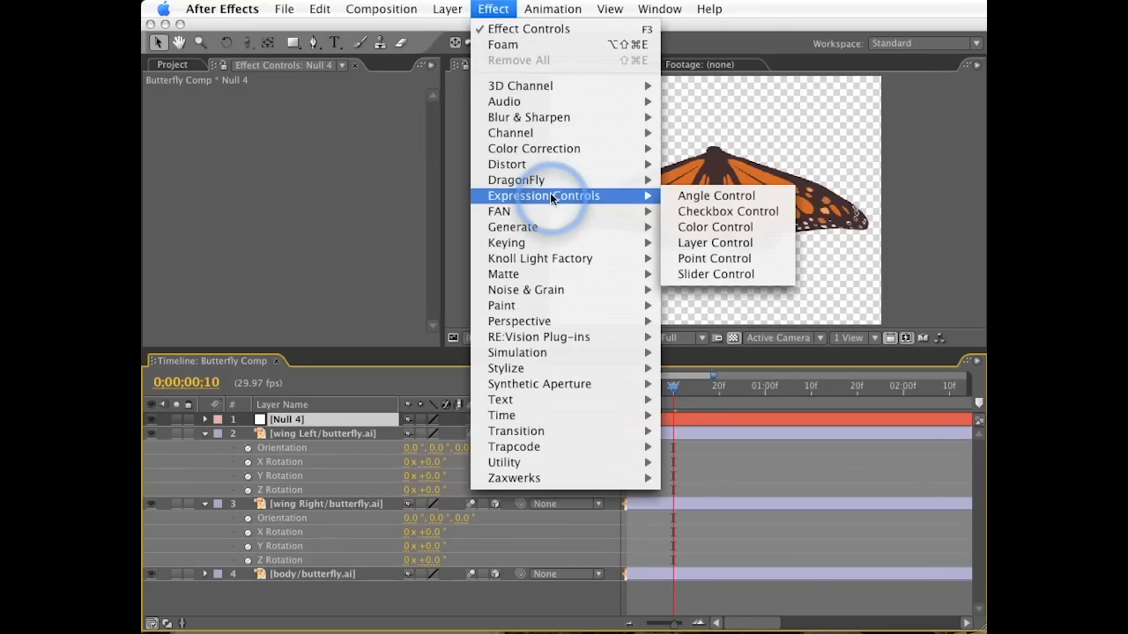
{"action": "mouse_move", "coordinate": [709, 286]}
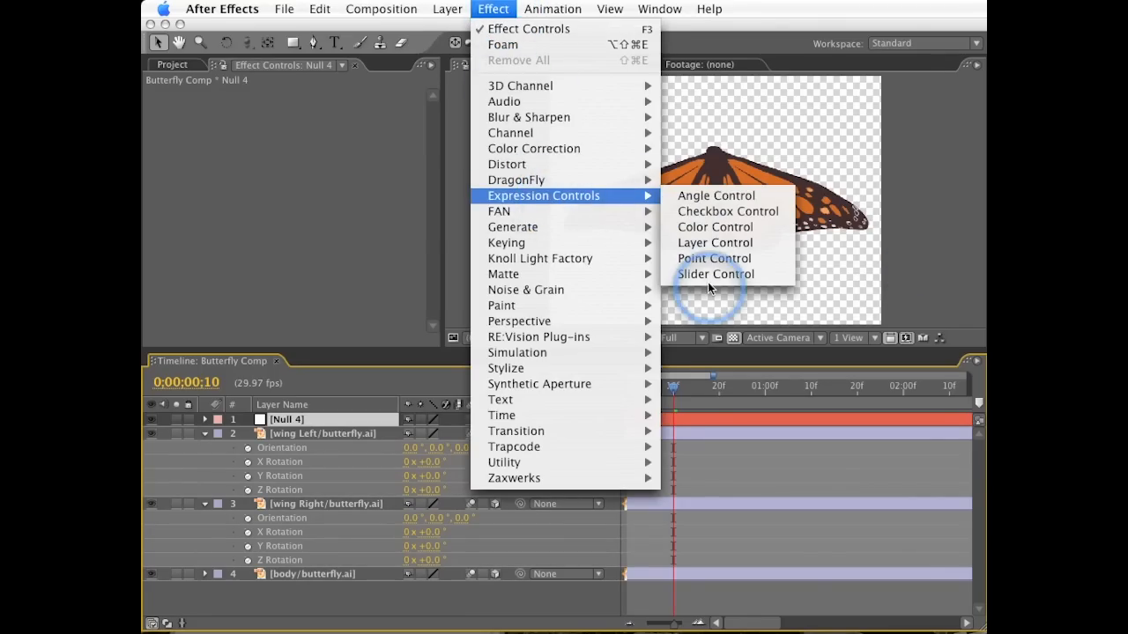
{"action": "left_click", "coordinate": [715, 275]}
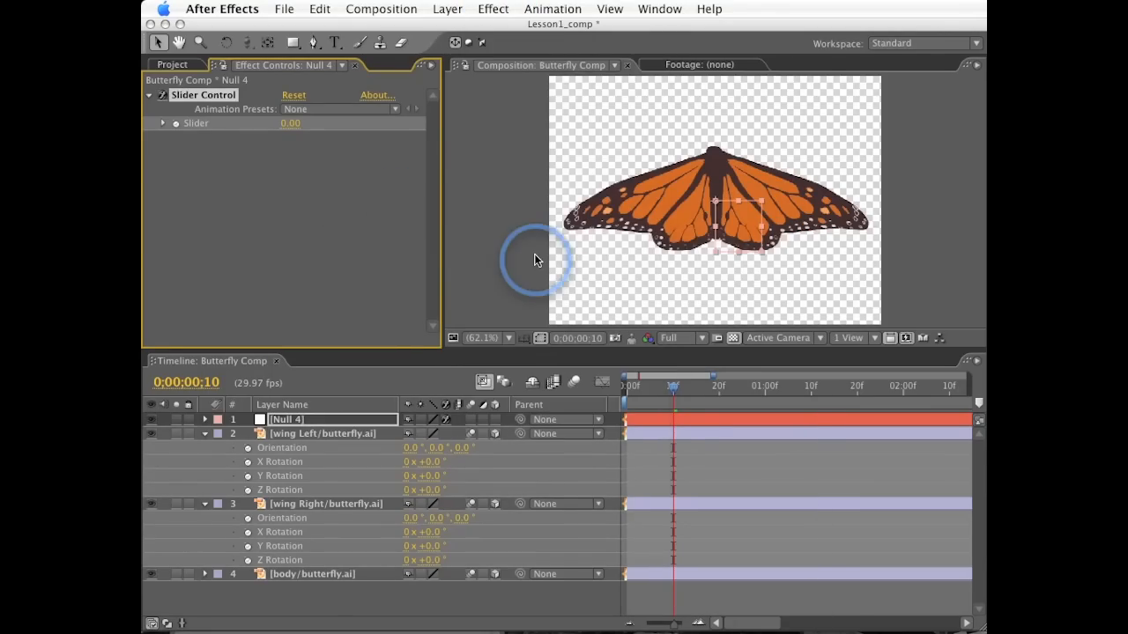
{"action": "mouse_move", "coordinate": [420, 401]}
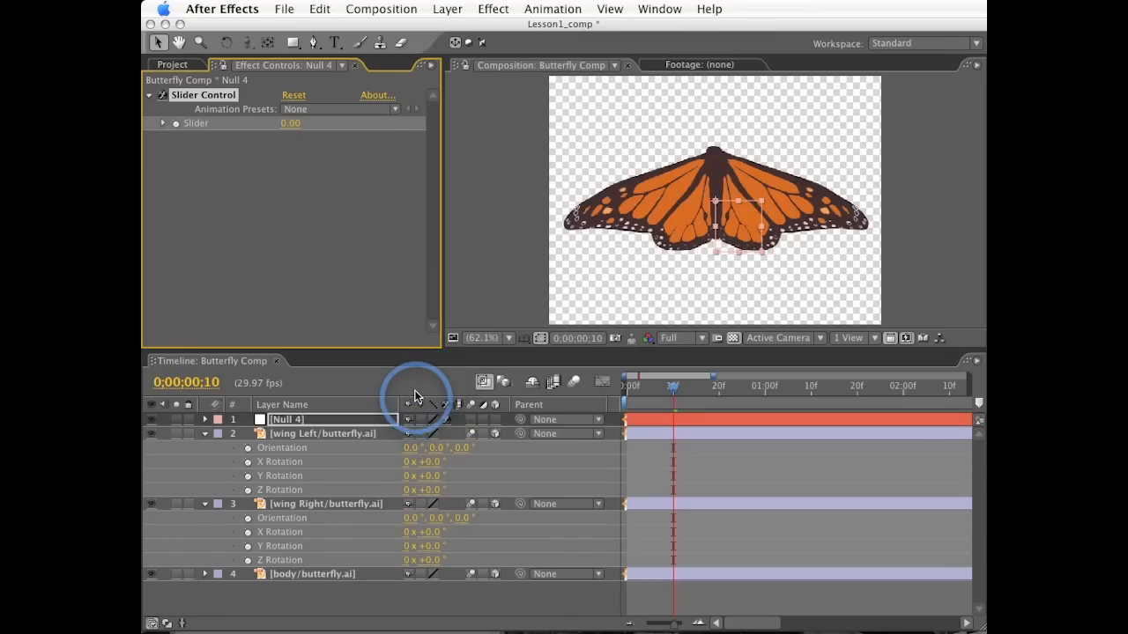
{"action": "mouse_move", "coordinate": [332, 437]}
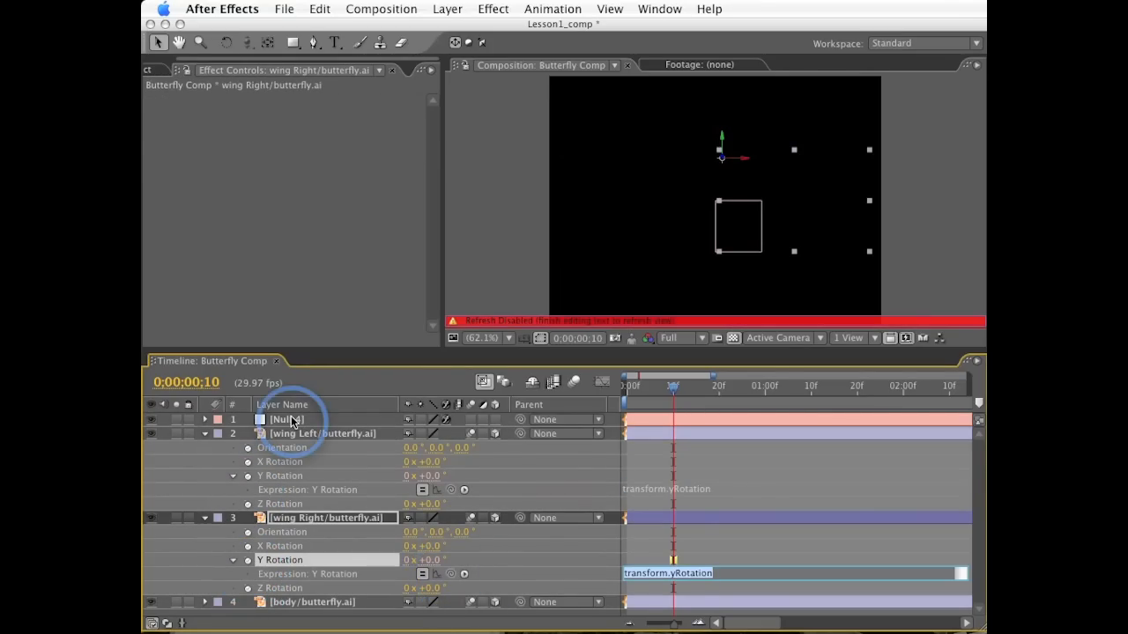
Link both wings' Y Rotation to Null 4's Slider and raise it to 44 to tilt the wings
{"action": "left_click", "coordinate": [285, 419]}
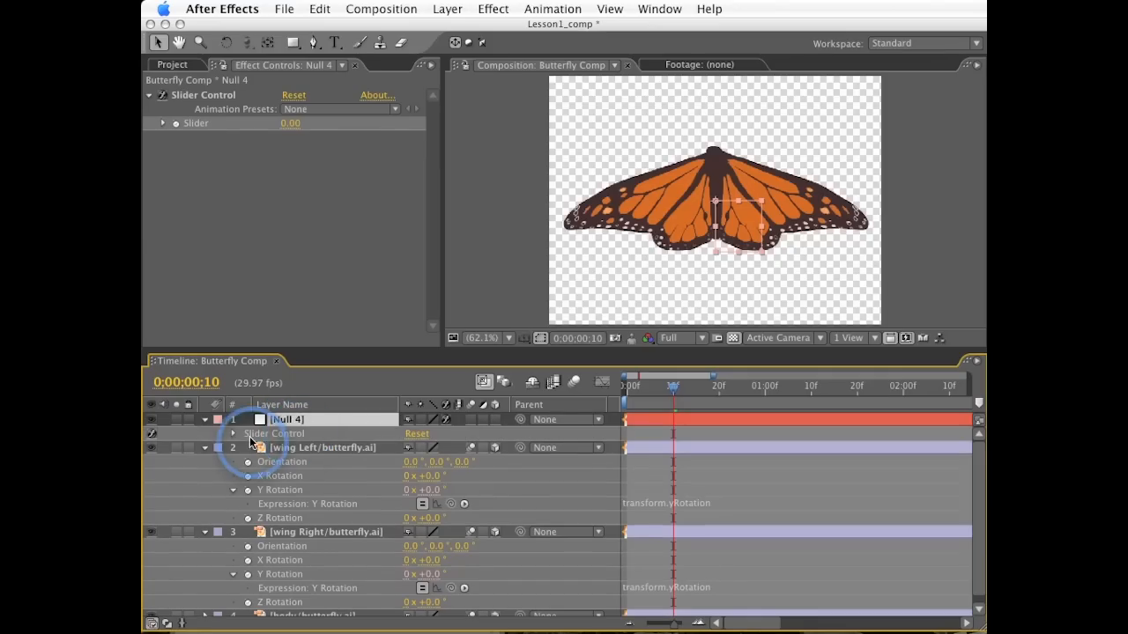
{"action": "left_click", "coordinate": [233, 433]}
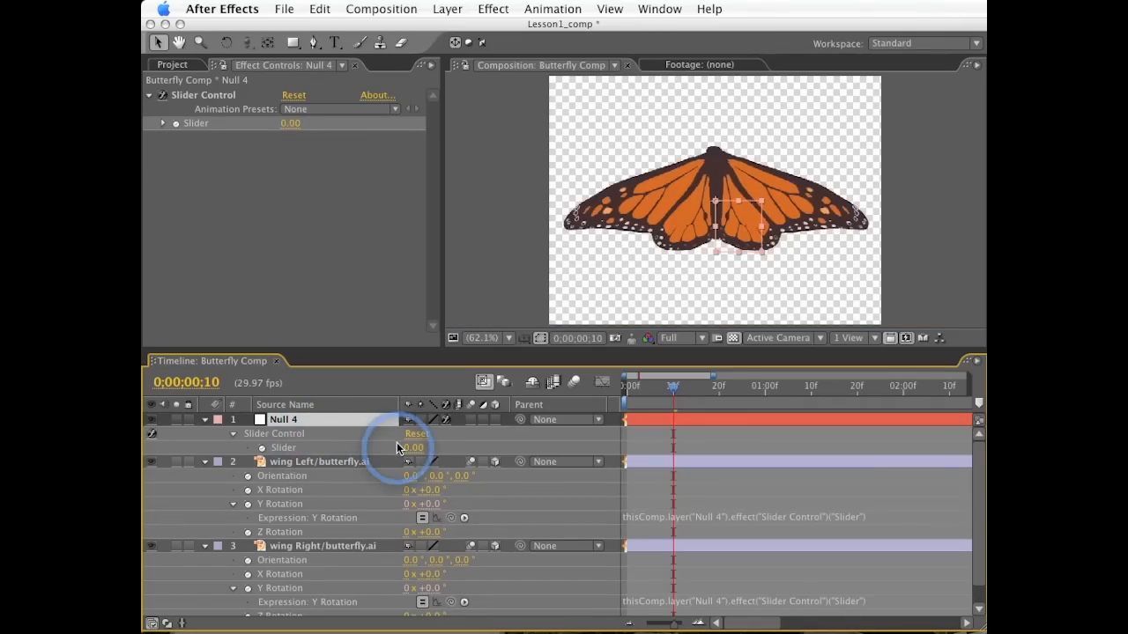
{"action": "left_click_drag", "start_coordinate": [412, 448], "coordinate": [458, 448]}
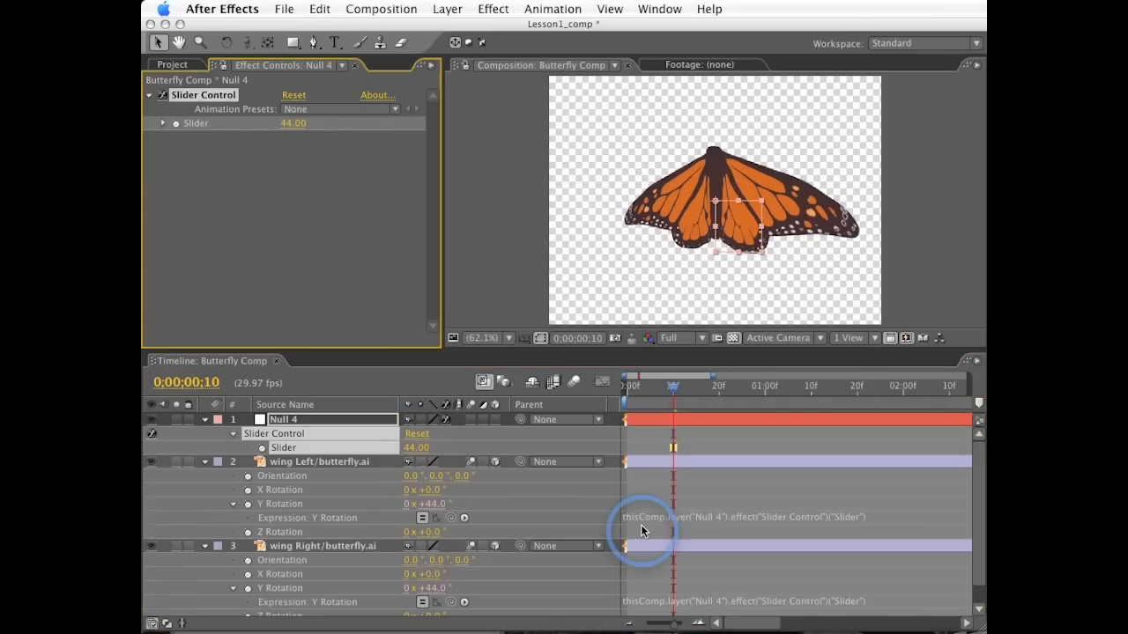
{"action": "mouse_move", "coordinate": [907, 525]}
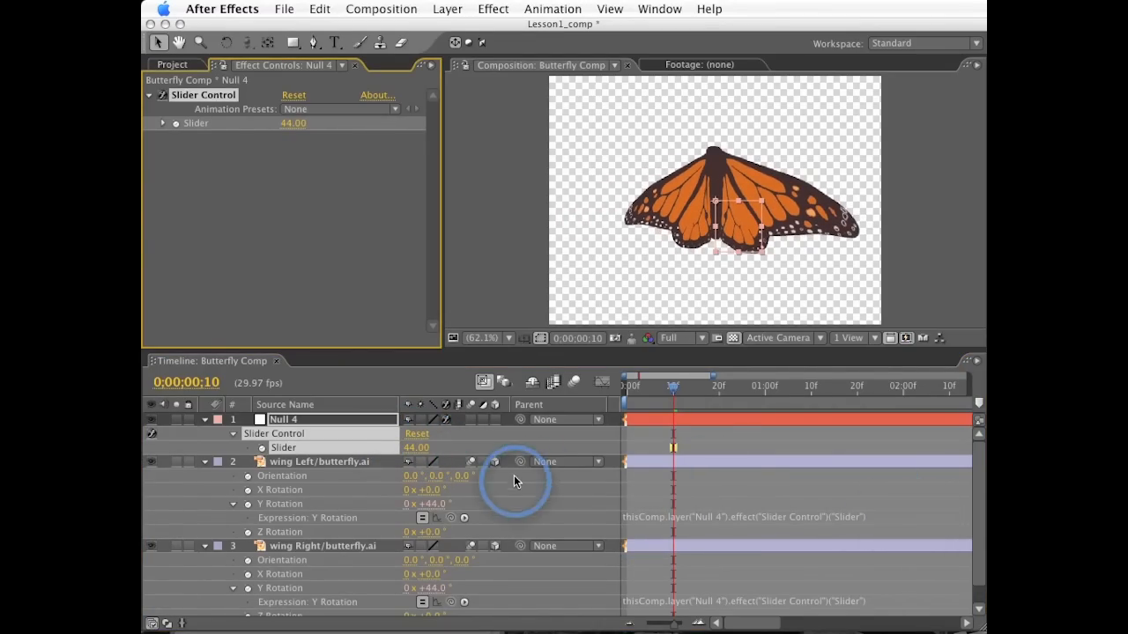
{"action": "mouse_move", "coordinate": [529, 501]}
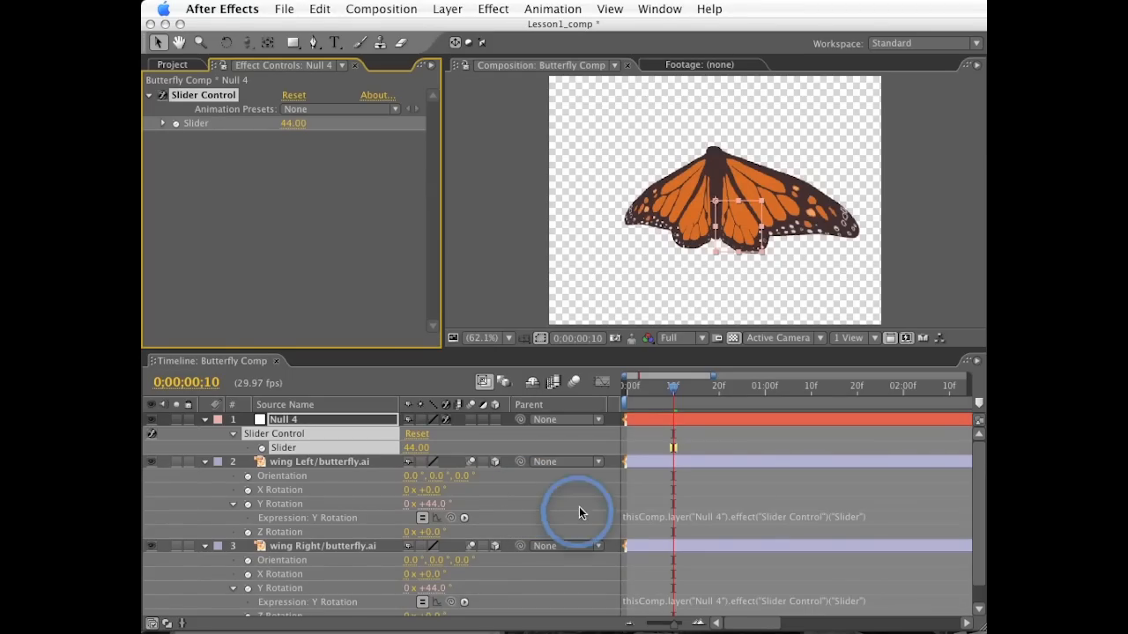
{"action": "mouse_move", "coordinate": [887, 525]}
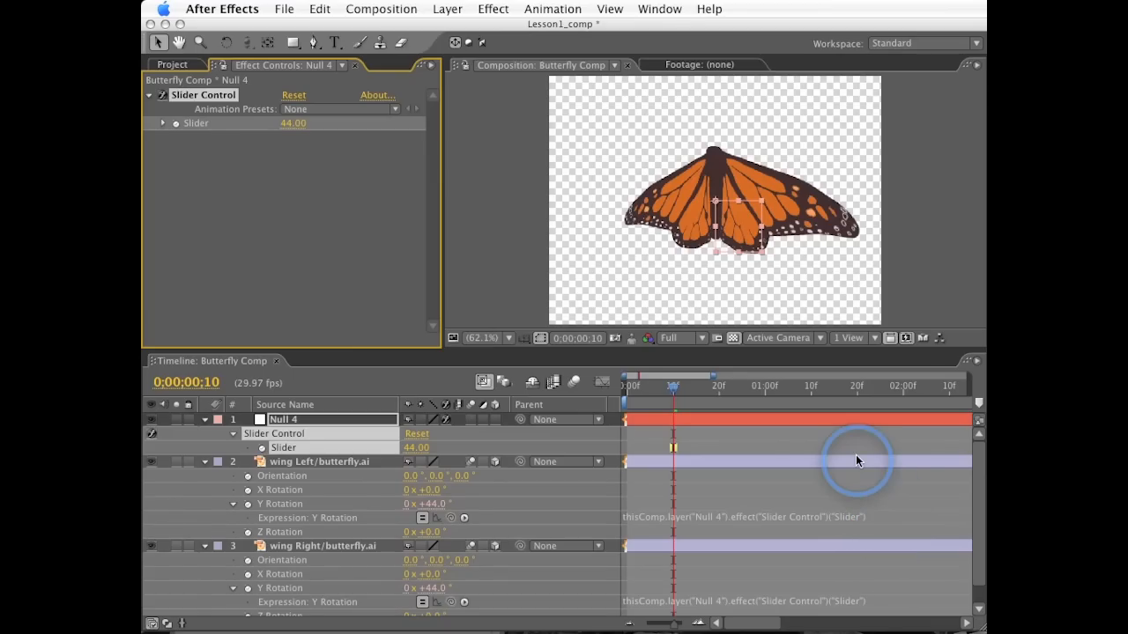
{"action": "mouse_move", "coordinate": [865, 520]}
{"action": "type", "text": " * -"}
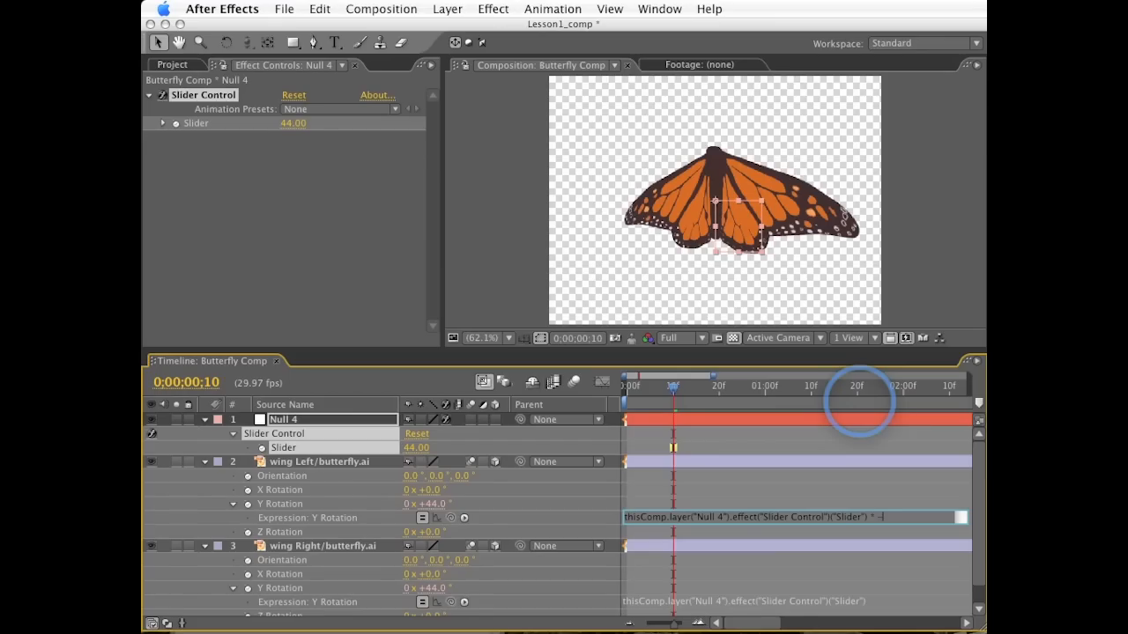
Multiply the left wing expression by -1 and scrub the Slider to 40 for symmetric spread
{"action": "type", "text": "1)"}
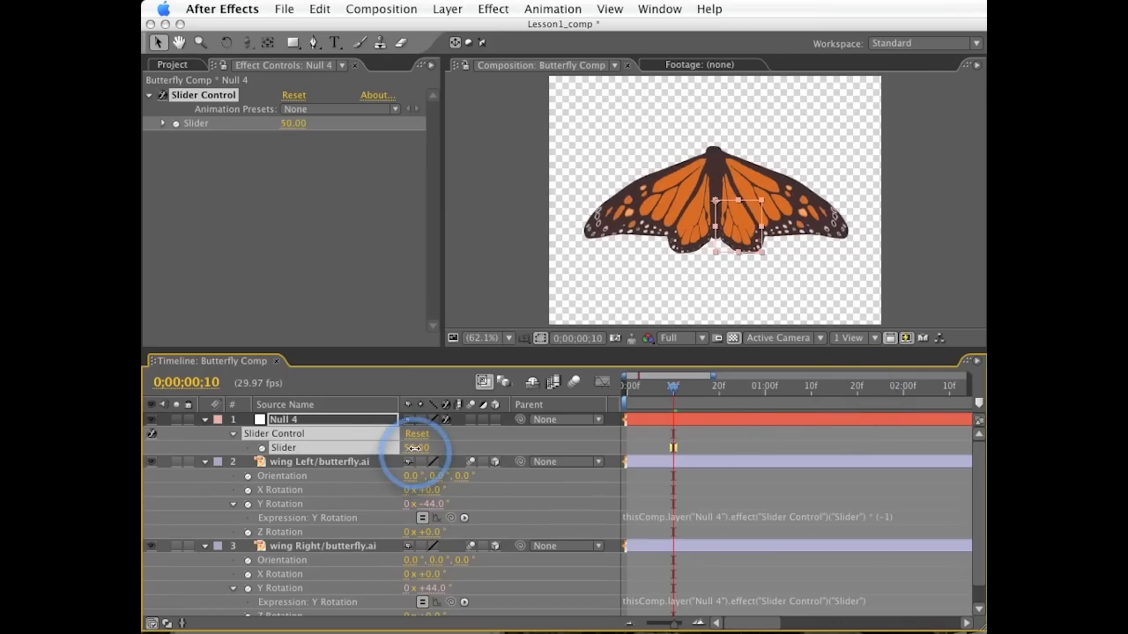
{"action": "left_click_drag", "start_coordinate": [423, 447], "coordinate": [408, 447]}
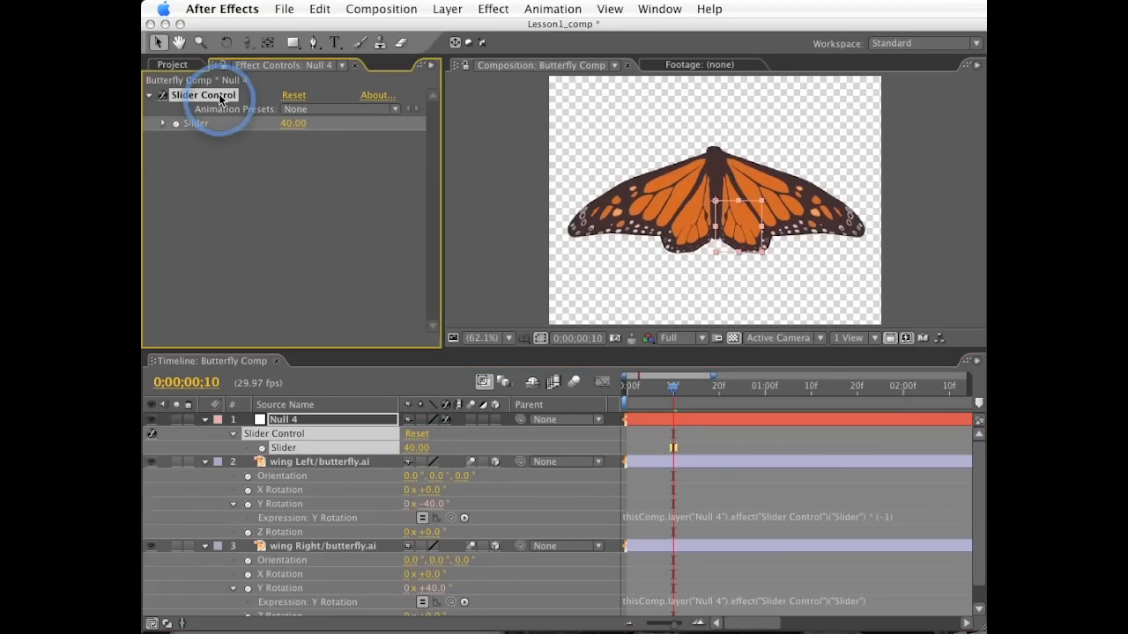
Rename the null to Controller and its slider effect to Flap
{"action": "left_click", "coordinate": [448, 9]}
{"action": "type", "text": "Contro"}
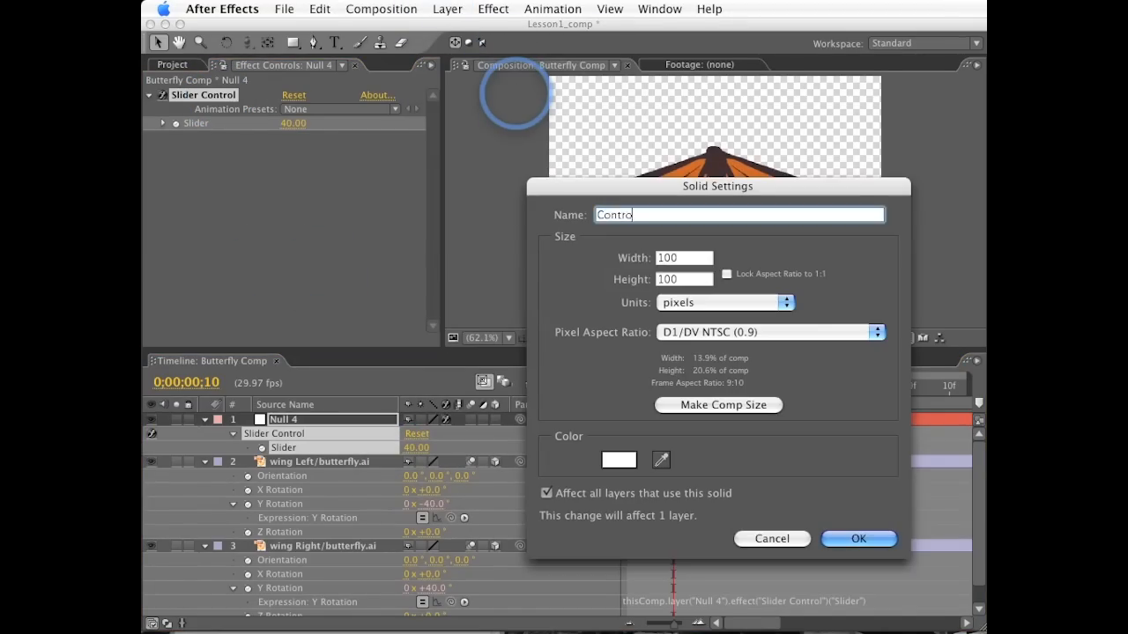
{"action": "left_click", "coordinate": [857, 540]}
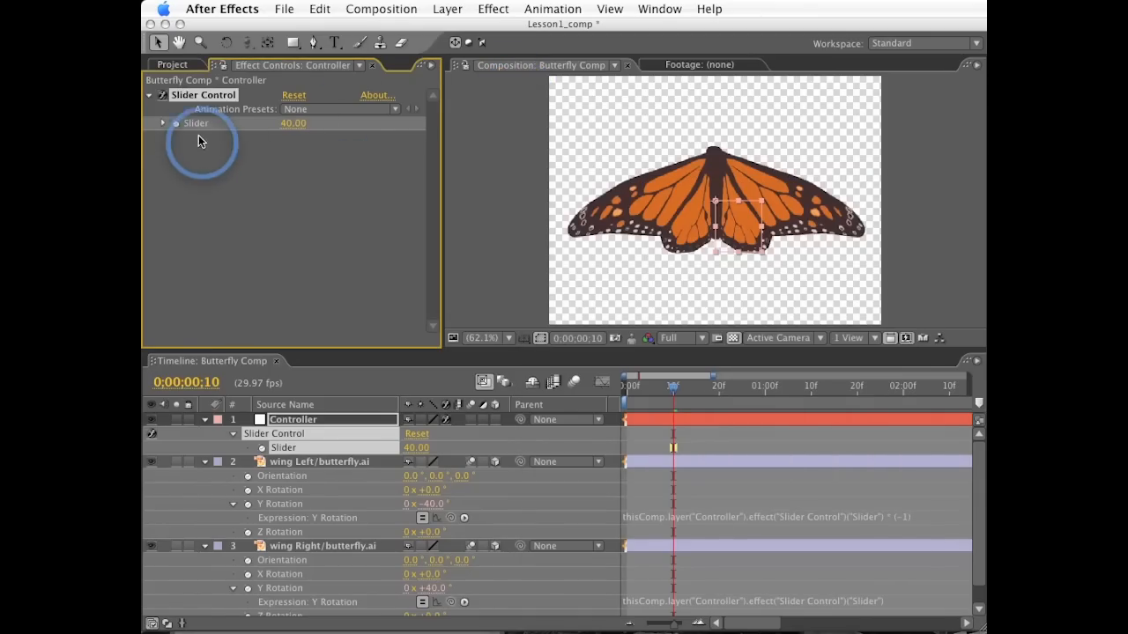
{"action": "mouse_move", "coordinate": [197, 127]}
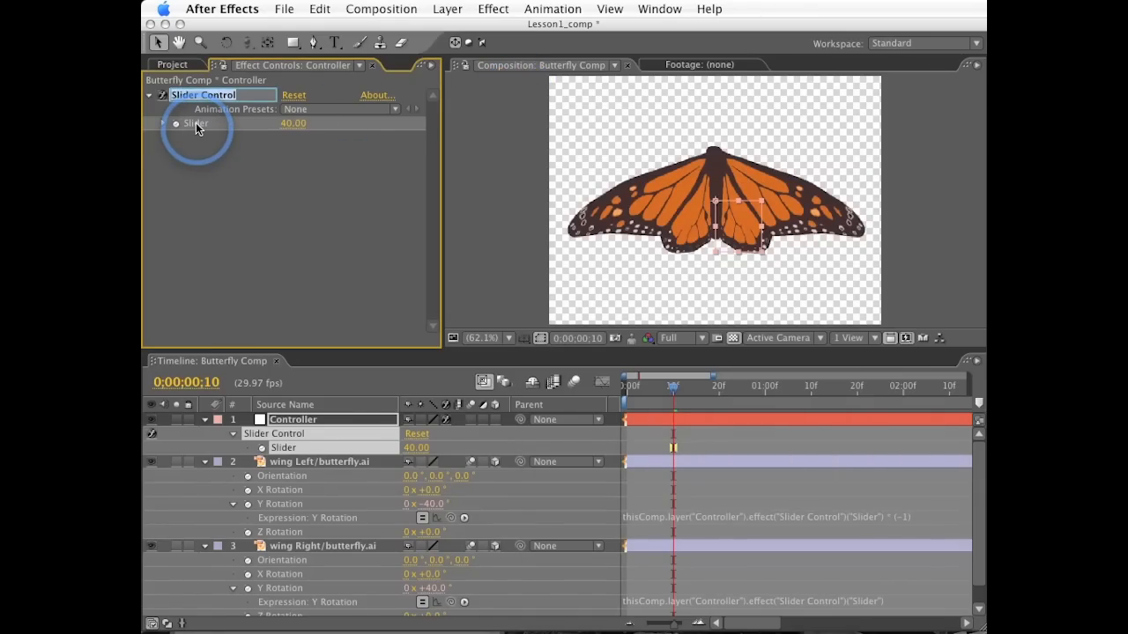
{"action": "double_click", "coordinate": [203, 95]}
{"action": "type", "text": "Flap"}
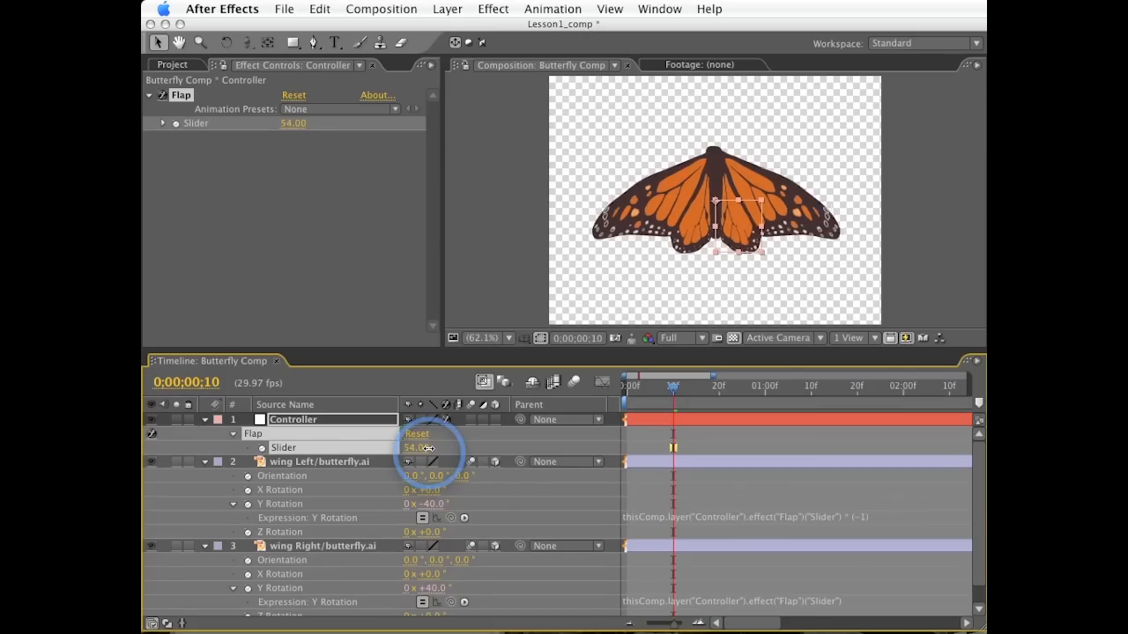
Scrub the Flap slider up, down and negative near -3 to test the wing rotation
{"action": "left_click_drag", "start_coordinate": [409, 447], "coordinate": [335, 448]}
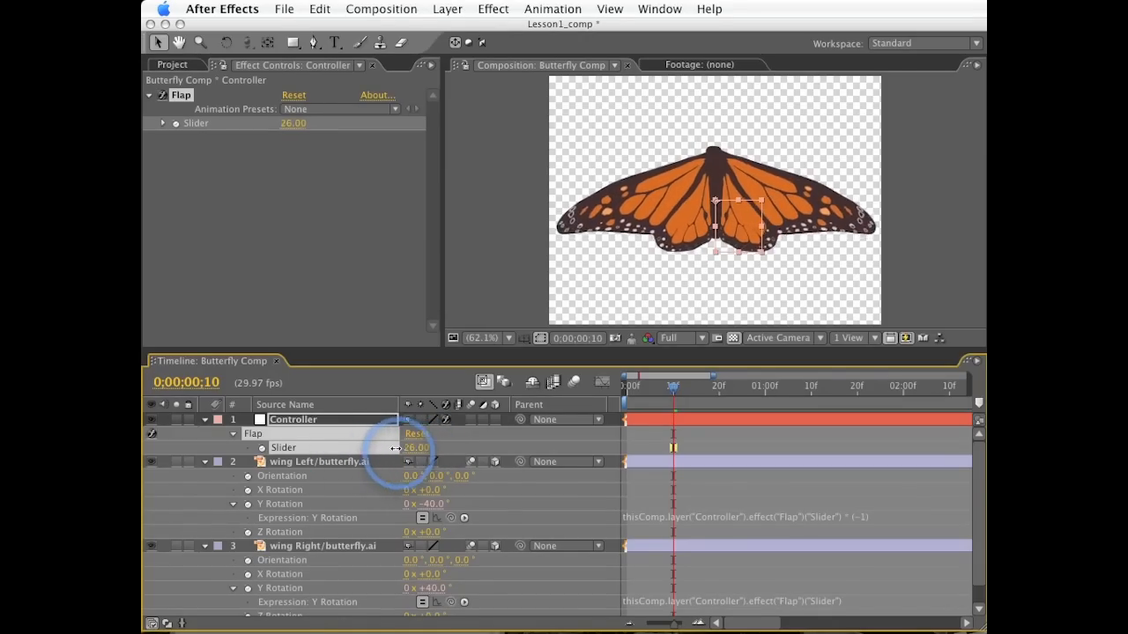
{"action": "left_click_drag", "start_coordinate": [419, 448], "coordinate": [402, 448]}
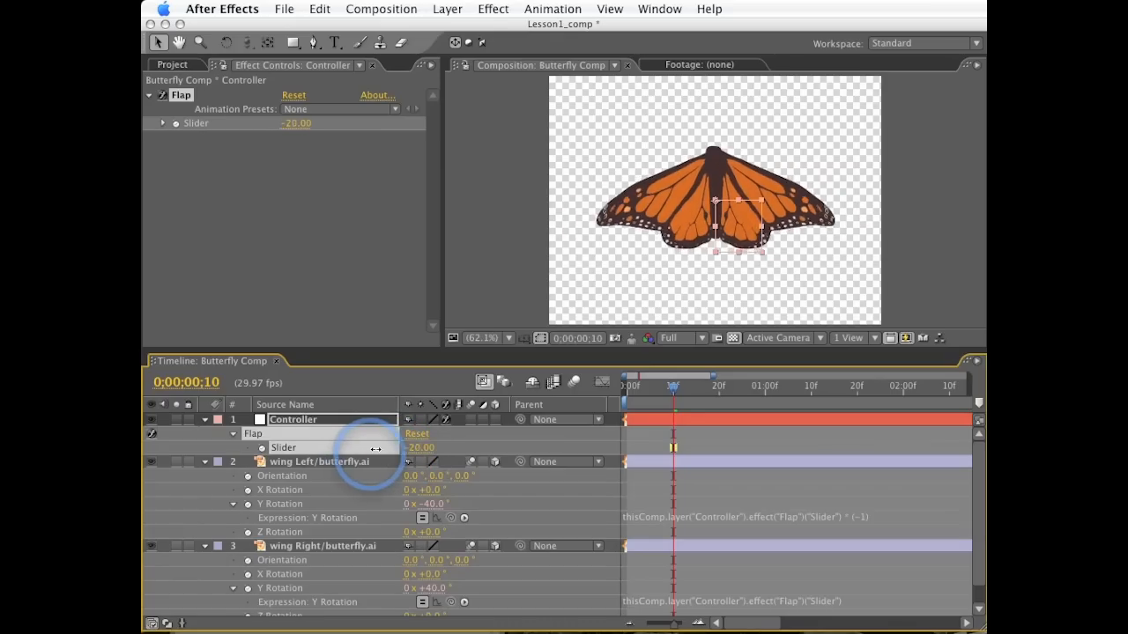
{"action": "left_click_drag", "start_coordinate": [361, 451], "coordinate": [344, 451]}
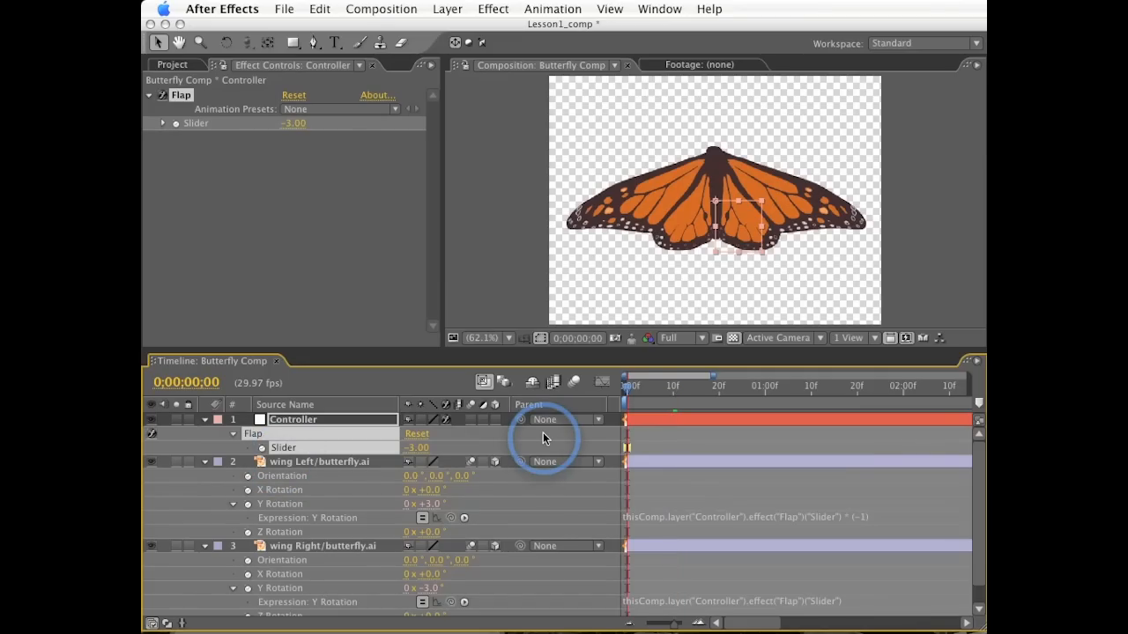
Reset the Flap slider to zero and add an expression to it
{"action": "double_click", "coordinate": [416, 448]}
{"action": "type", "text": "0"}
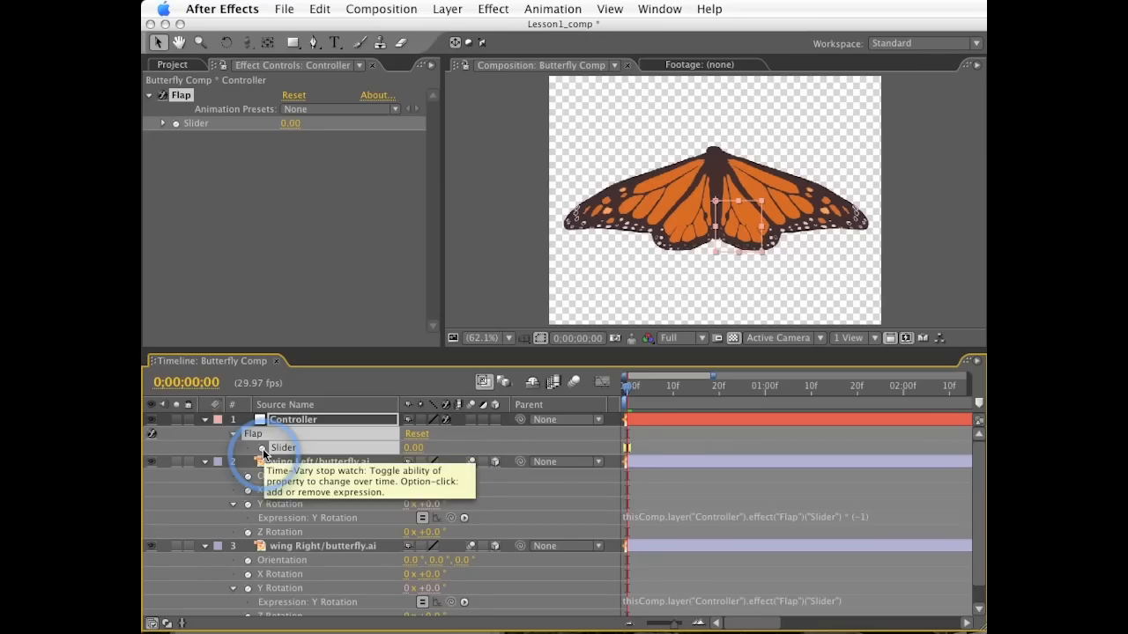
{"action": "left_click", "coordinate": [262, 448]}
{"action": "type", "text": "time"}
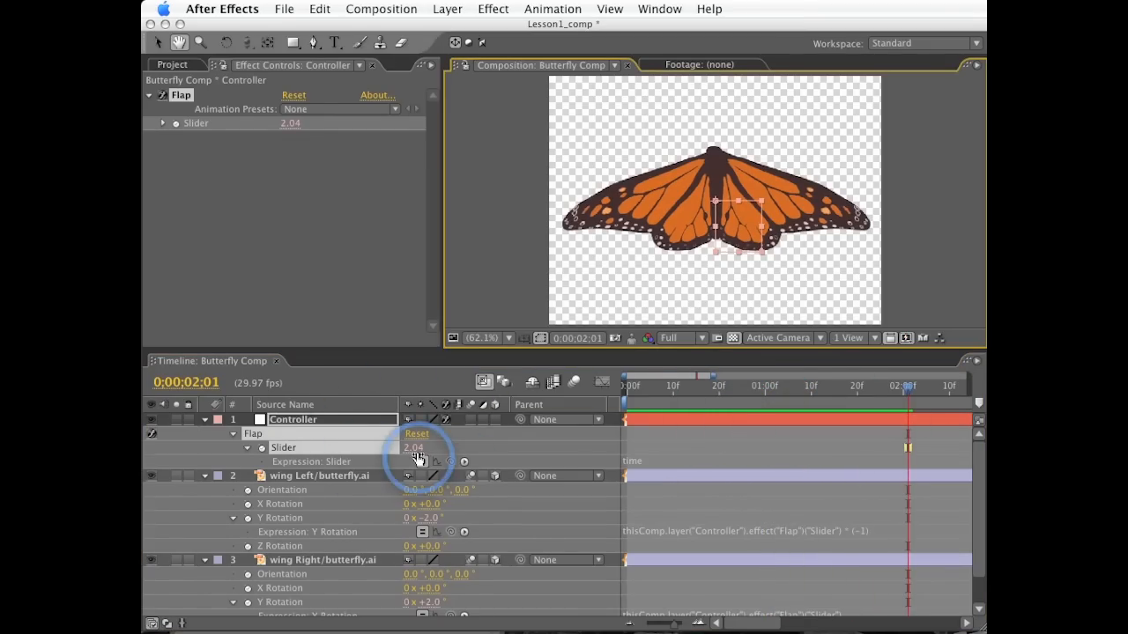
{"action": "mouse_move", "coordinate": [667, 449]}
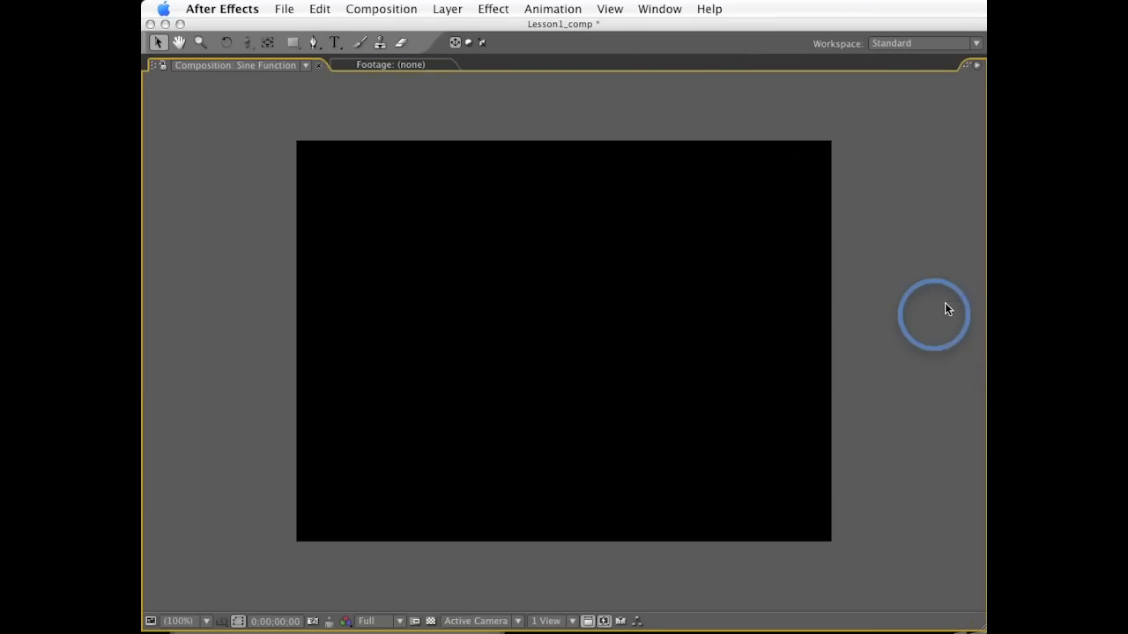
{"action": "mouse_move", "coordinate": [930, 222]}
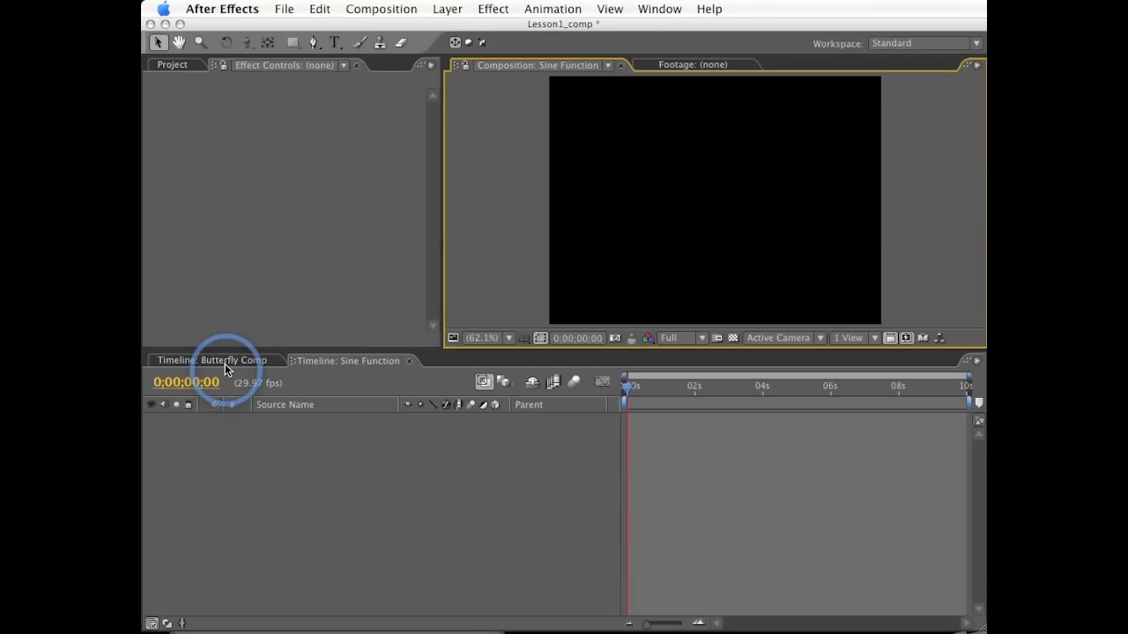
Make the Flap expression Math.sin(time) * 80 and scrub time to watch the wings flap
{"action": "left_click", "coordinate": [211, 360]}
{"action": "type", "text": "Math.sin"}
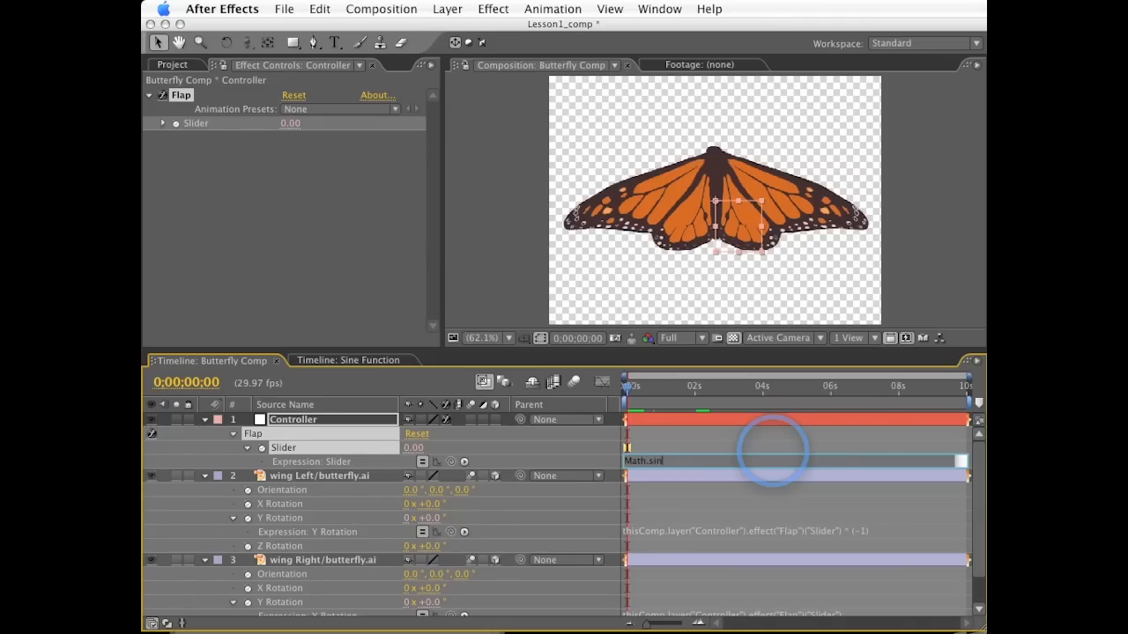
{"action": "mouse_move", "coordinate": [860, 441]}
{"action": "type", "text": "("}
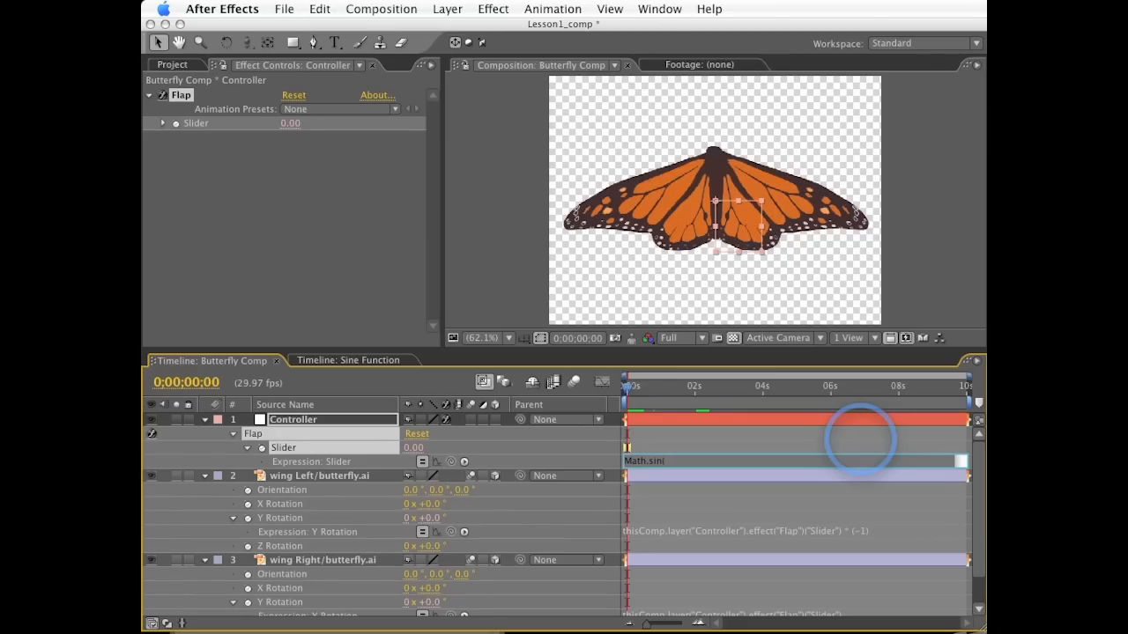
{"action": "type", "text": "time)"}
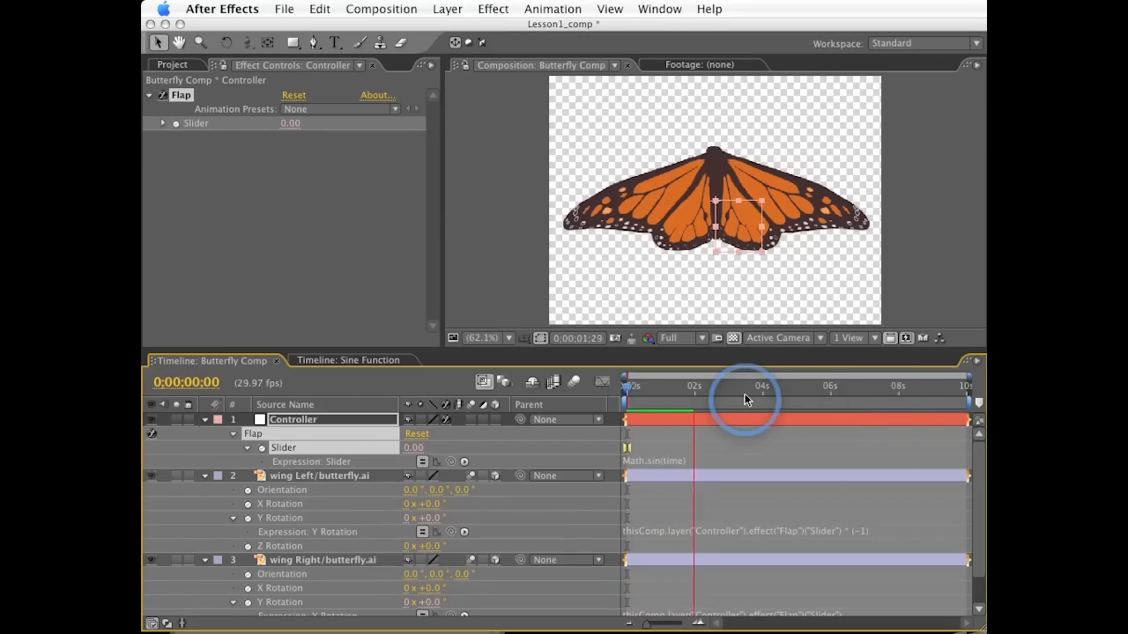
{"action": "left_click_drag", "start_coordinate": [743, 398], "coordinate": [696, 398]}
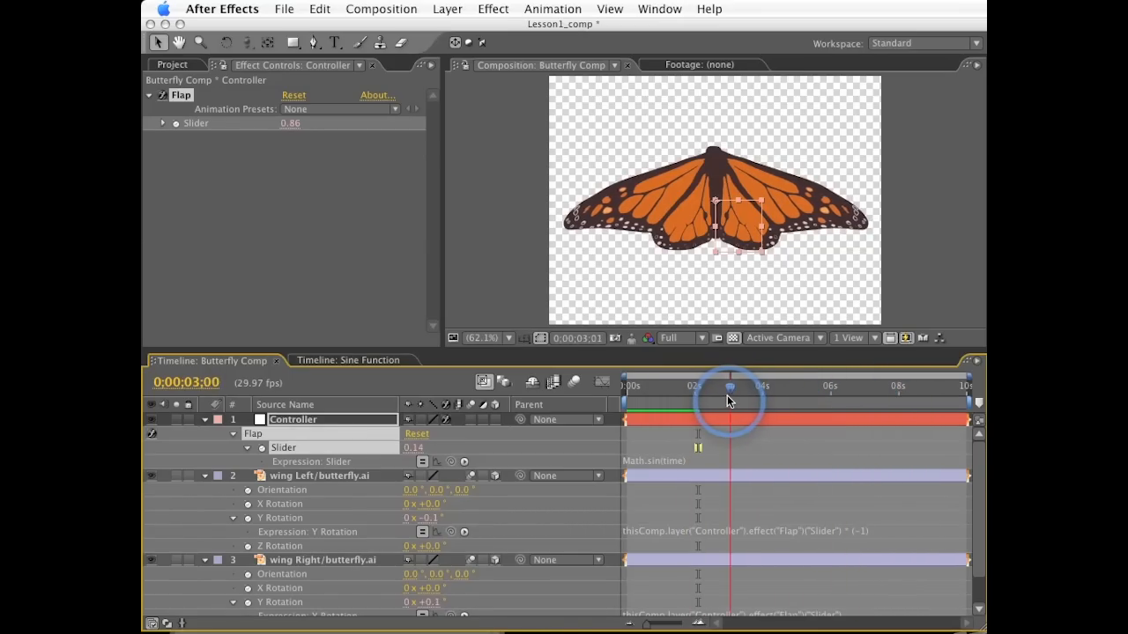
{"action": "left_click_drag", "start_coordinate": [732, 386], "coordinate": [628, 386]}
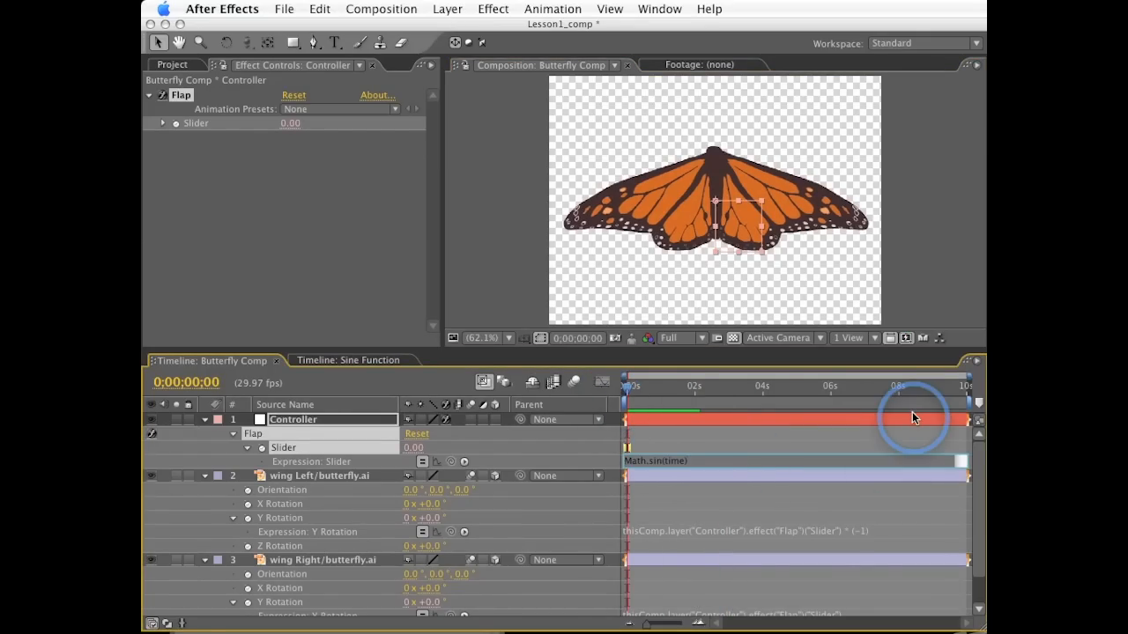
{"action": "type", "text": "* 80"}
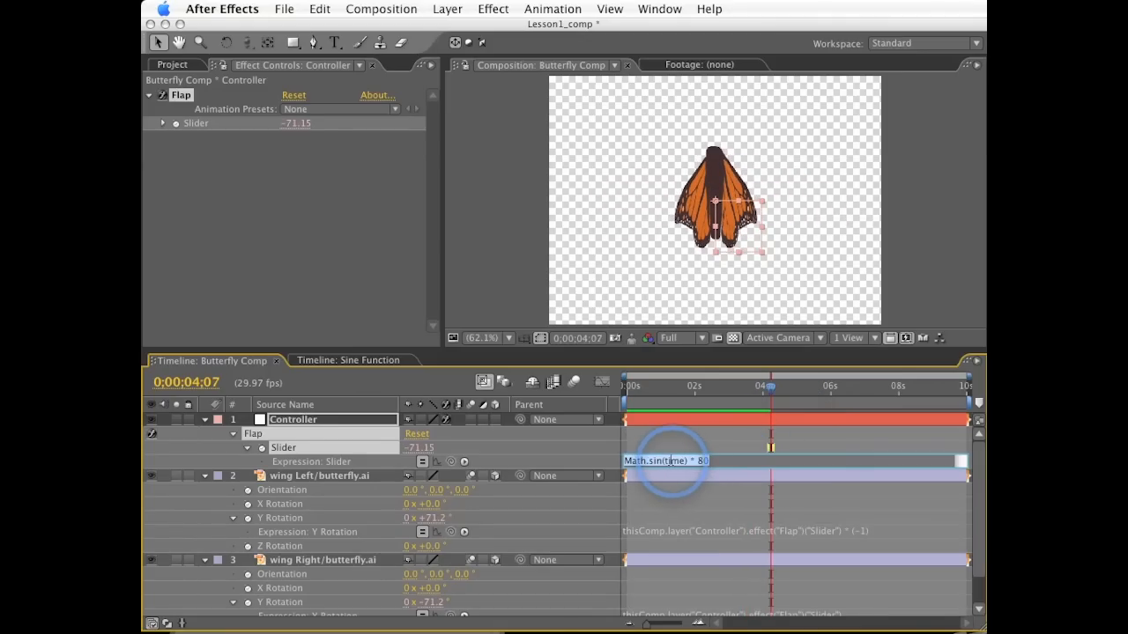
{"action": "mouse_move", "coordinate": [849, 466]}
{"action": "type", "text": " * 3"}
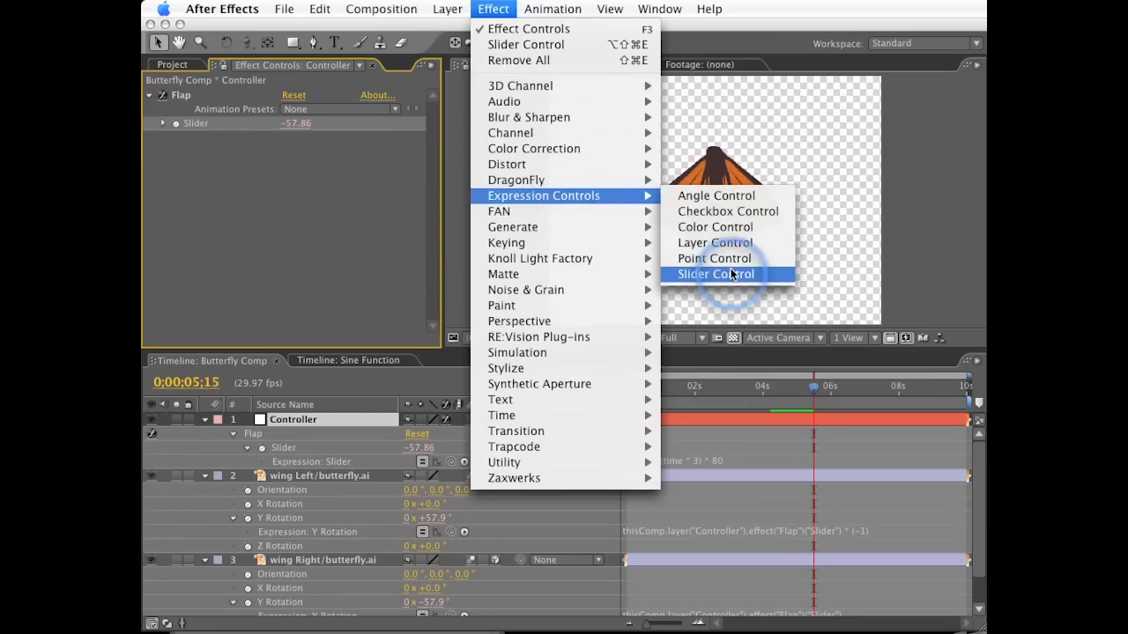
Add a second Slider Control effect to the Controller null for Speed
{"action": "left_click", "coordinate": [716, 275]}
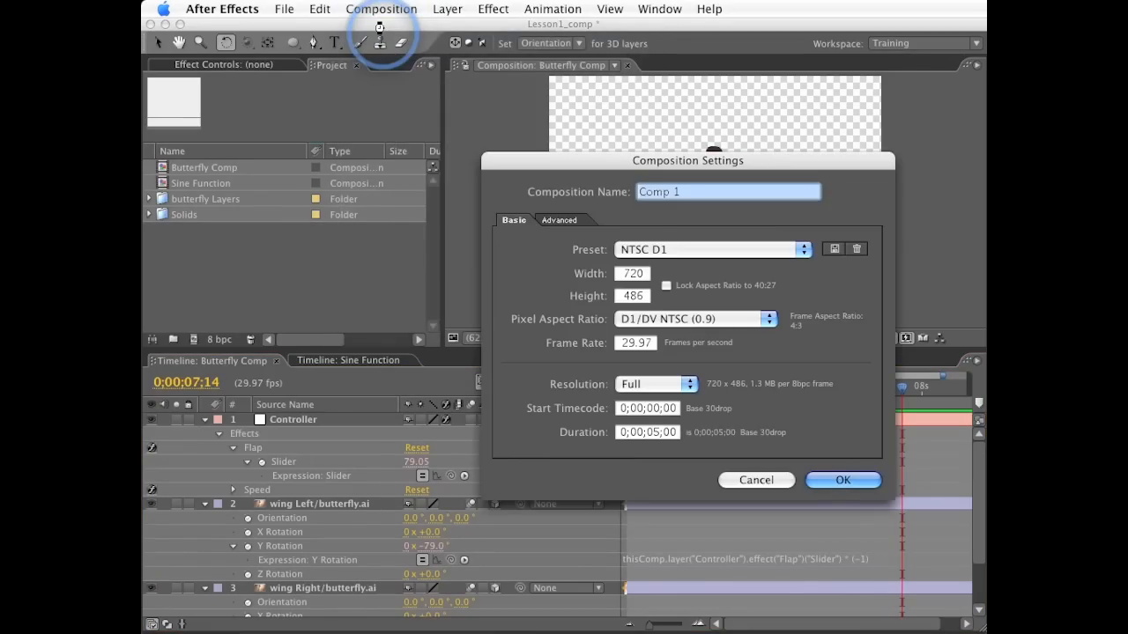
Create the Main composition and place Butterfly Comp in it as a 3D layer
{"action": "type", "text": "Main"}
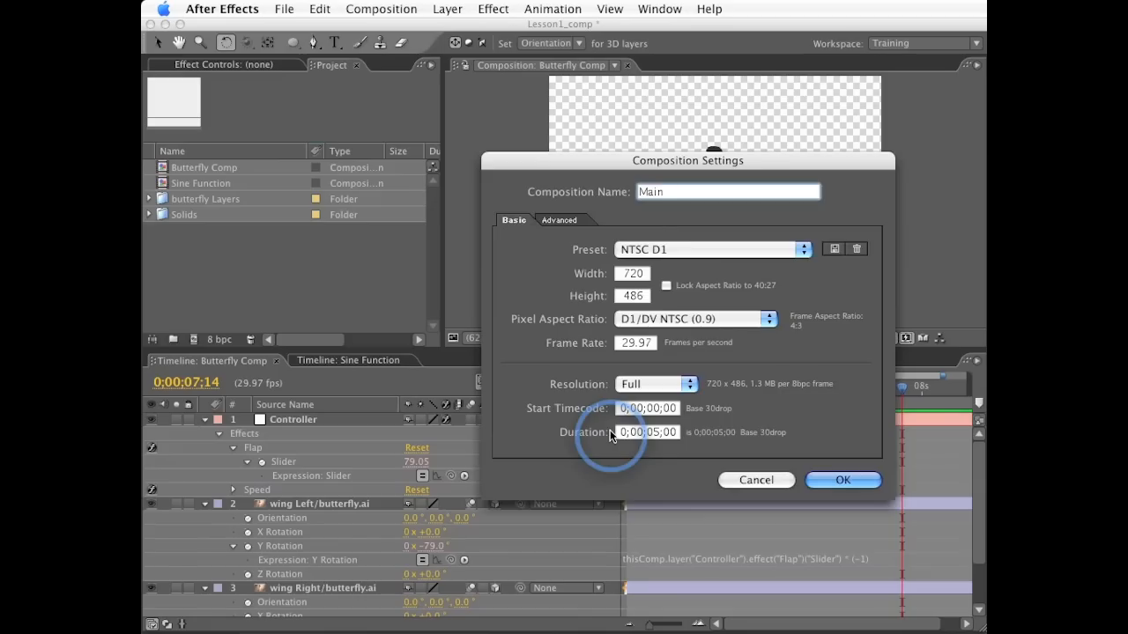
{"action": "left_click", "coordinate": [843, 480]}
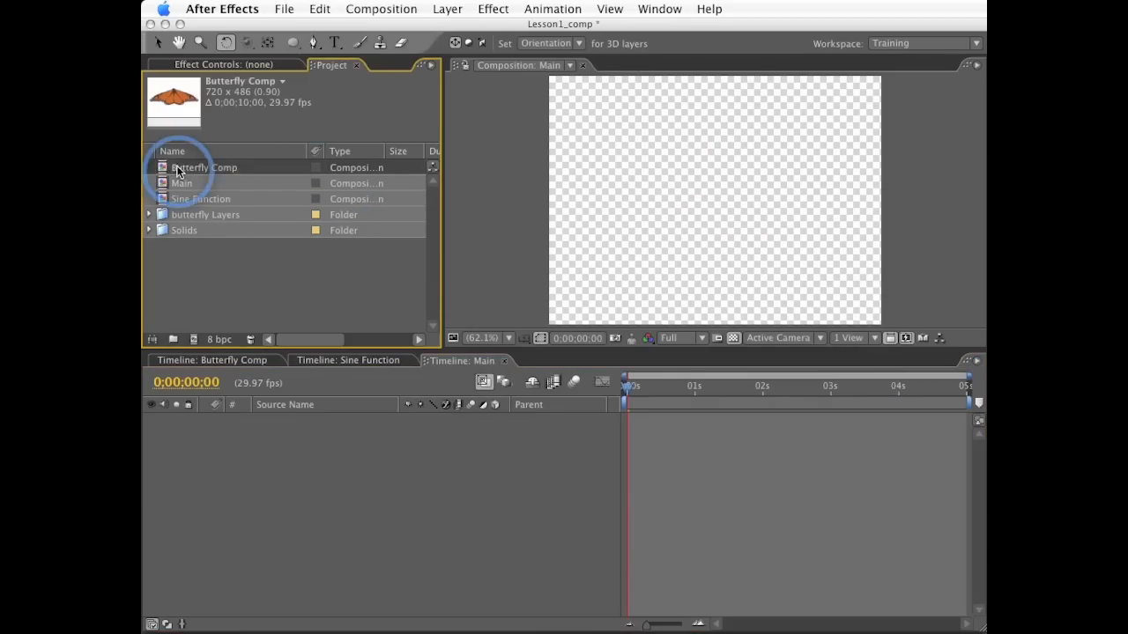
{"action": "left_click_drag", "start_coordinate": [204, 167], "coordinate": [332, 476]}
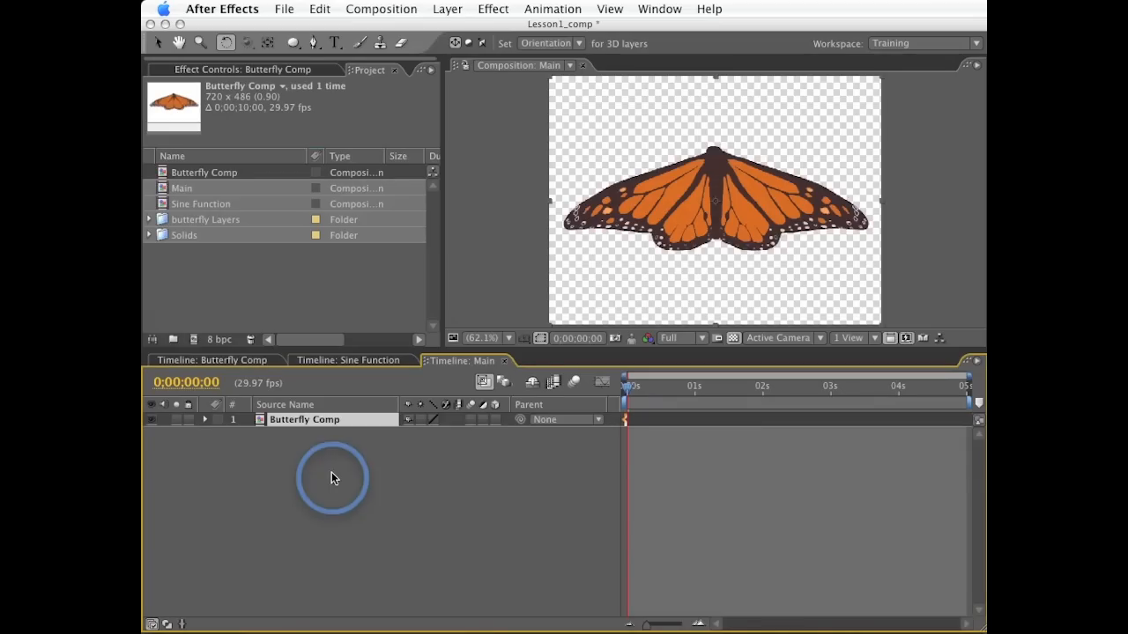
{"action": "left_click", "coordinate": [496, 420]}
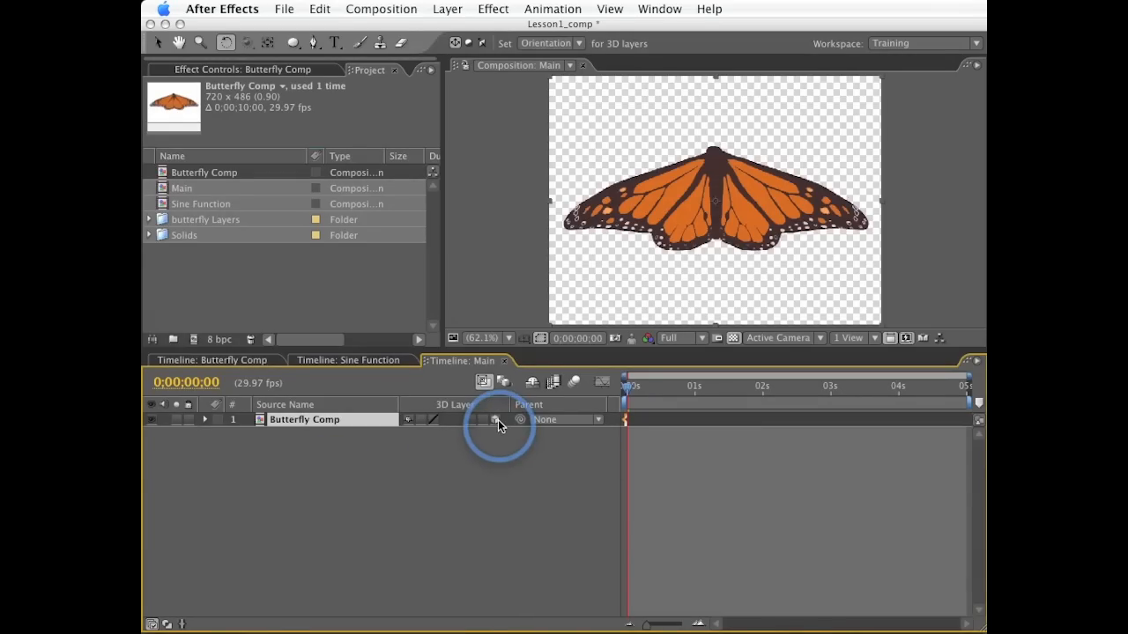
{"action": "left_click", "coordinate": [493, 420]}
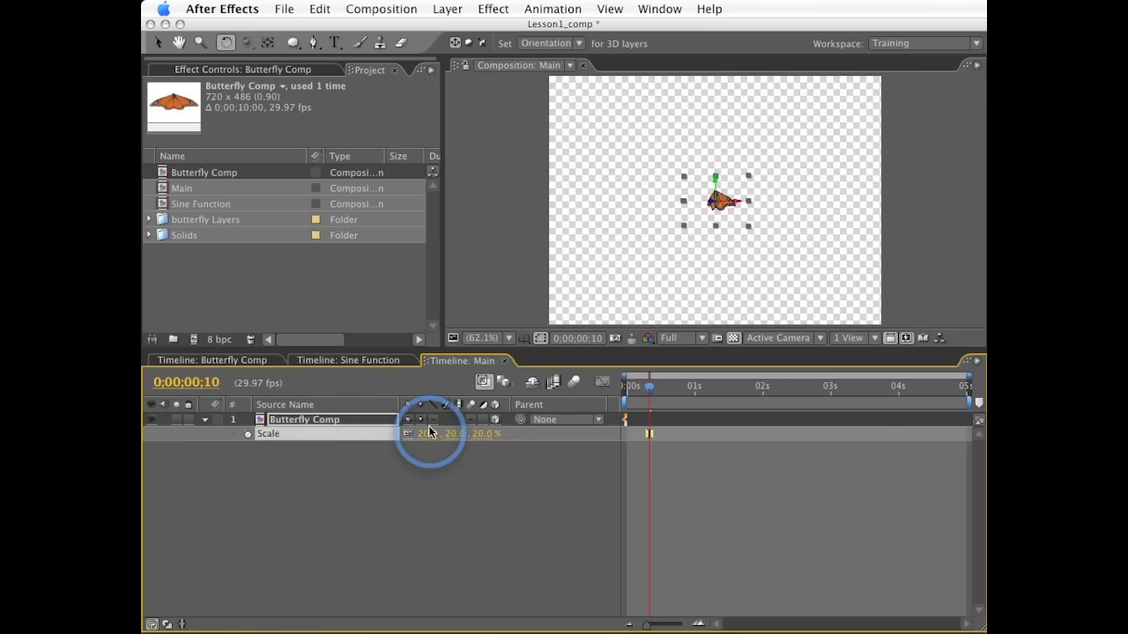
Go to the Layer menu to add a new layer above the 20%-scaled Butterfly Comp
{"action": "left_click", "coordinate": [447, 9]}
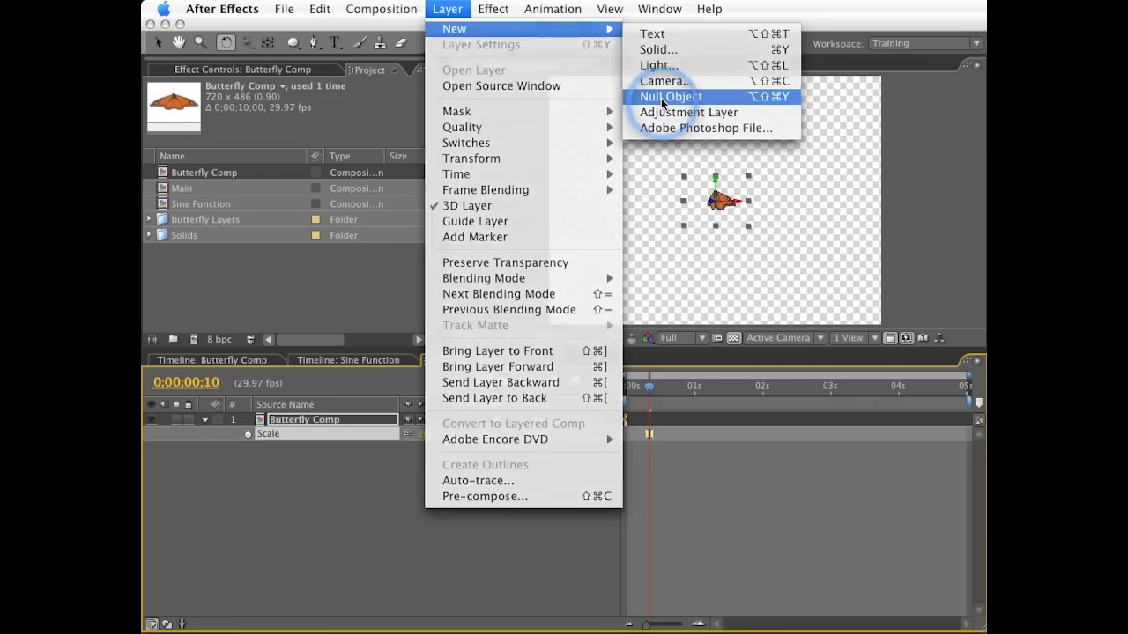
Add null object Null 8 and reveal Position on it and on Butterfly Comp
{"action": "left_click", "coordinate": [669, 97]}
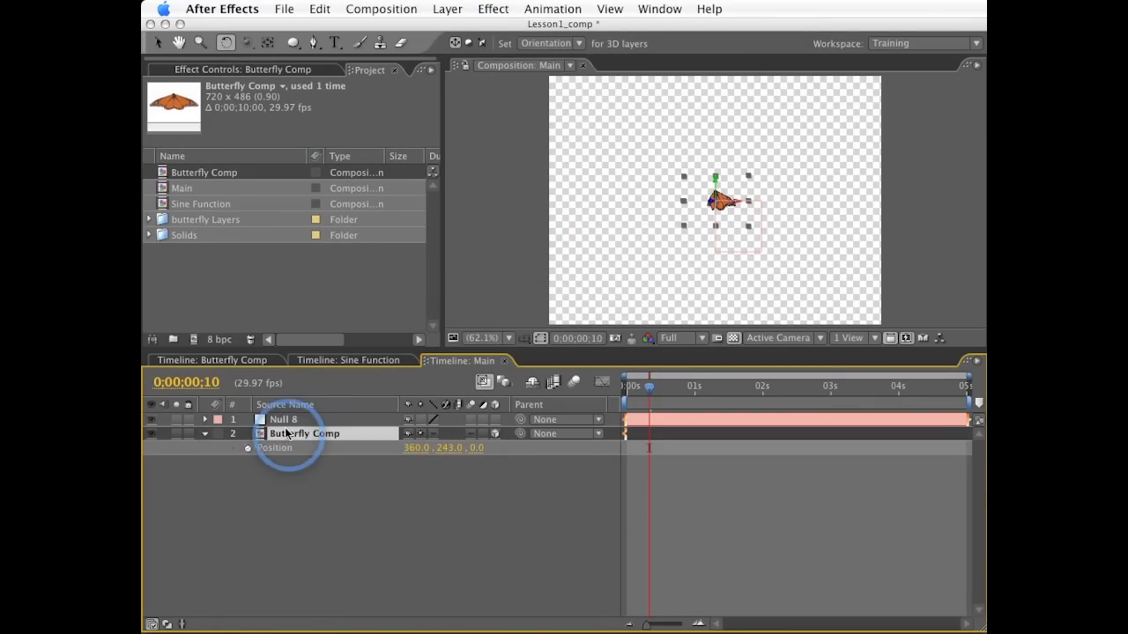
{"action": "left_click", "coordinate": [284, 420]}
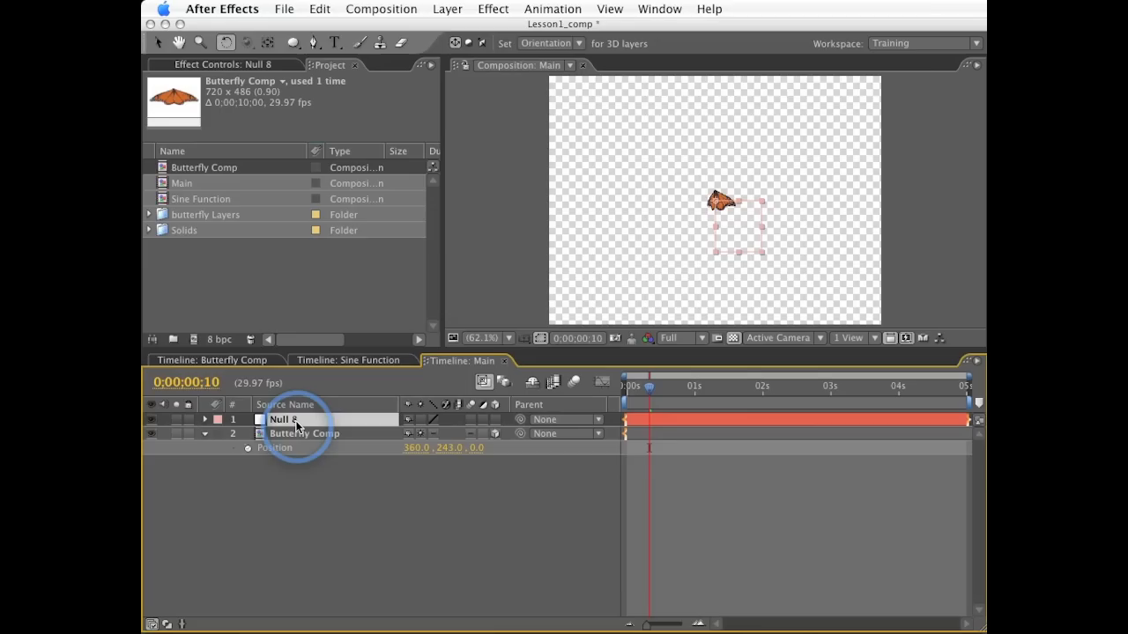
{"action": "left_click", "coordinate": [205, 420]}
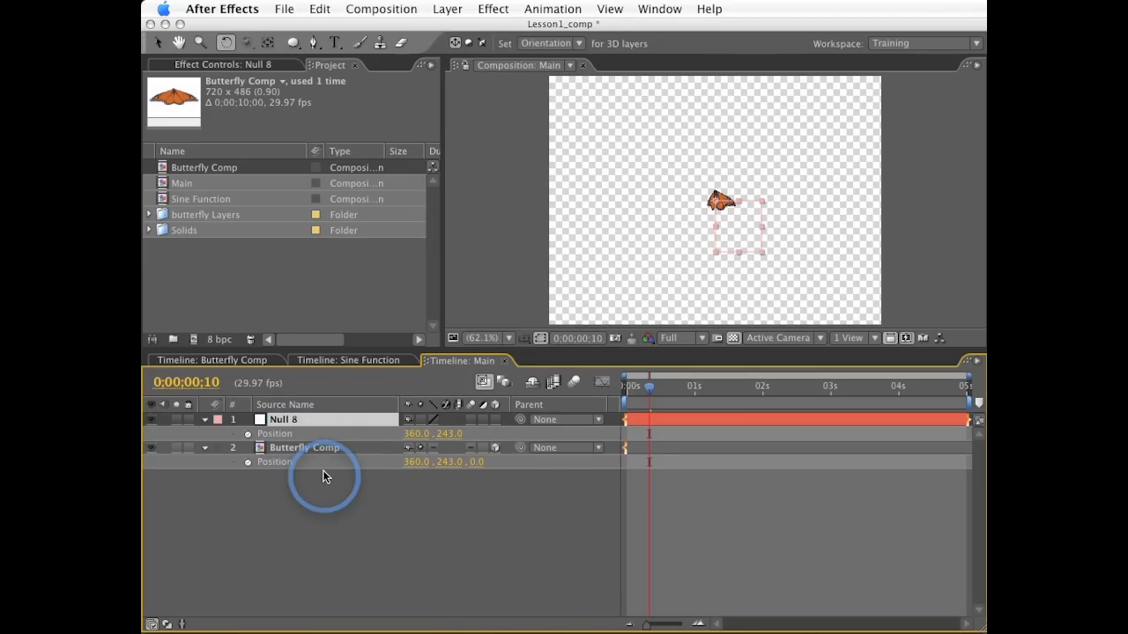
{"action": "mouse_move", "coordinate": [492, 501]}
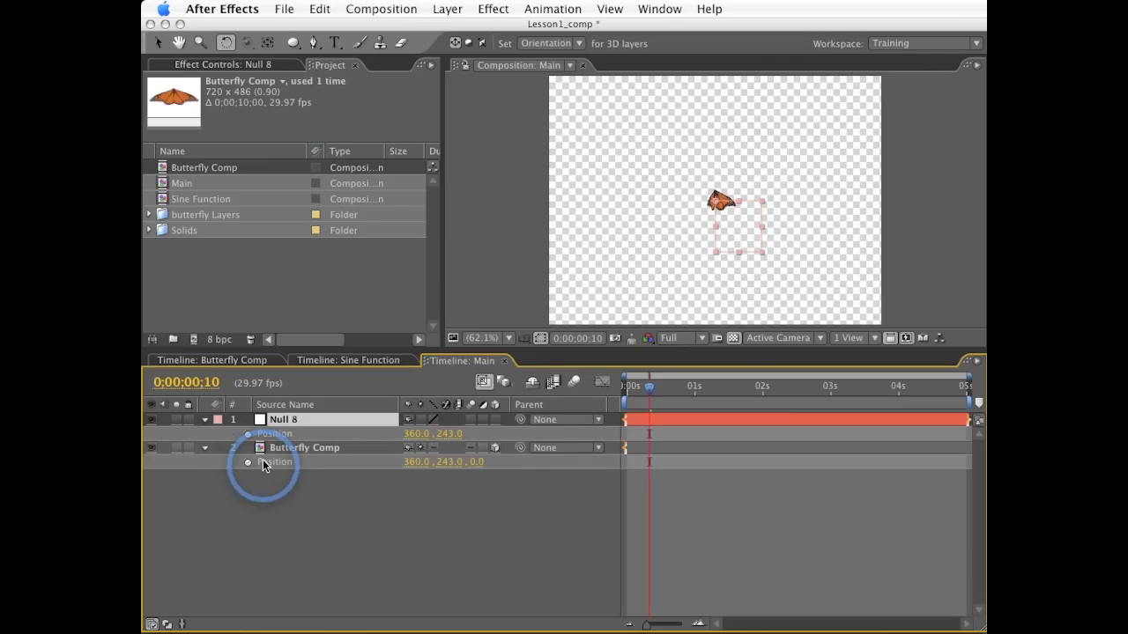
Make Null 8 3D and link Butterfly Comp's Position expression to Null 8's position
{"action": "left_click", "coordinate": [496, 419]}
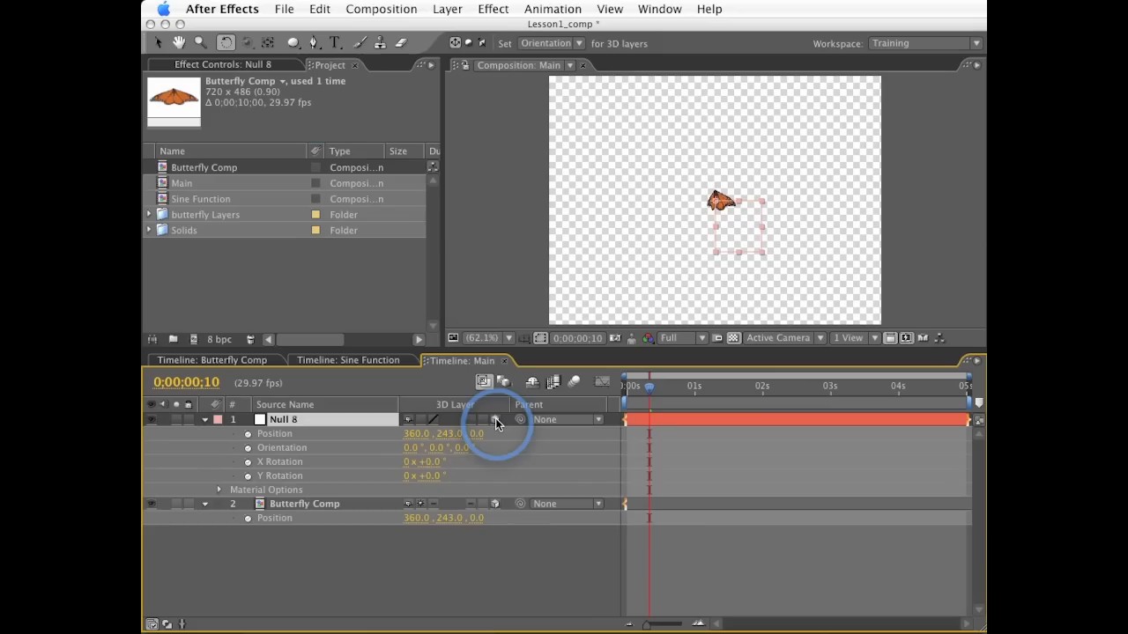
{"action": "left_click", "coordinate": [495, 419]}
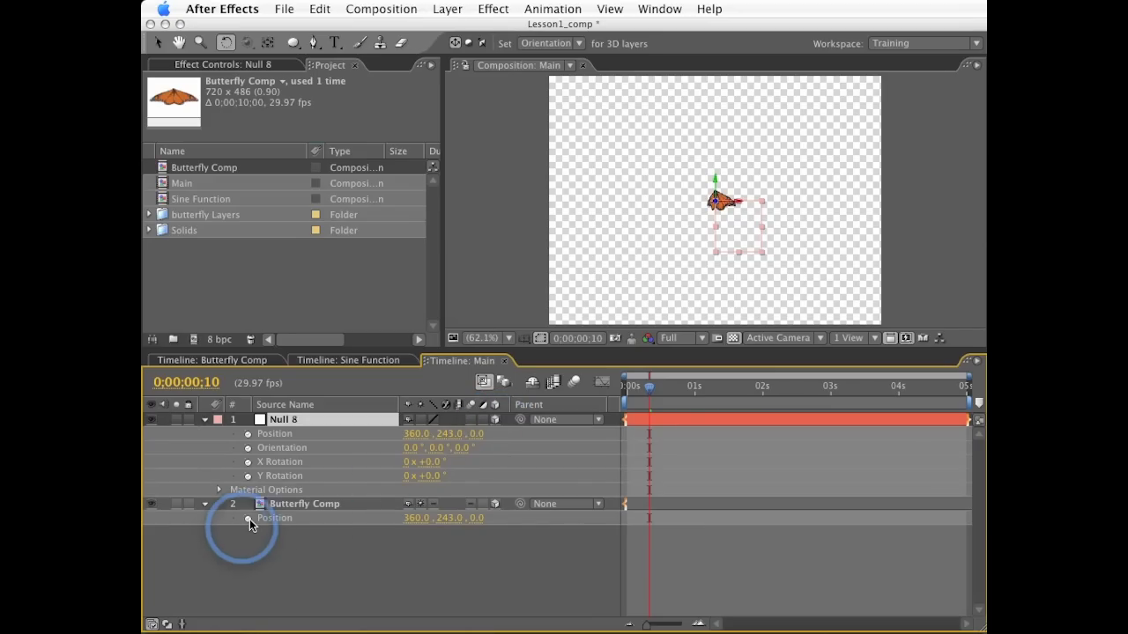
{"action": "left_click", "coordinate": [249, 518]}
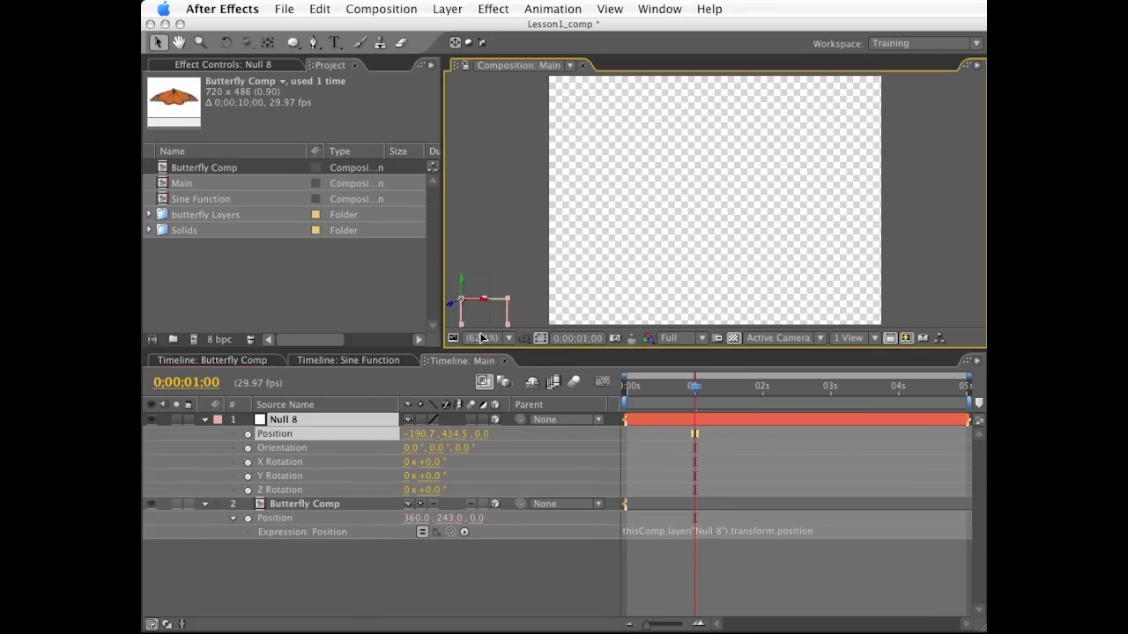
Keyframe Null 8's Position along a diagonal path so the butterfly follows it
{"action": "left_click_drag", "start_coordinate": [483, 307], "coordinate": [476, 296]}
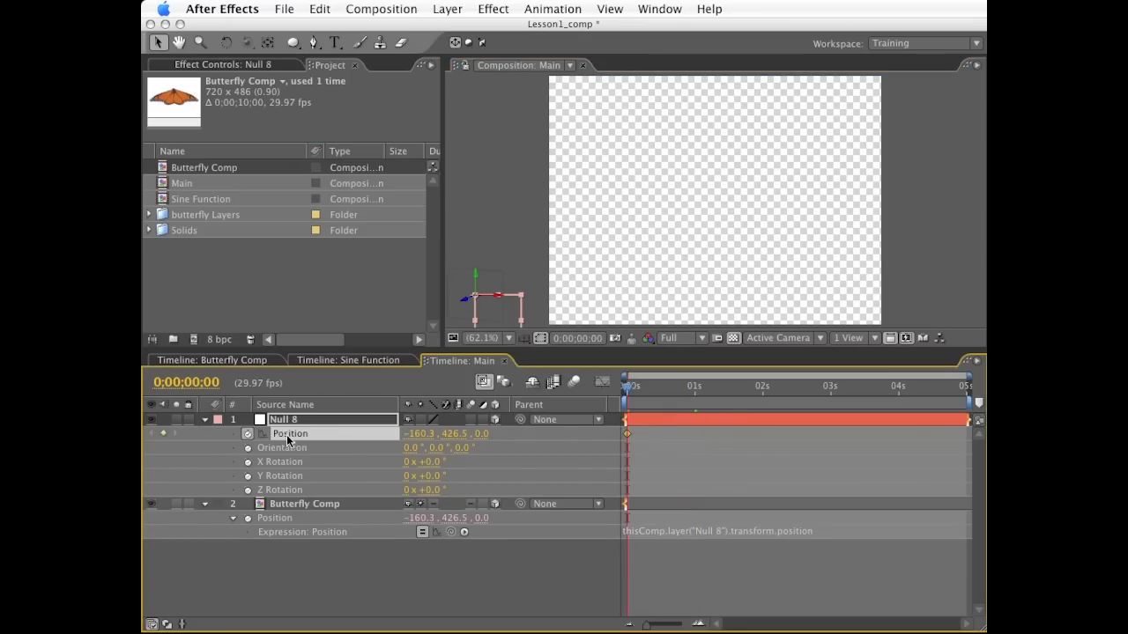
{"action": "left_click", "coordinate": [761, 386]}
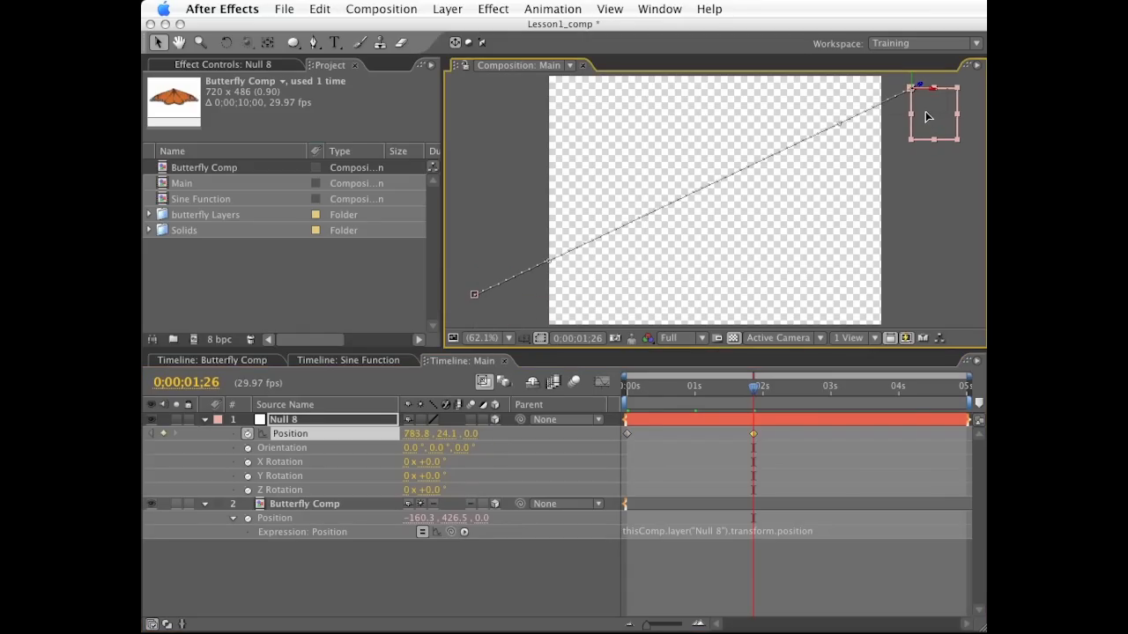
{"action": "left_click", "coordinate": [626, 386]}
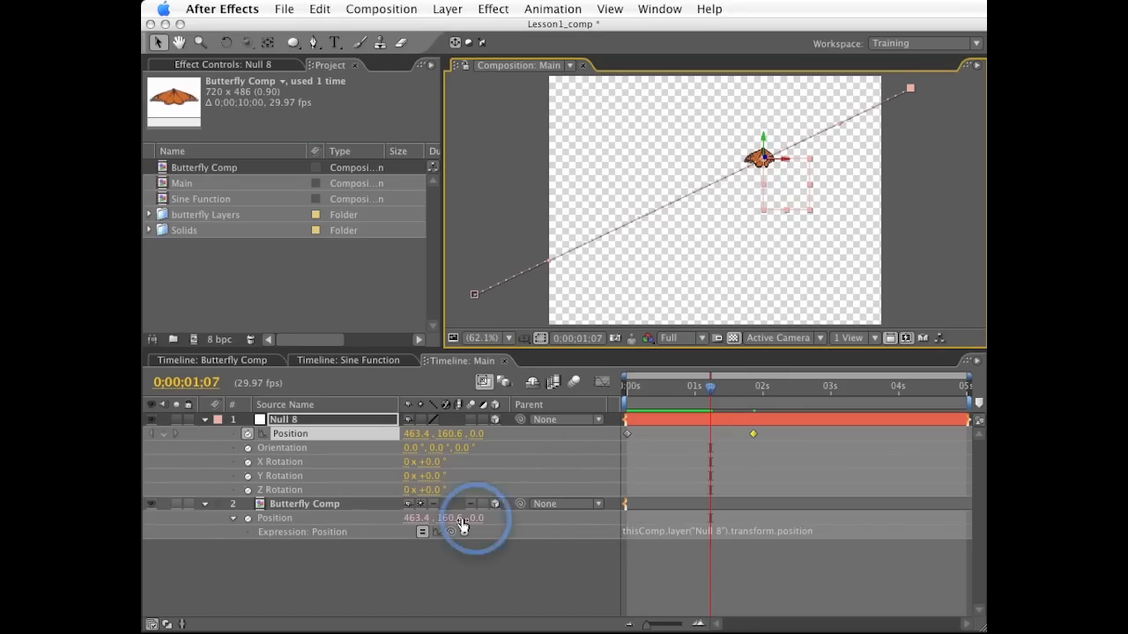
Set Butterfly Comp's Auto-Orient to Orient Along Path via the layer's Transform options
{"action": "right_click", "coordinate": [303, 504]}
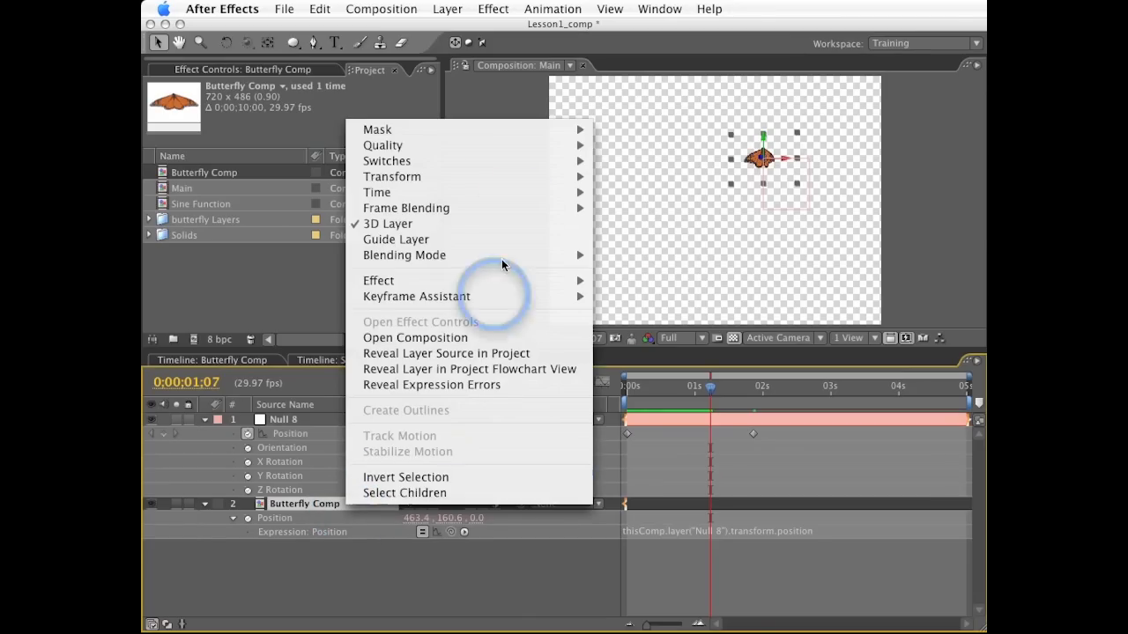
{"action": "mouse_move", "coordinate": [391, 176]}
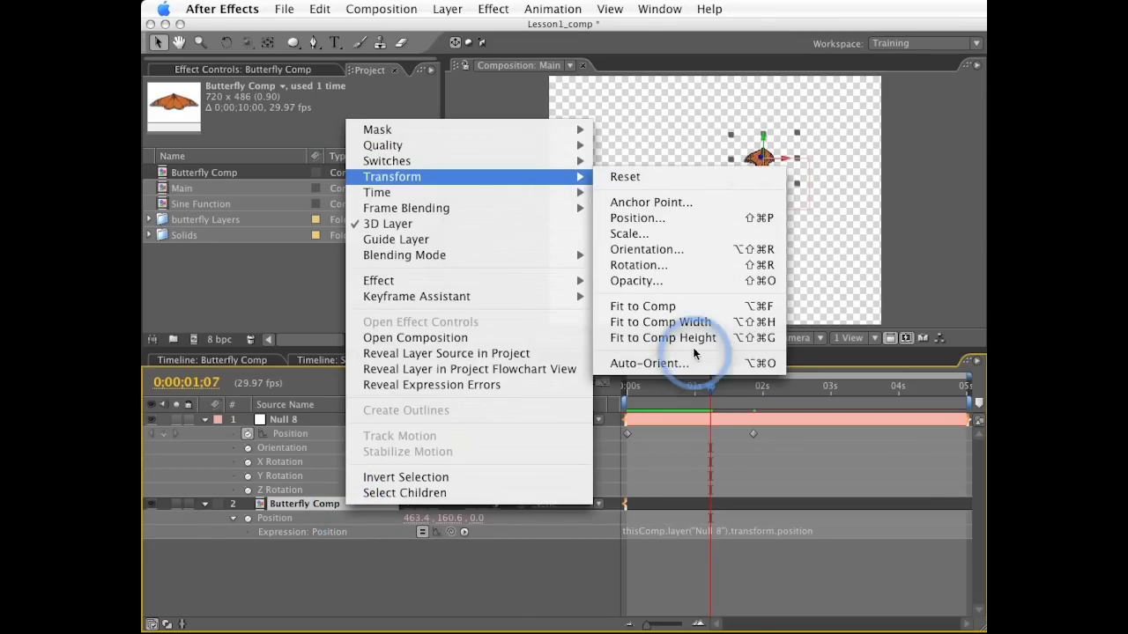
{"action": "left_click", "coordinate": [648, 363]}
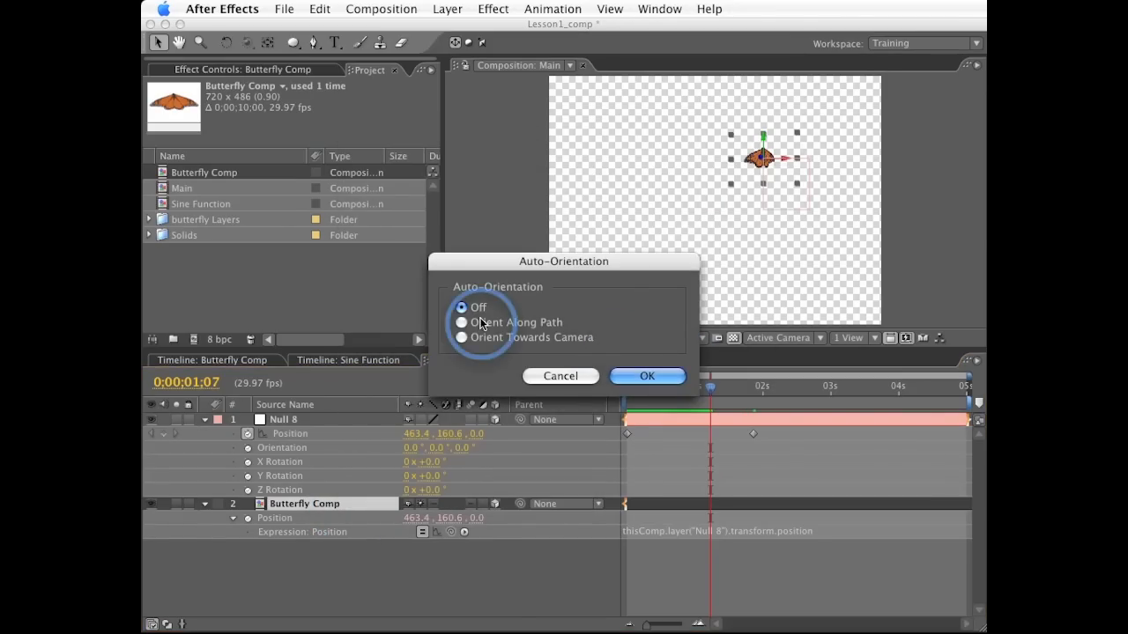
{"action": "left_click", "coordinate": [462, 321]}
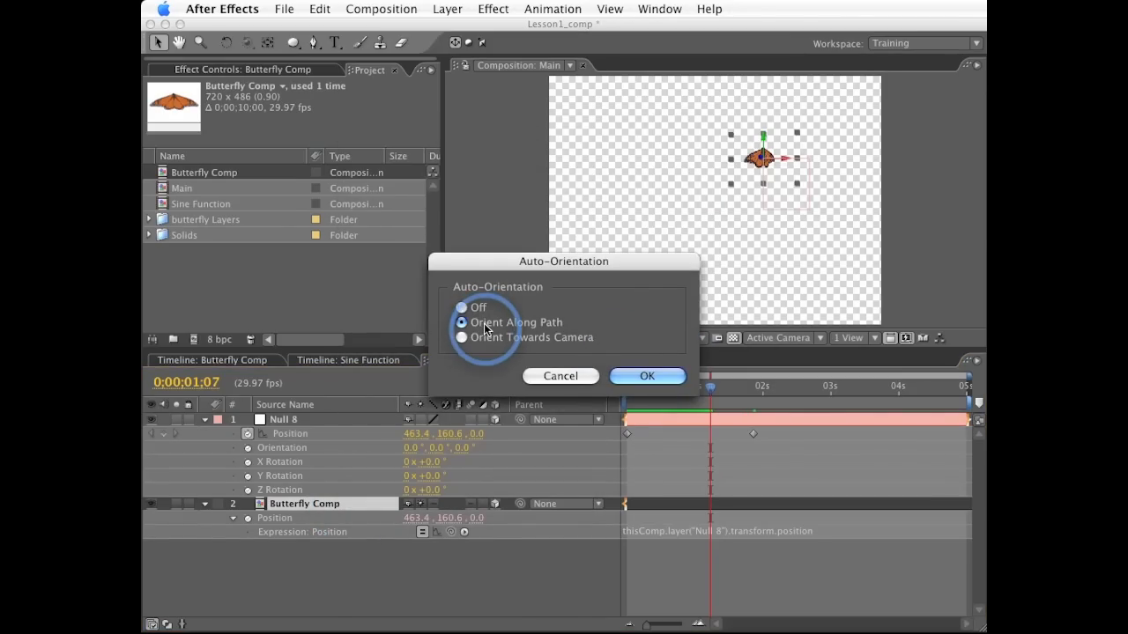
{"action": "left_click", "coordinate": [647, 375]}
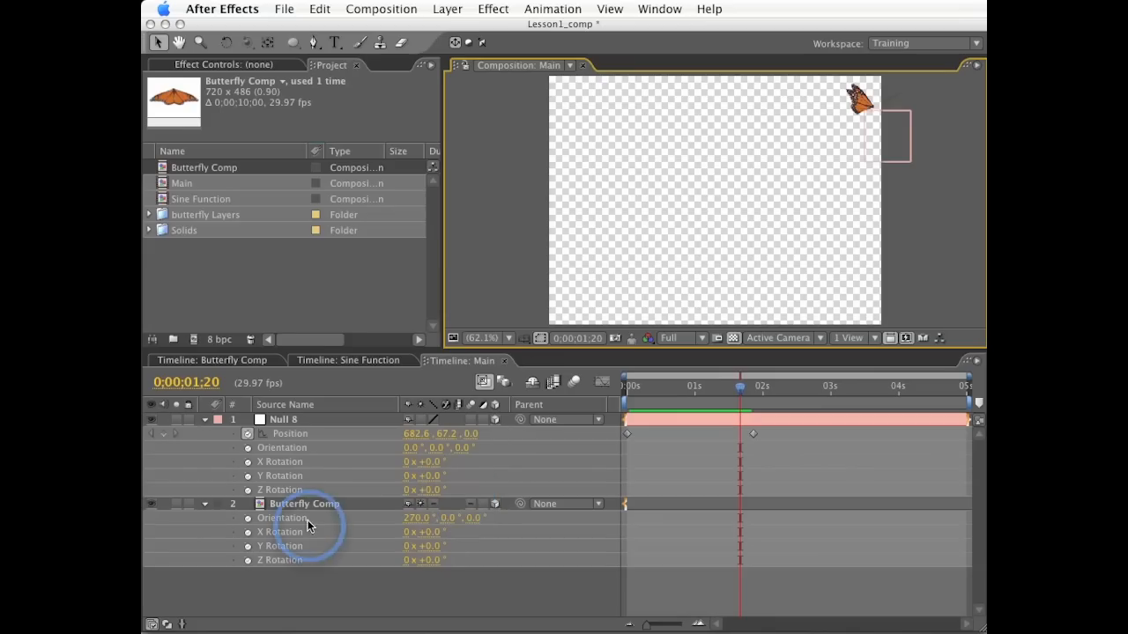
Select Butterfly Comp and reopen its Position expression field to append a plus sign
{"action": "left_click", "coordinate": [303, 504]}
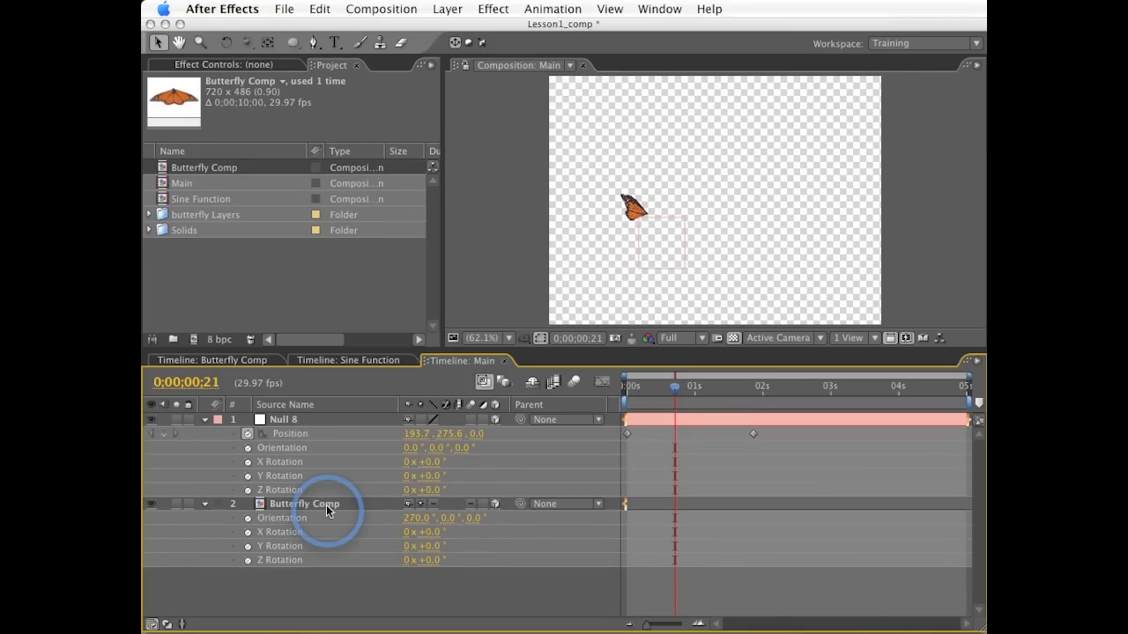
{"action": "left_click", "coordinate": [303, 504]}
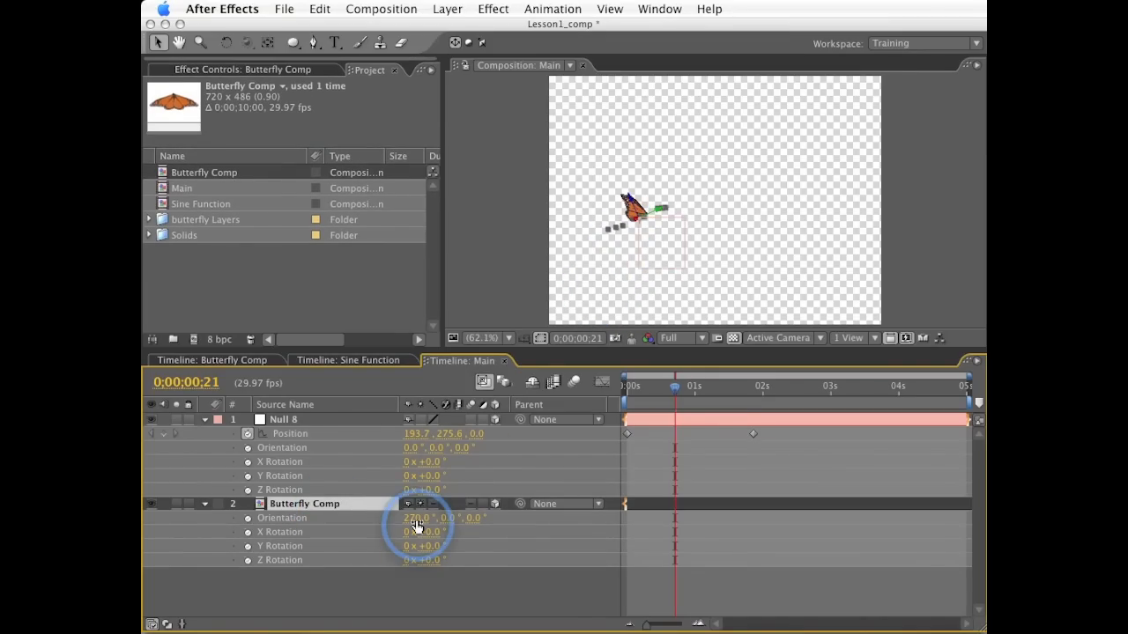
{"action": "left_click", "coordinate": [233, 518]}
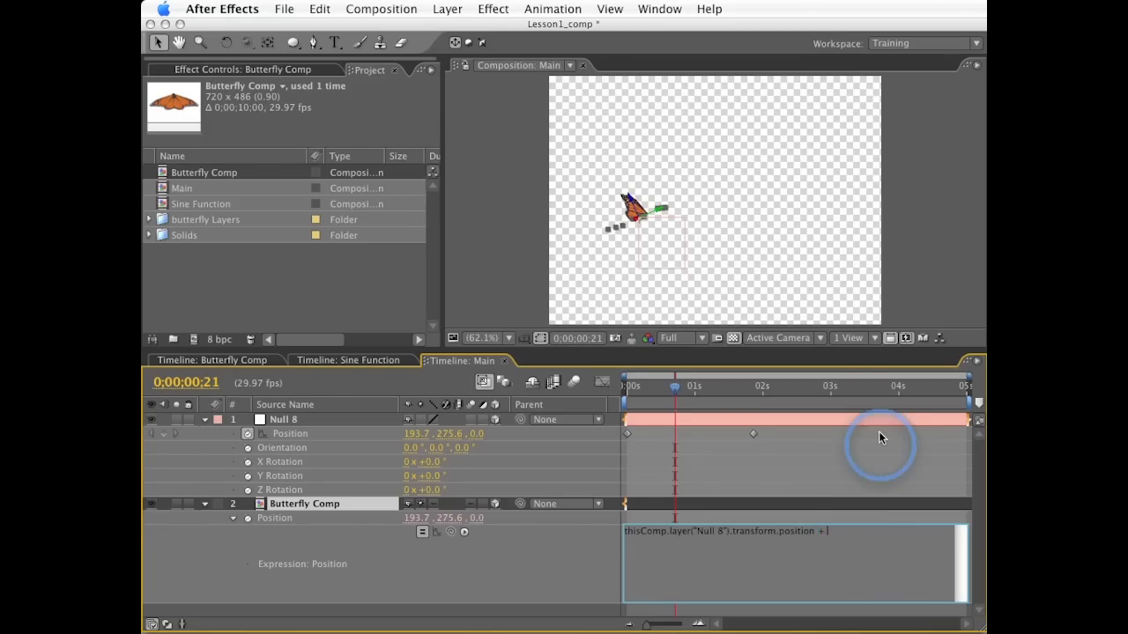
Type wiggle(1, 100) after the plus sign in the Position expression
{"action": "type", "text": "wiggl"}
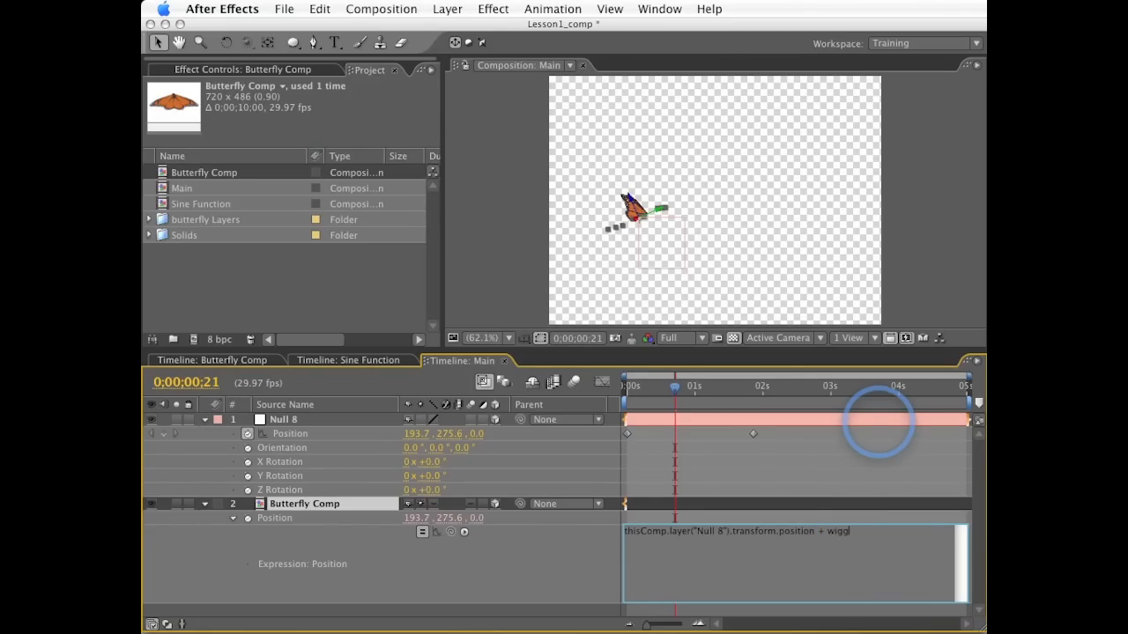
{"action": "type", "text": ")"}
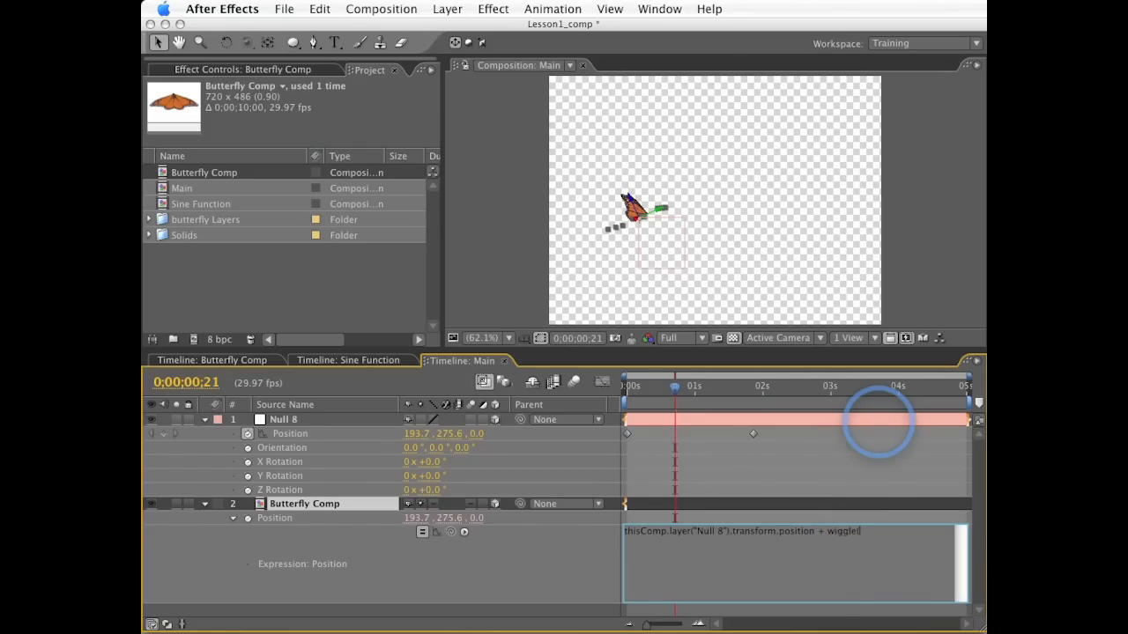
{"action": "type", "text": "1"}
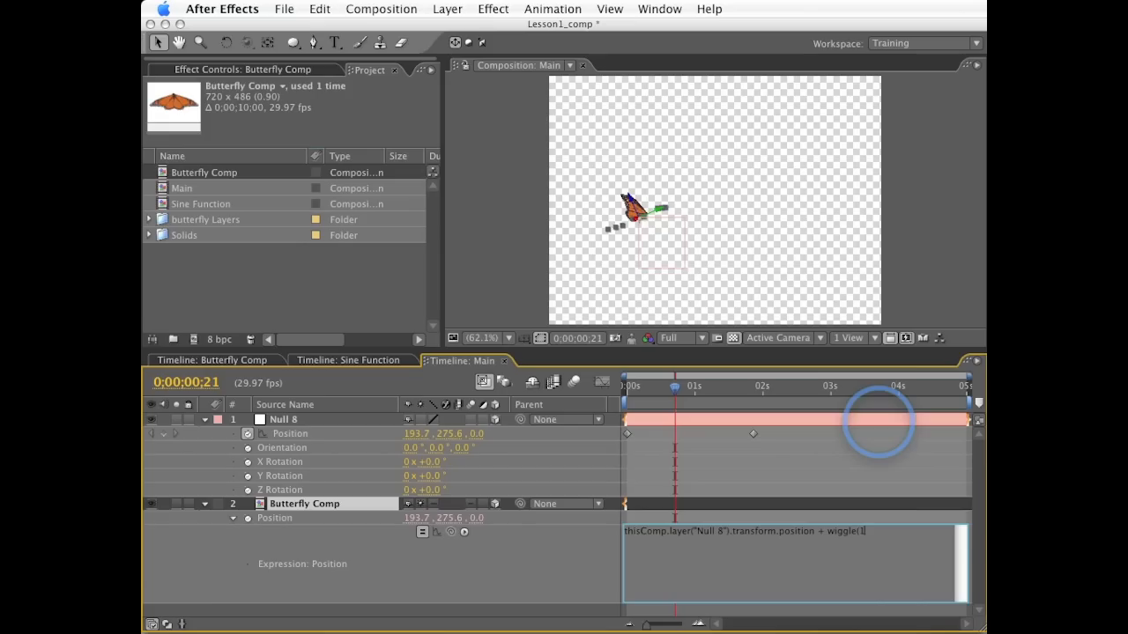
{"action": "type", "text": ","}
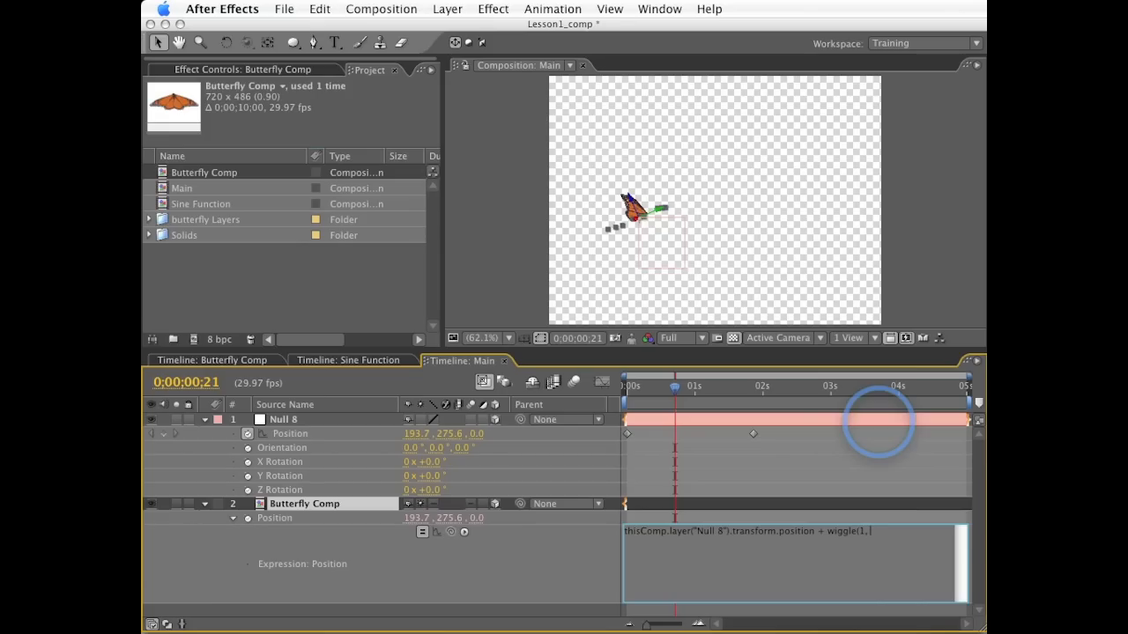
{"action": "type", "text": "100)"}
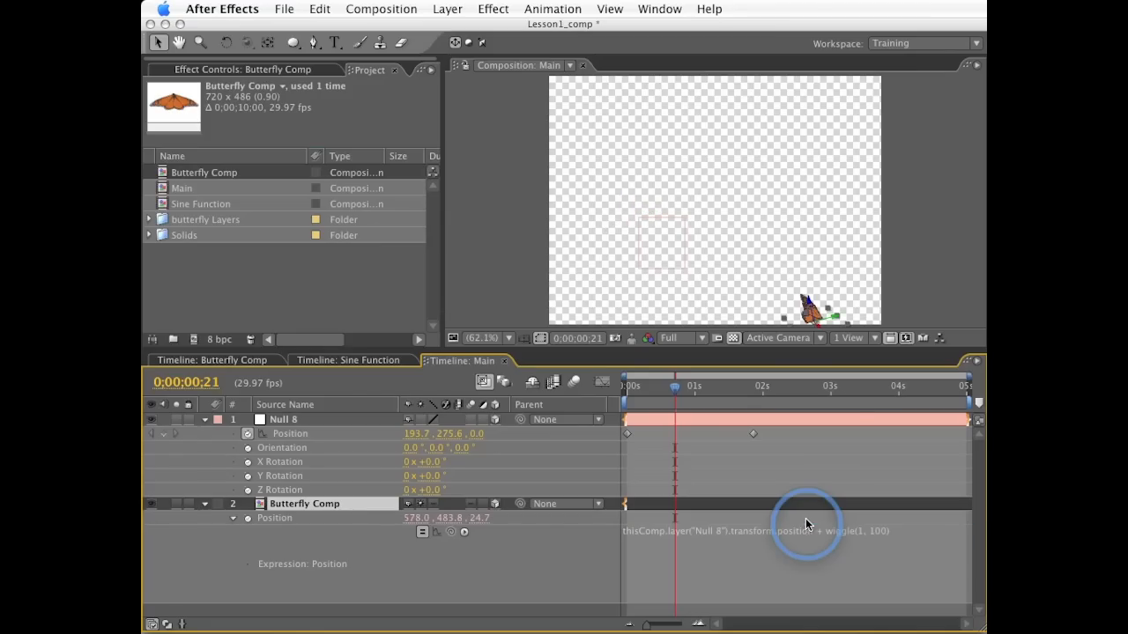
{"action": "mouse_move", "coordinate": [754, 289]}
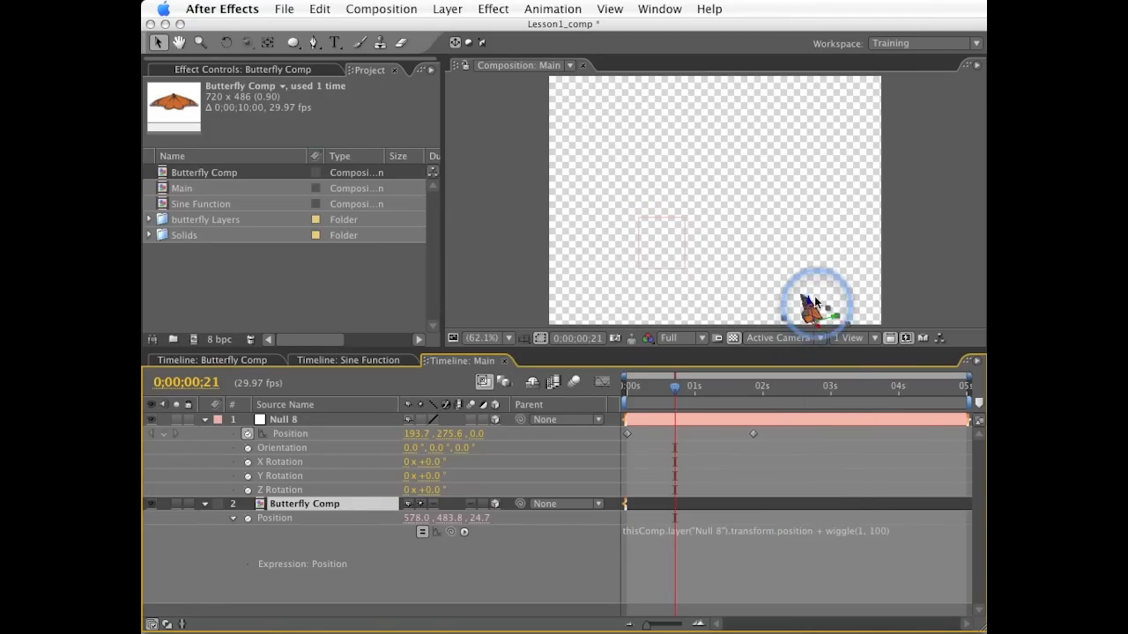
{"action": "mouse_move", "coordinate": [802, 547]}
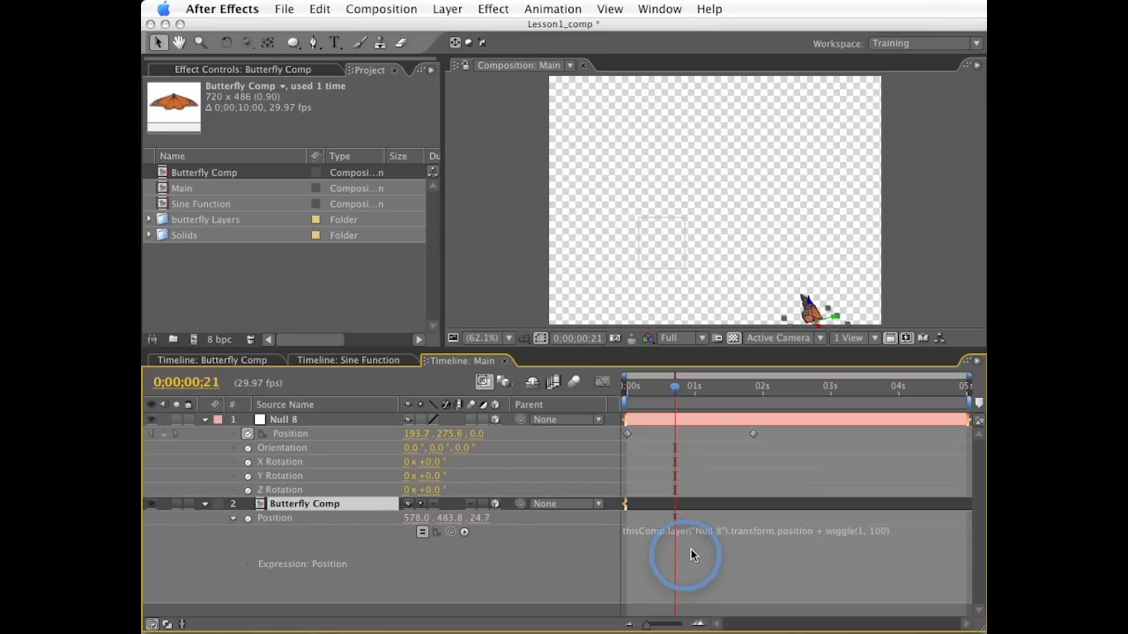
{"action": "mouse_move", "coordinate": [832, 536]}
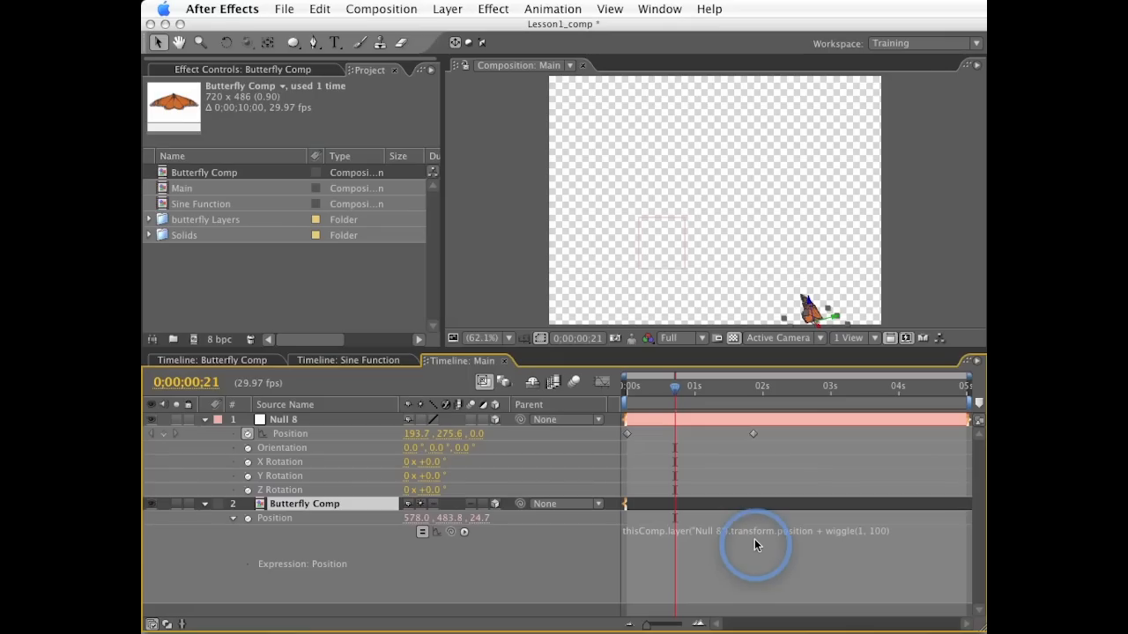
{"action": "mouse_move", "coordinate": [458, 458]}
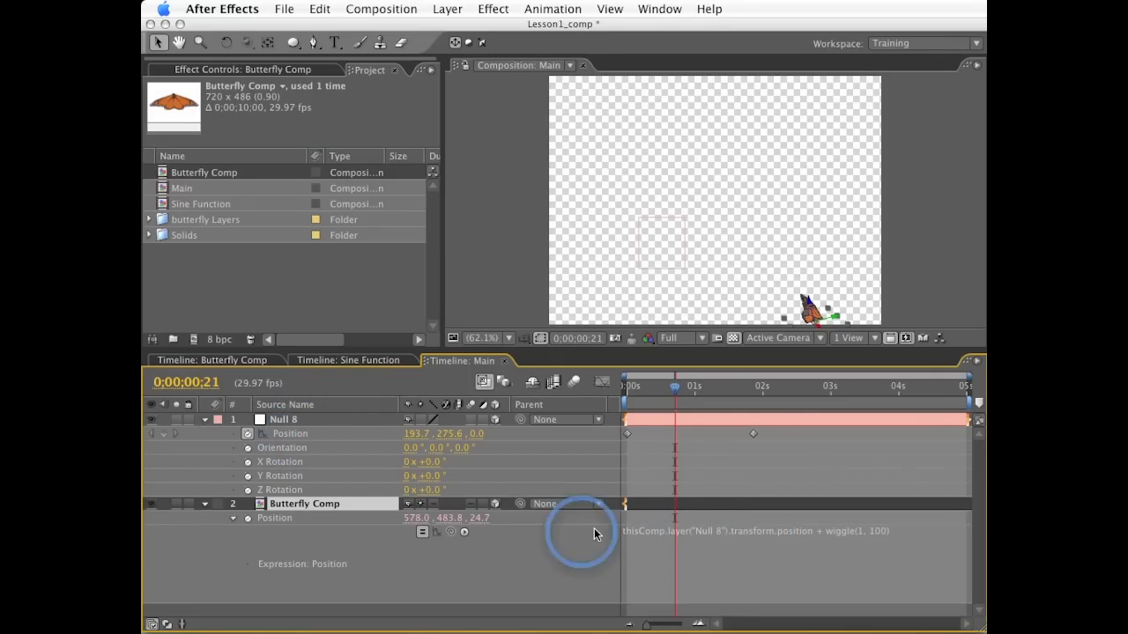
{"action": "mouse_move", "coordinate": [670, 539]}
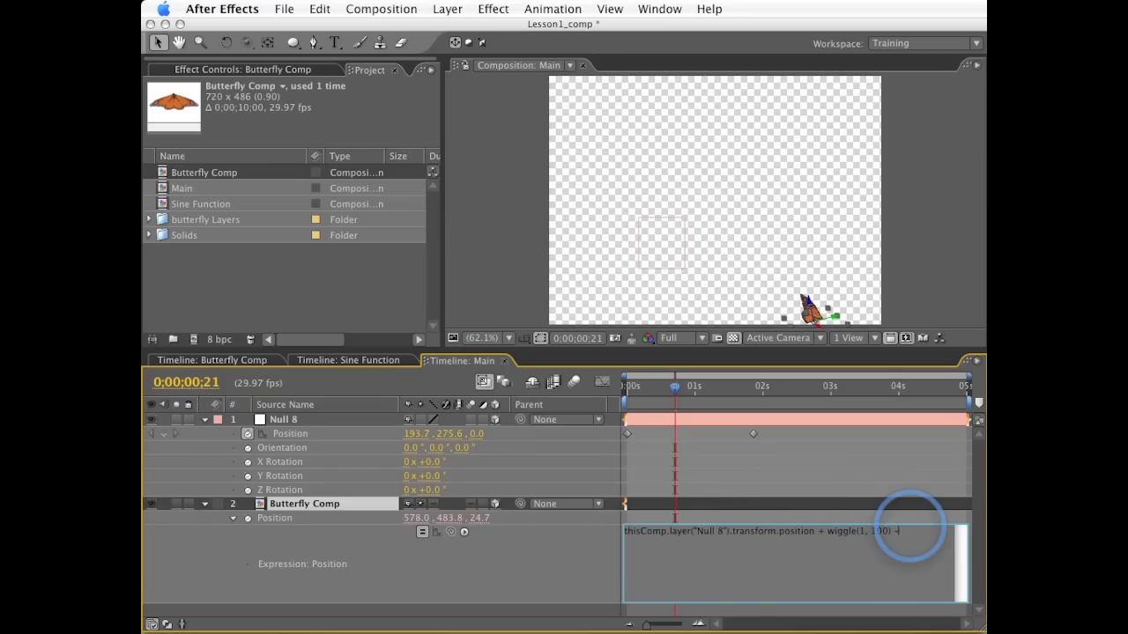
Append '- position' after wiggle(1, 100) so the butterfly jitters around Null 8
{"action": "type", "text": "- position"}
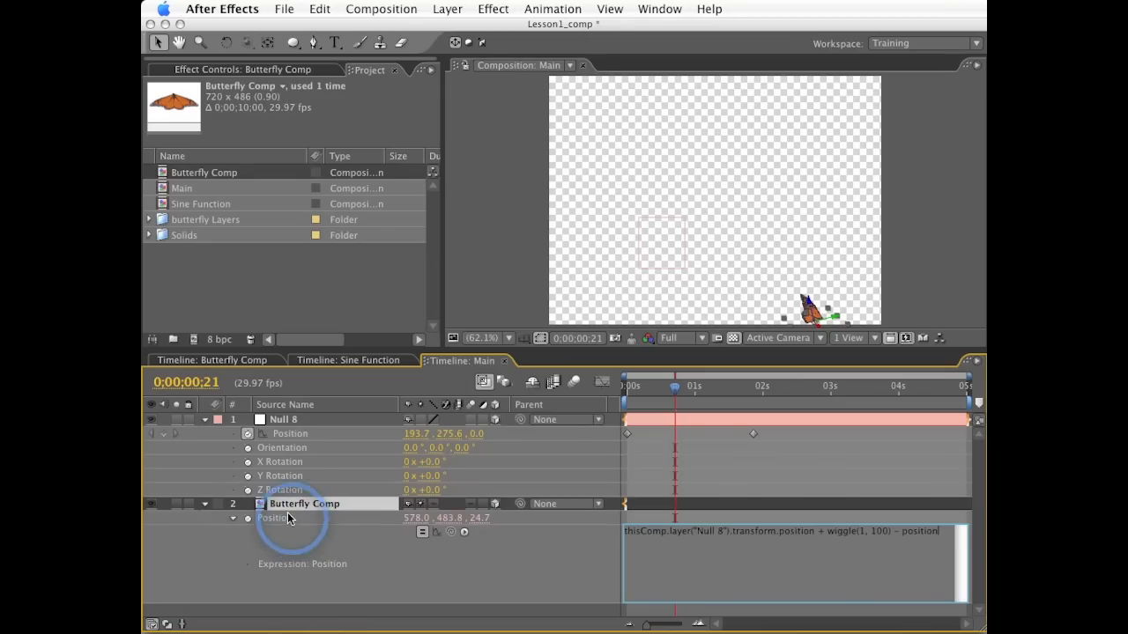
{"action": "mouse_move", "coordinate": [333, 536]}
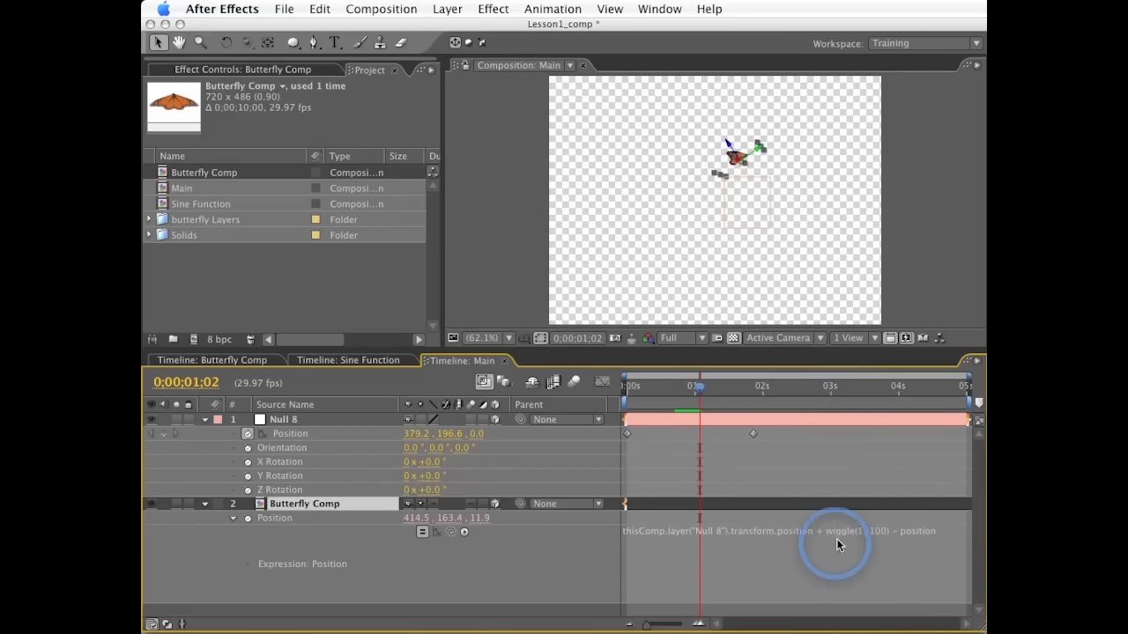
{"action": "mouse_move", "coordinate": [881, 532]}
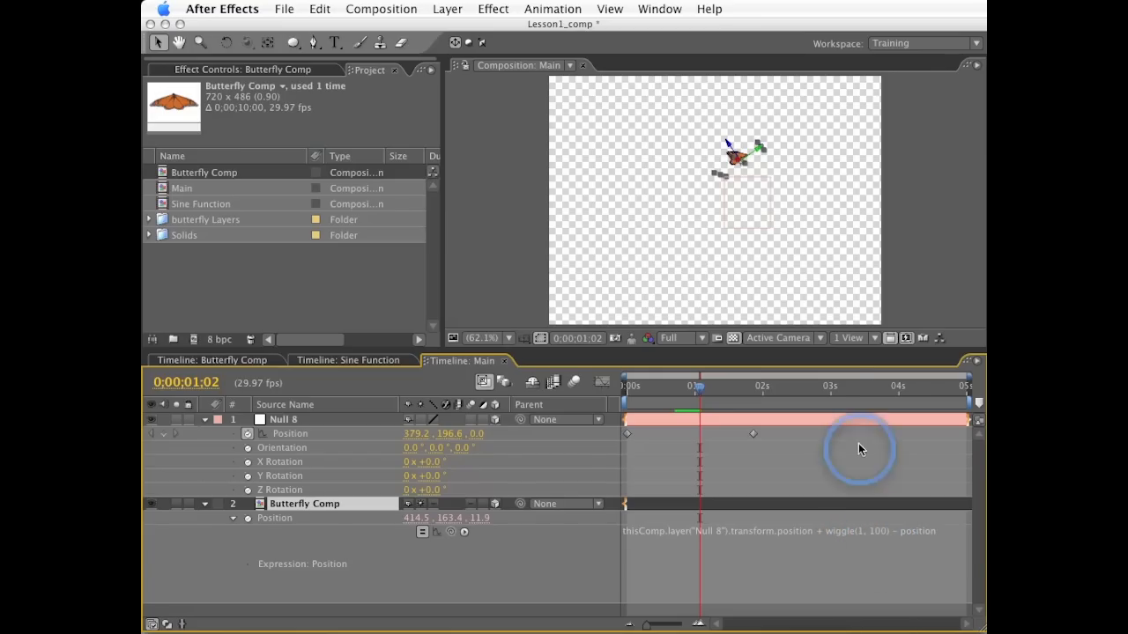
{"action": "mouse_move", "coordinate": [744, 187]}
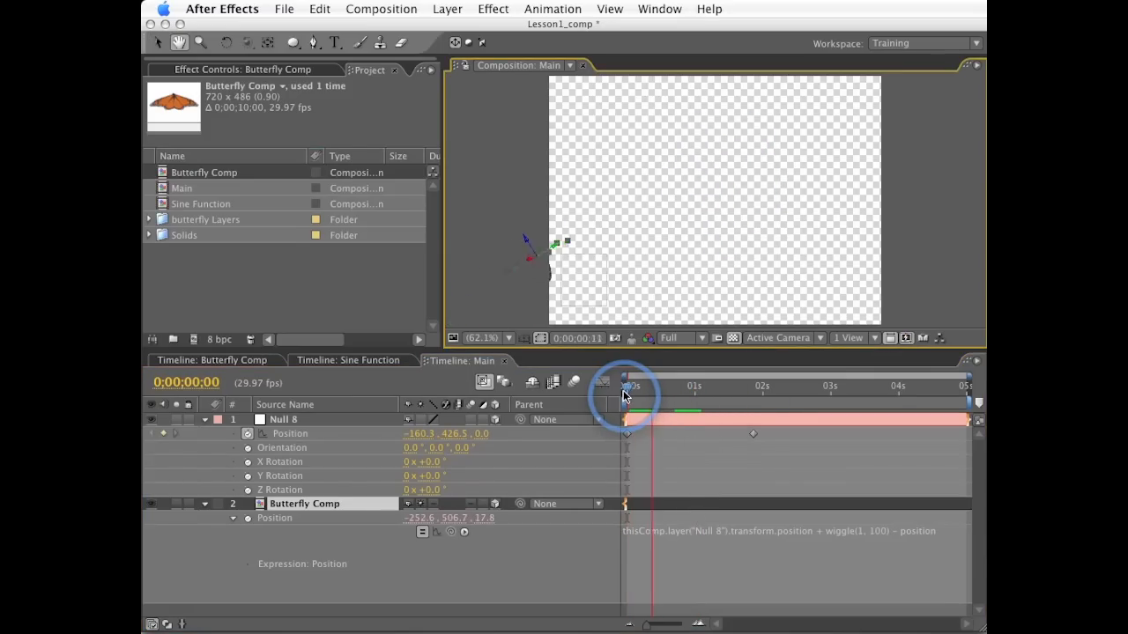
Preview the motion at a later frame and select the butterfly copies for duplication
{"action": "left_click_drag", "start_coordinate": [628, 386], "coordinate": [713, 386]}
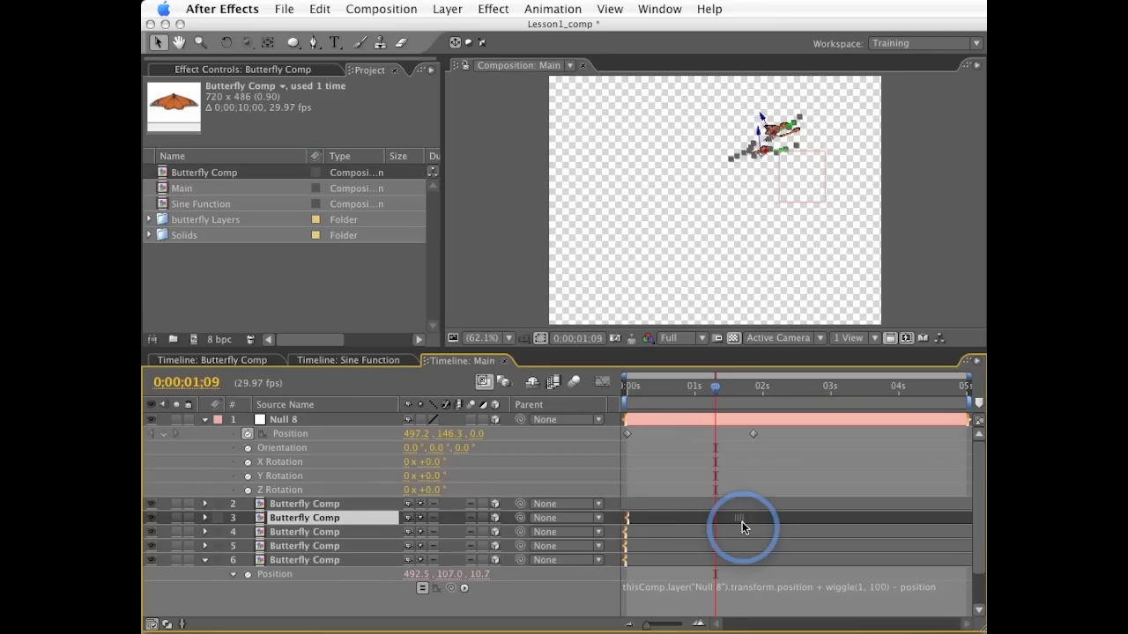
{"action": "left_click", "coordinate": [303, 532]}
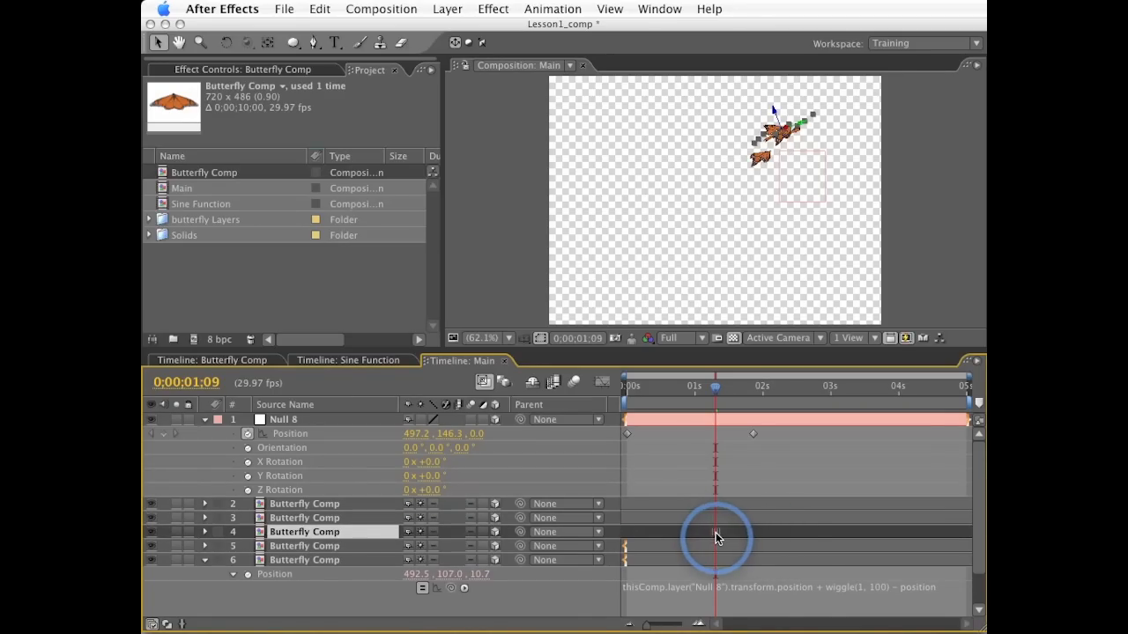
{"action": "left_click", "coordinate": [303, 546]}
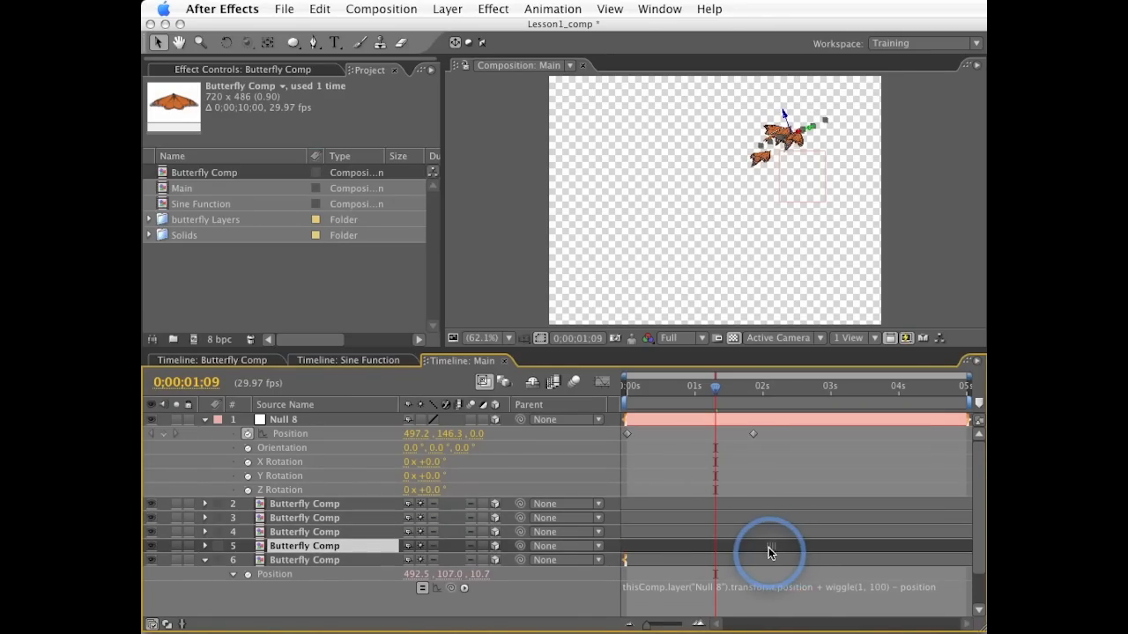